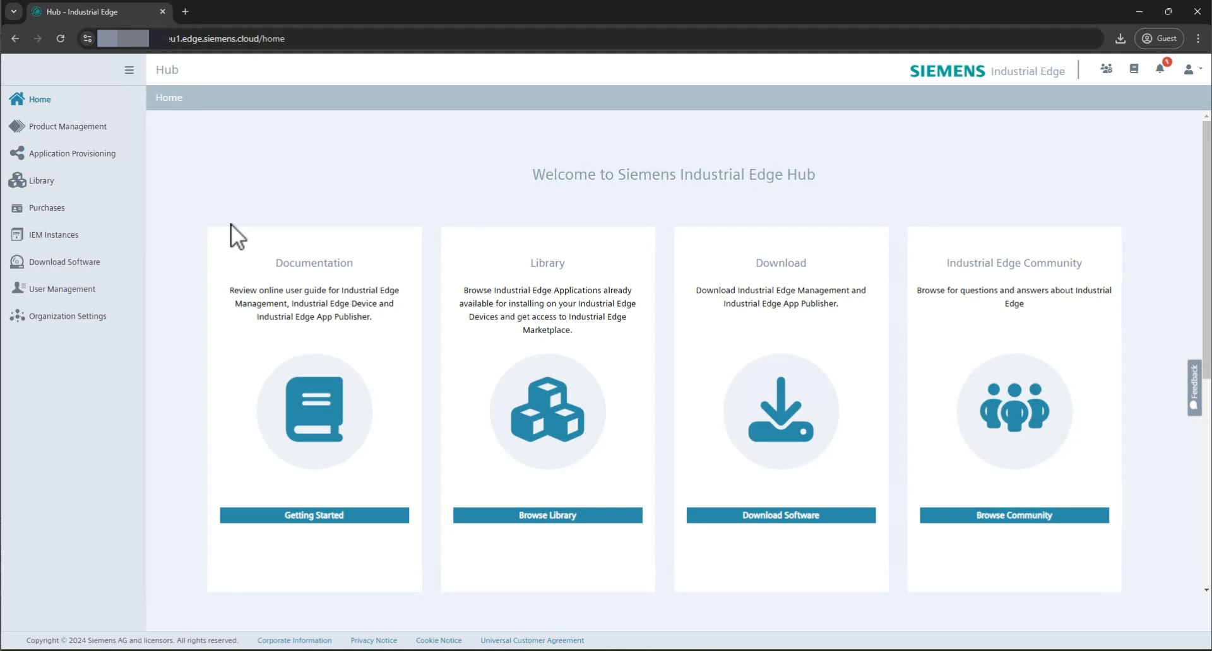
pyautogui.moveTo(238, 224)
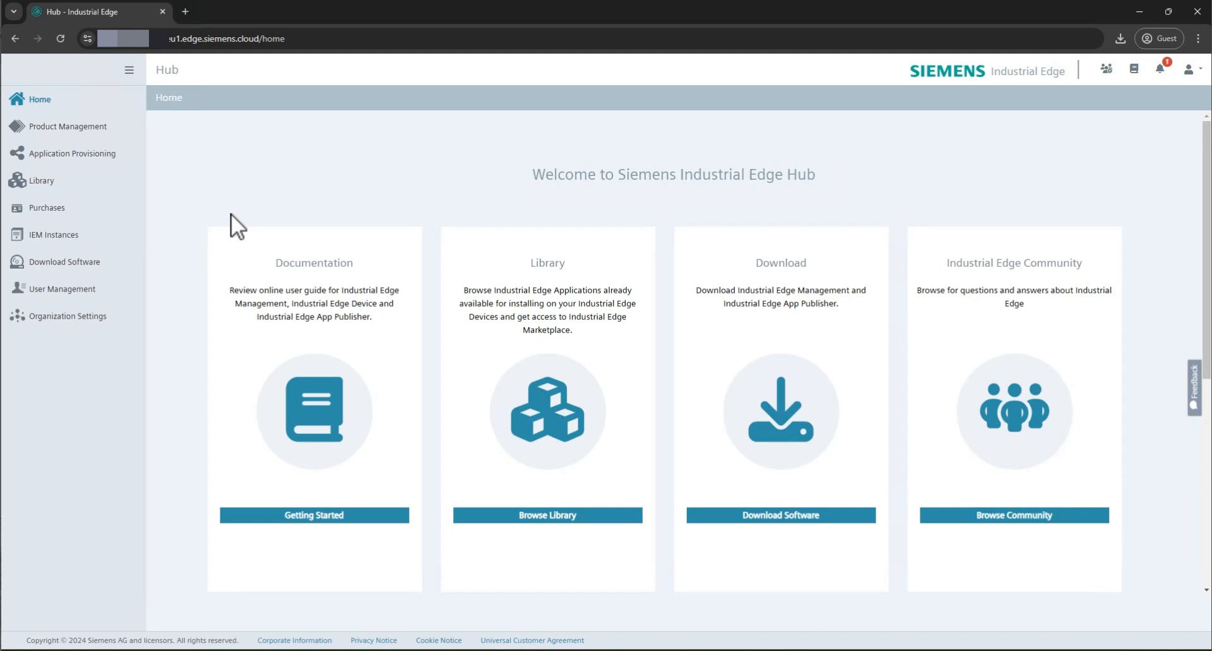
pyautogui.moveTo(259, 169)
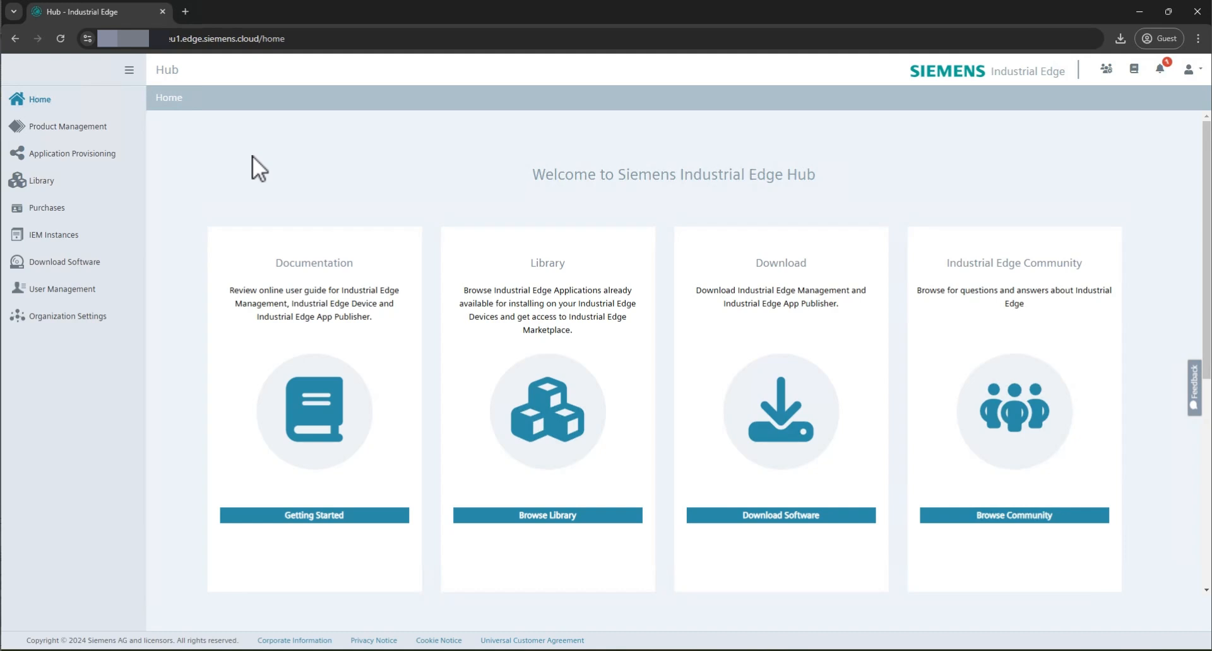
pyautogui.moveTo(285, 165)
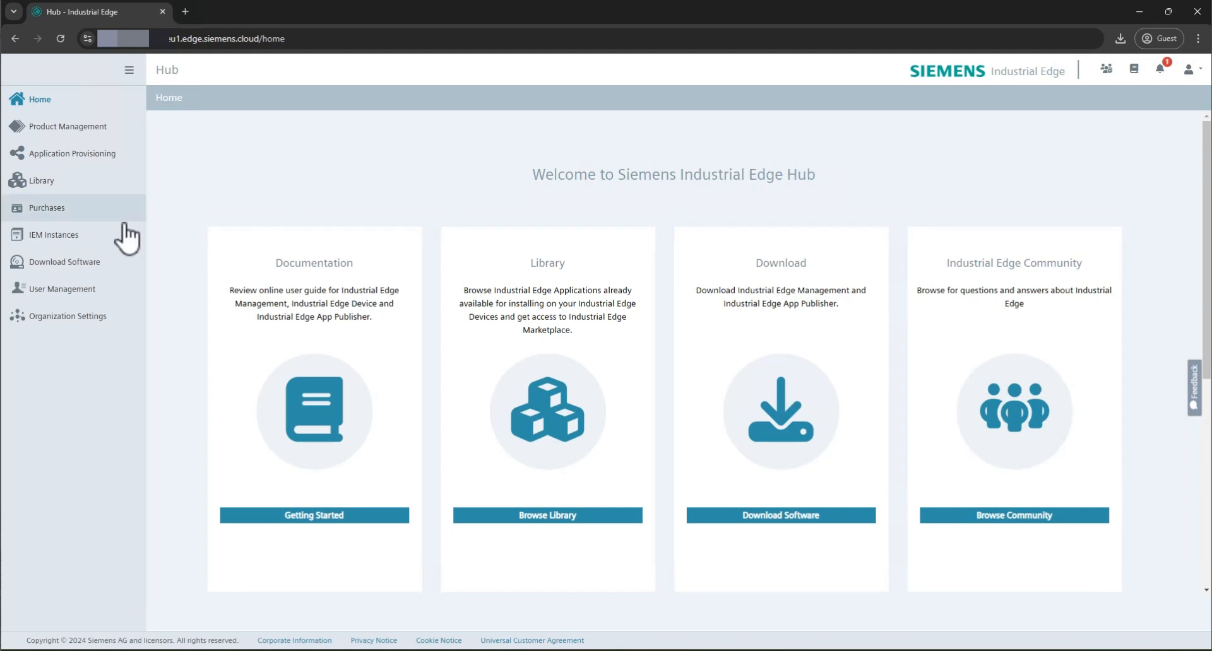
# Download the Industrial Edge Management Virtual 2.4.0-11 OVA from Industrial Edge Hub and save it
pyautogui.click(64, 263)
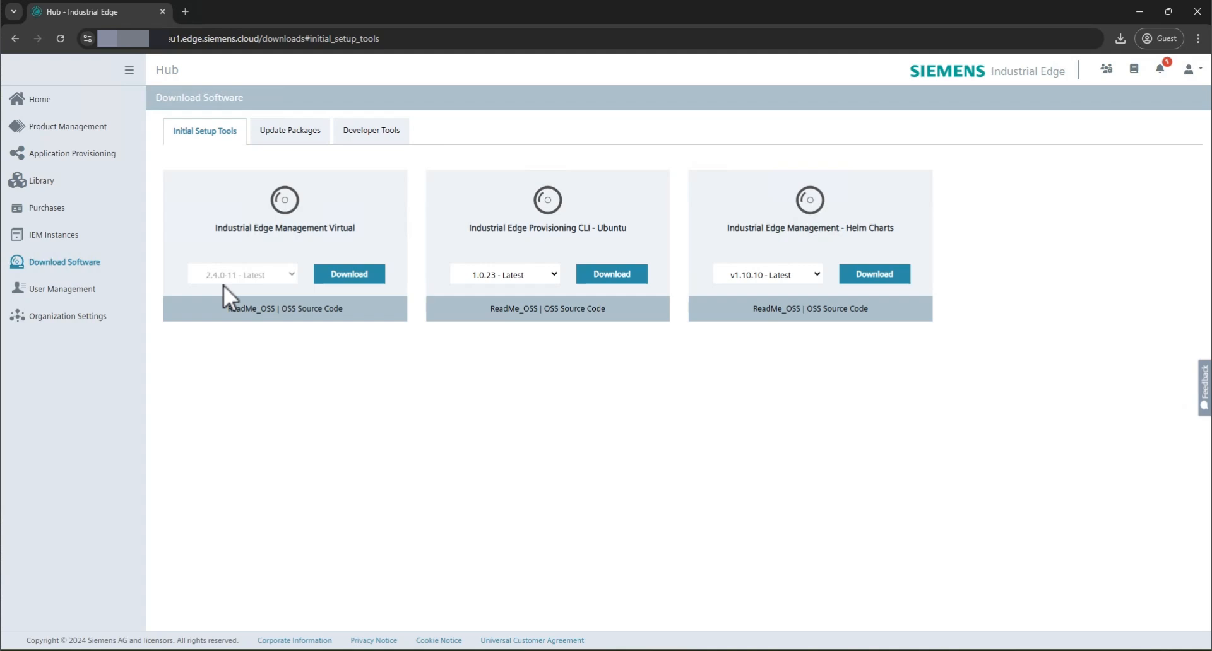
pyautogui.moveTo(235, 296)
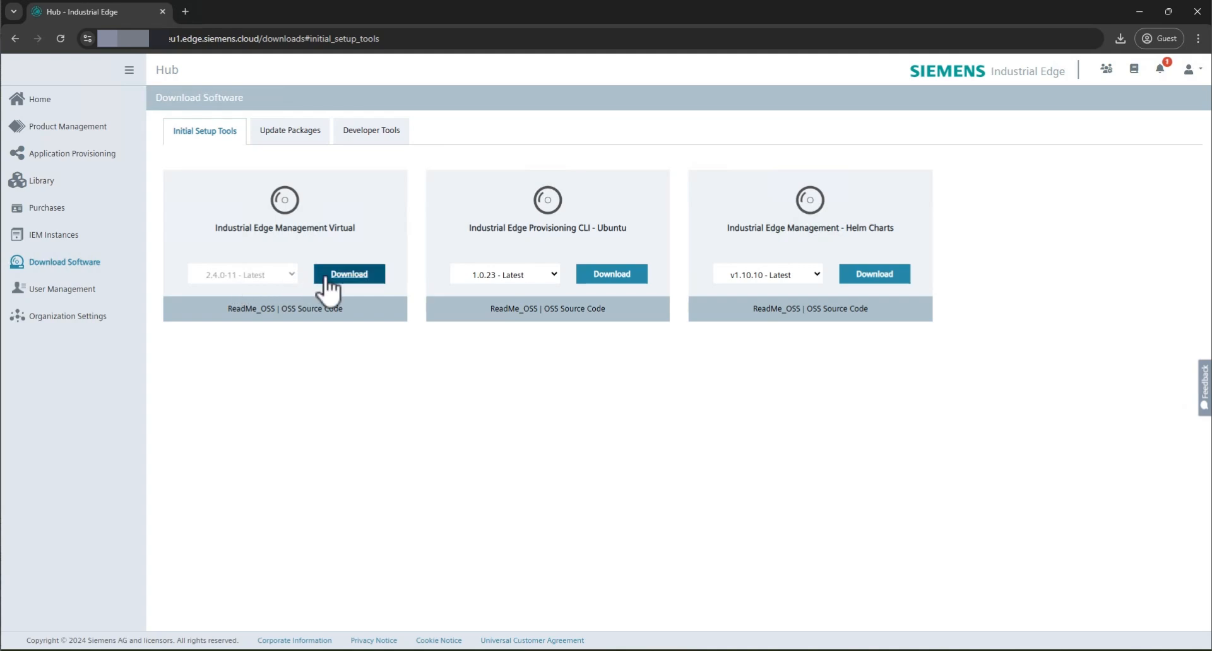
pyautogui.click(348, 274)
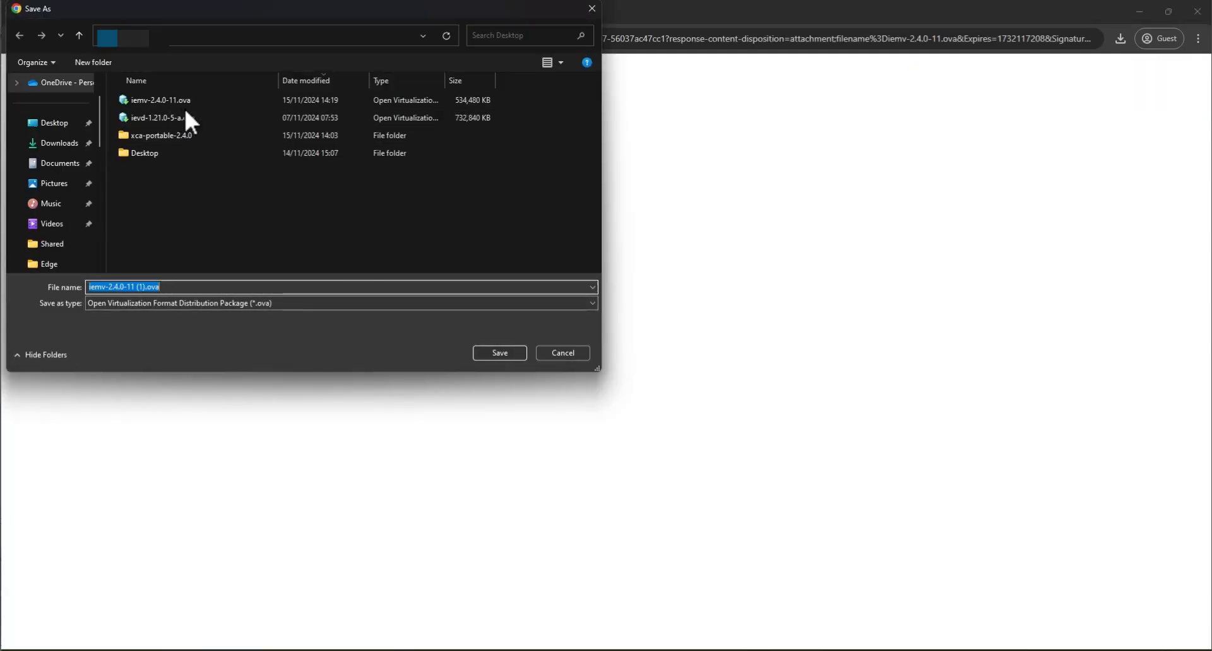
pyautogui.click(161, 99)
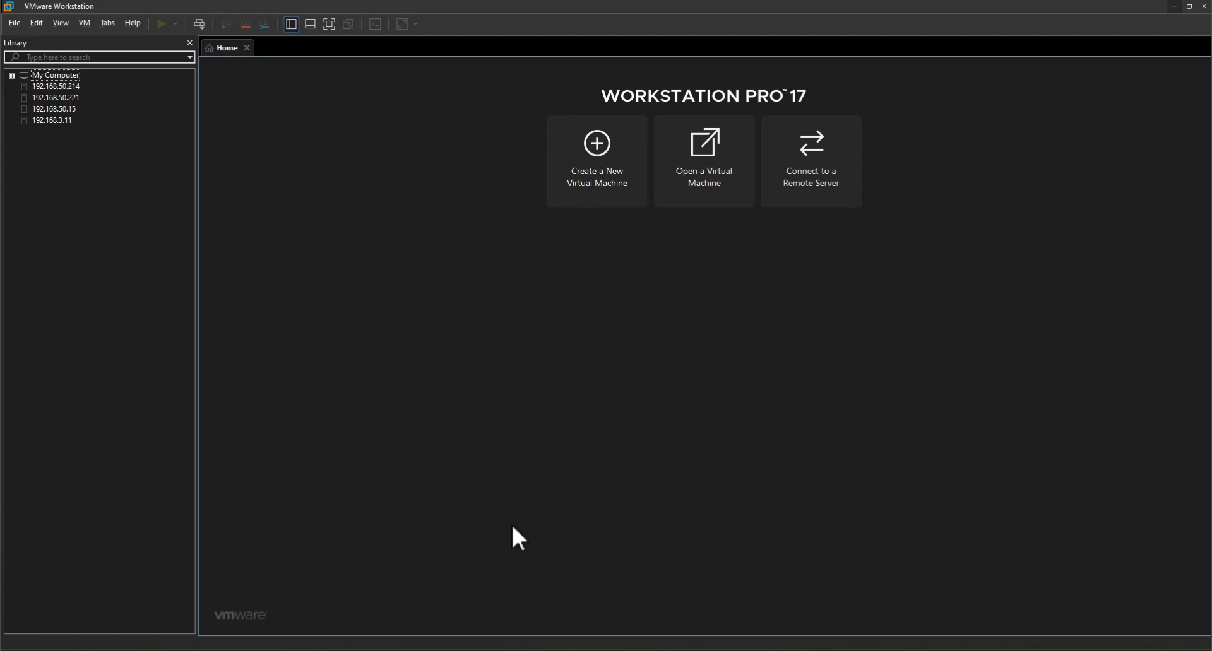
pyautogui.moveTo(536, 511)
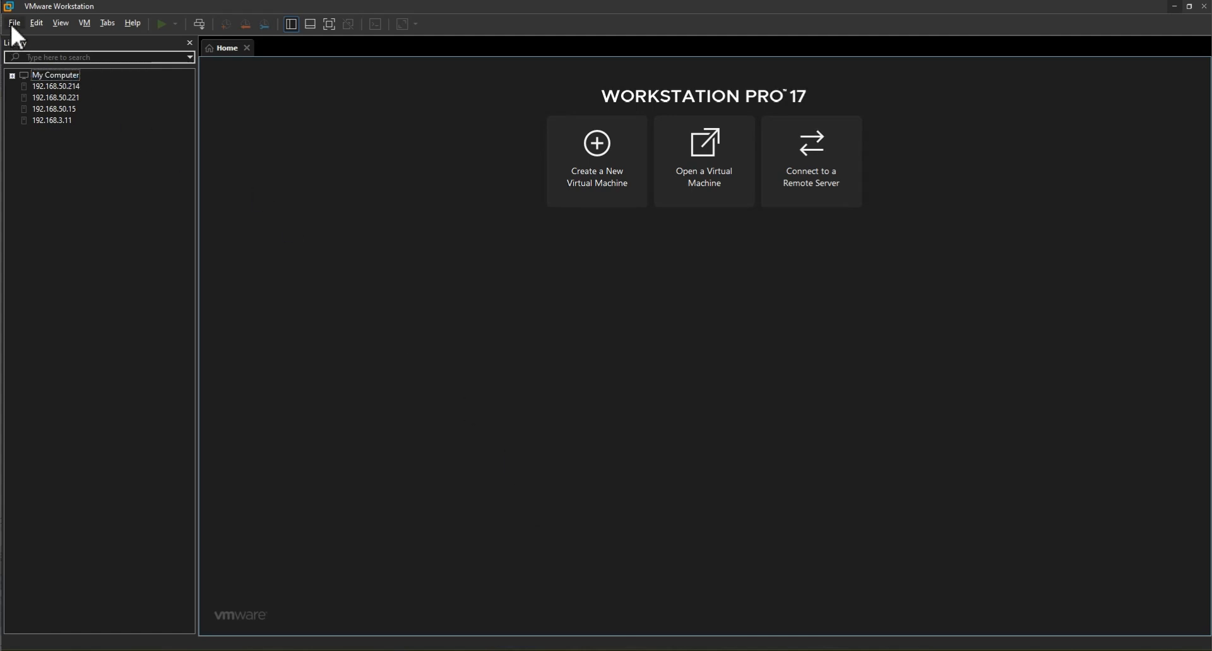
# Import iemv-2.4.0-11.ova into VMware Workstation as a virtual machine named iemv15
pyautogui.click(702, 161)
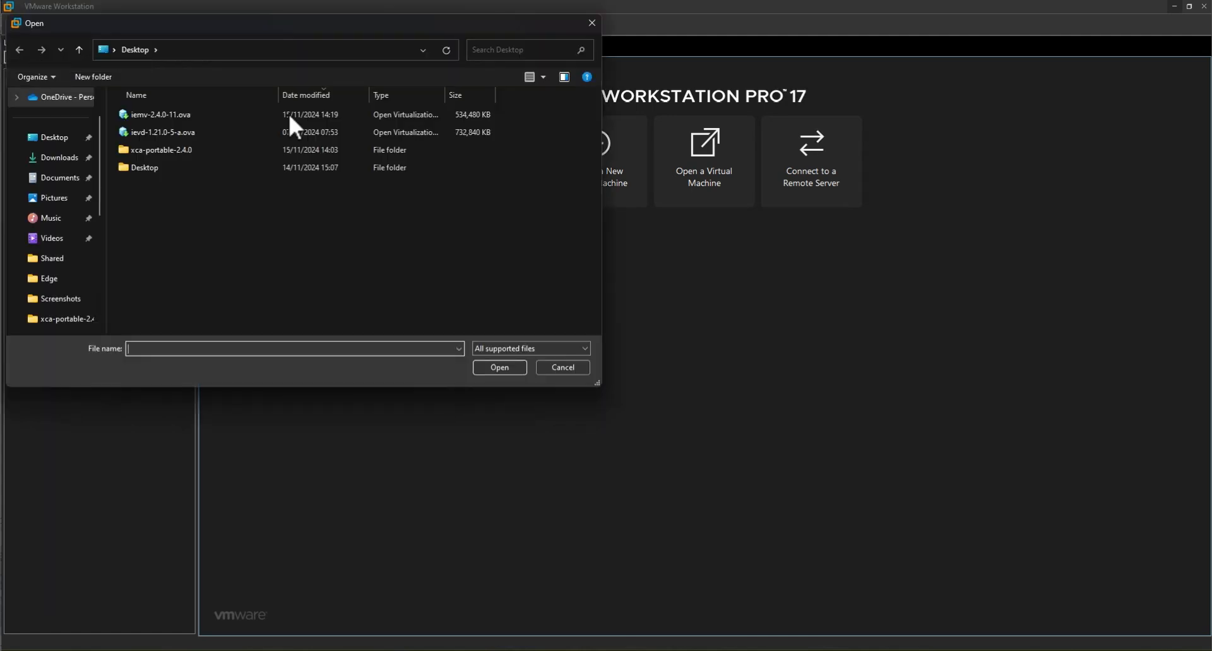
pyautogui.click(160, 114)
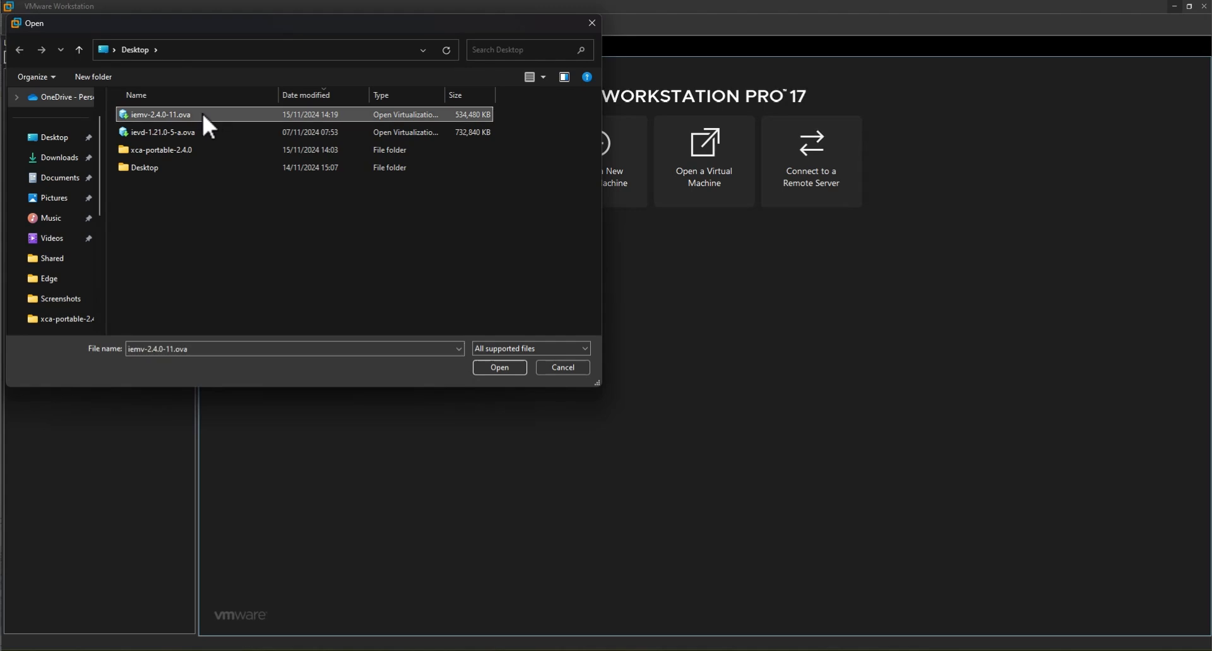
pyautogui.click(499, 366)
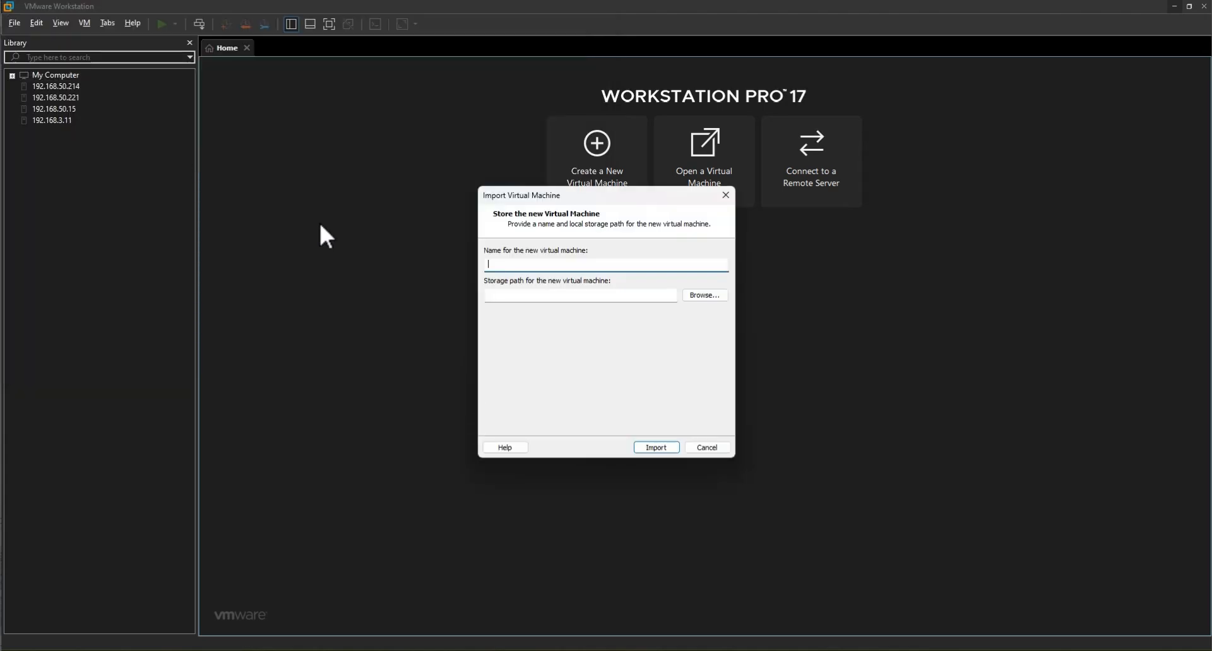
pyautogui.write('iemv')
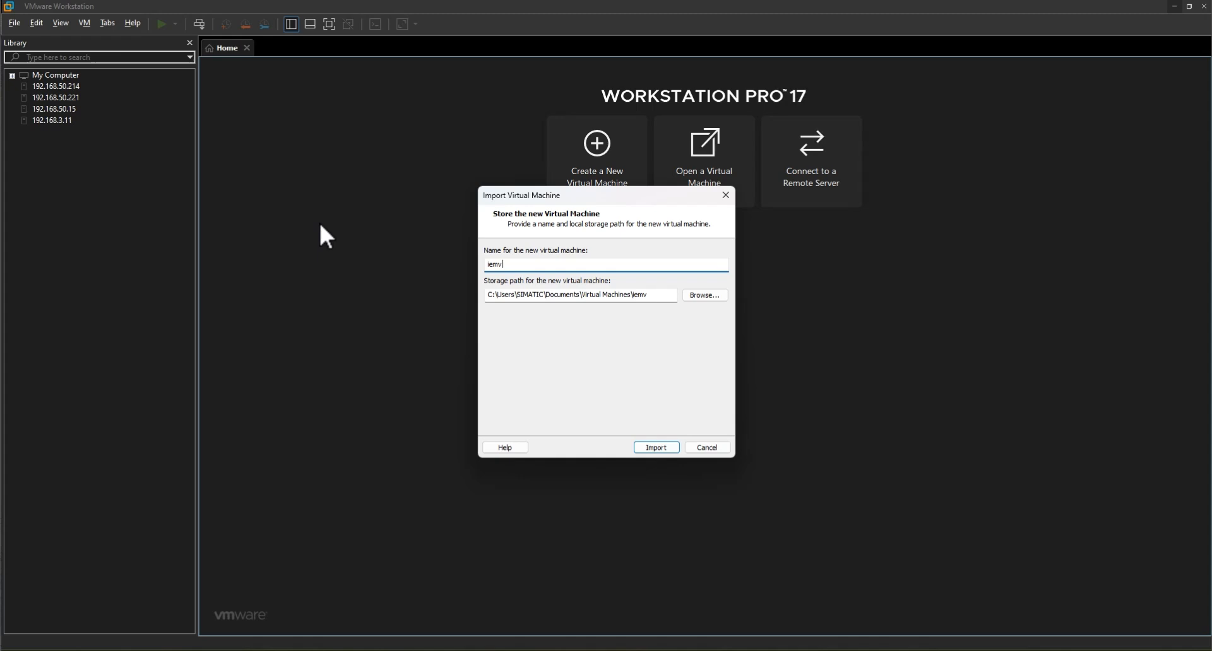
pyautogui.write('15')
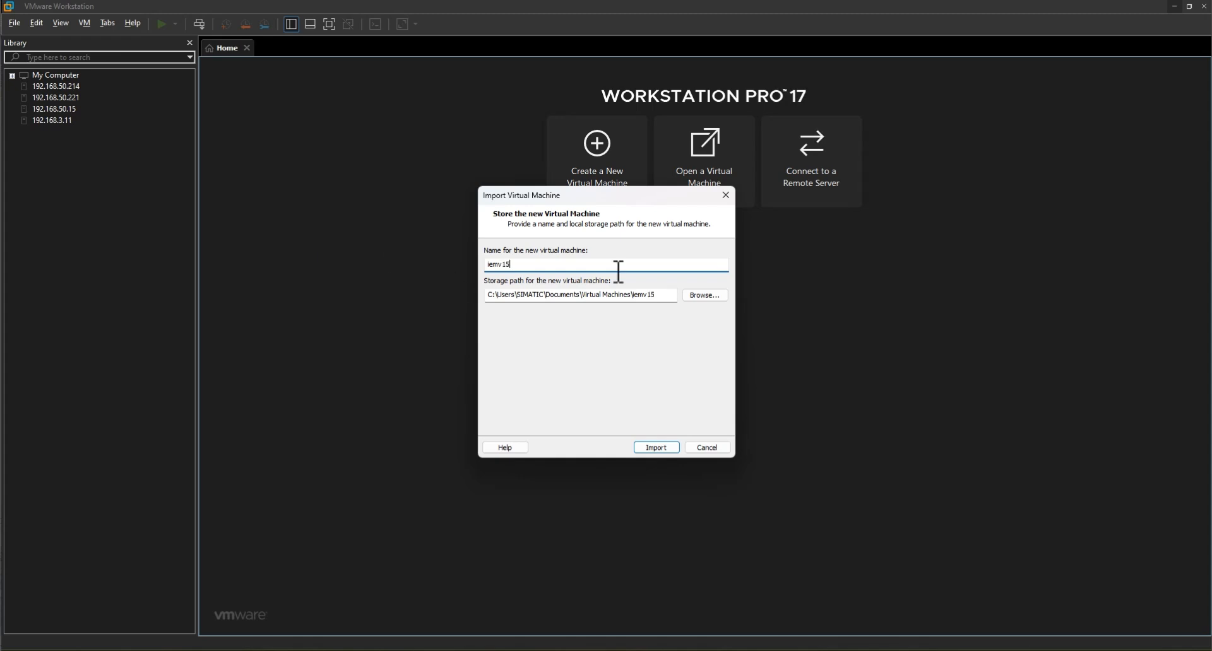
pyautogui.click(654, 447)
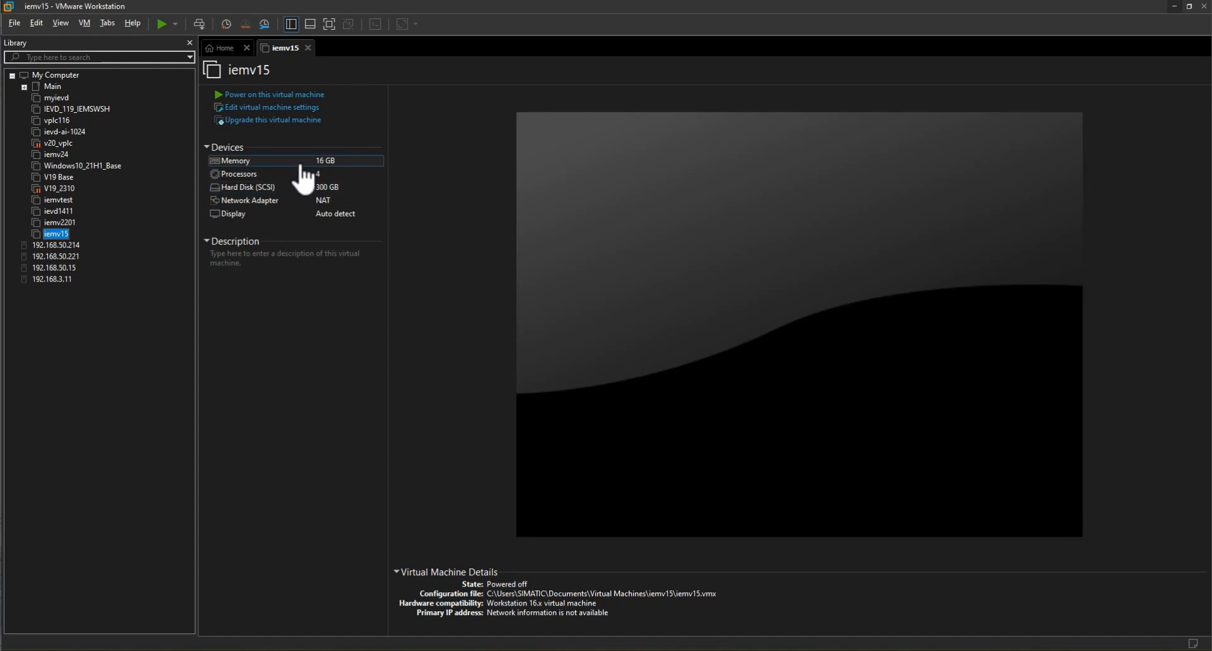
# Change iemv15's network adapter from NAT to Custom: Specific virtual network VMnet0
pyautogui.click(240, 174)
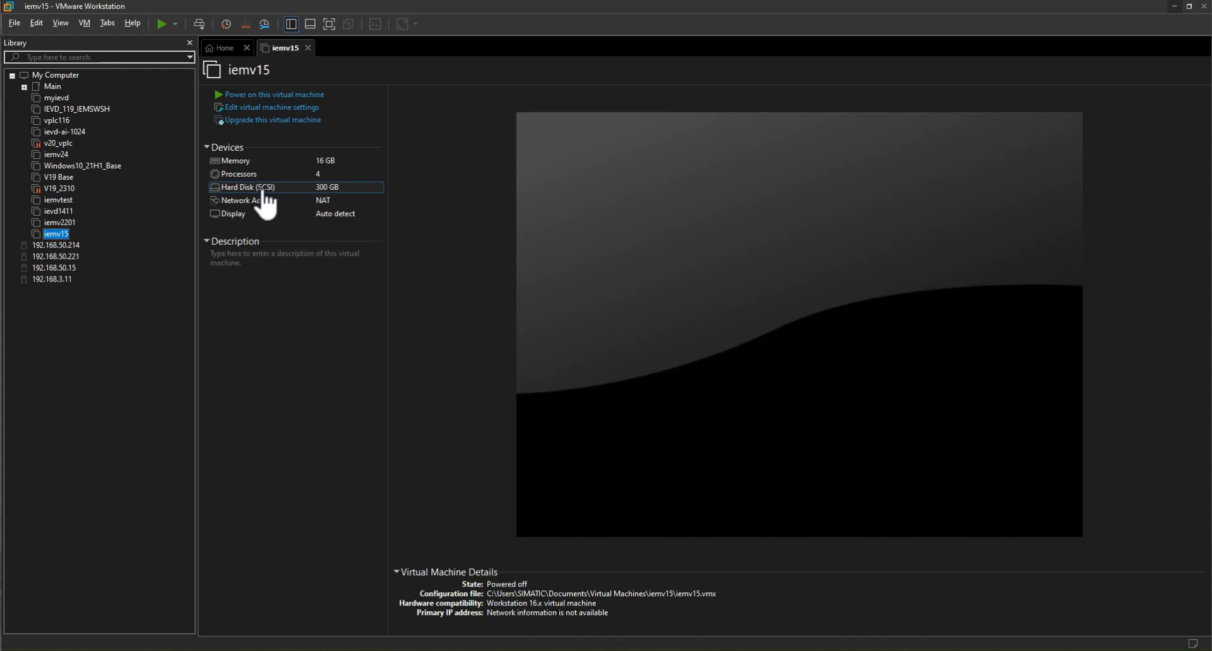
pyautogui.moveTo(340, 207)
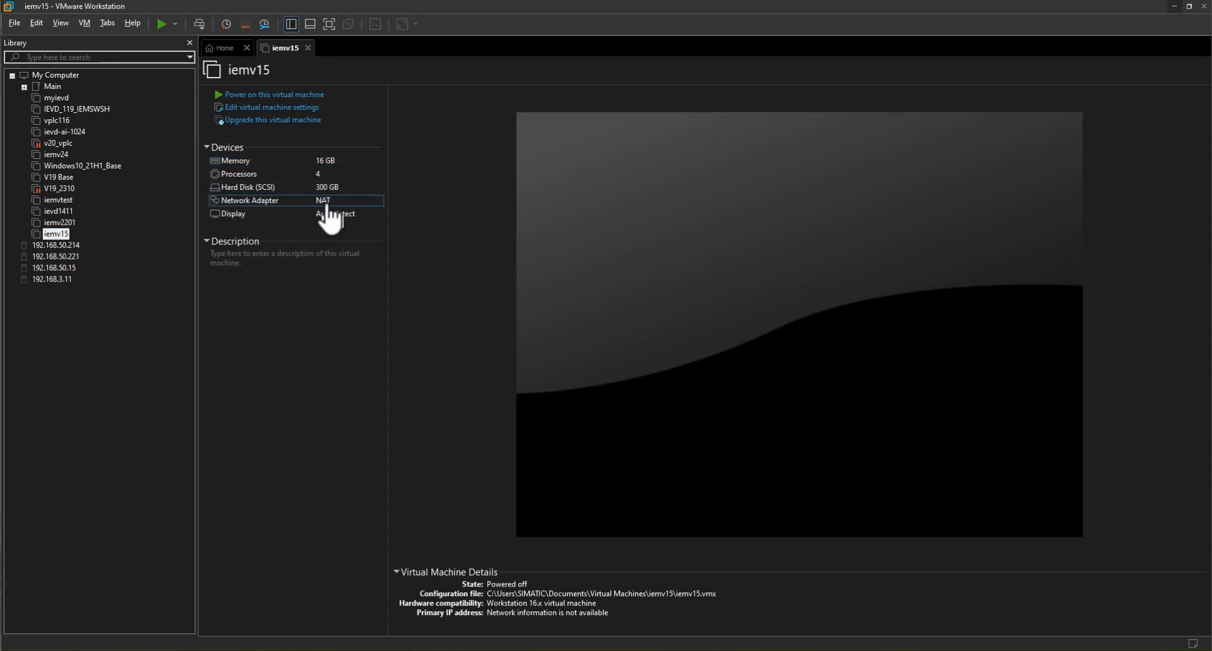
pyautogui.click(271, 106)
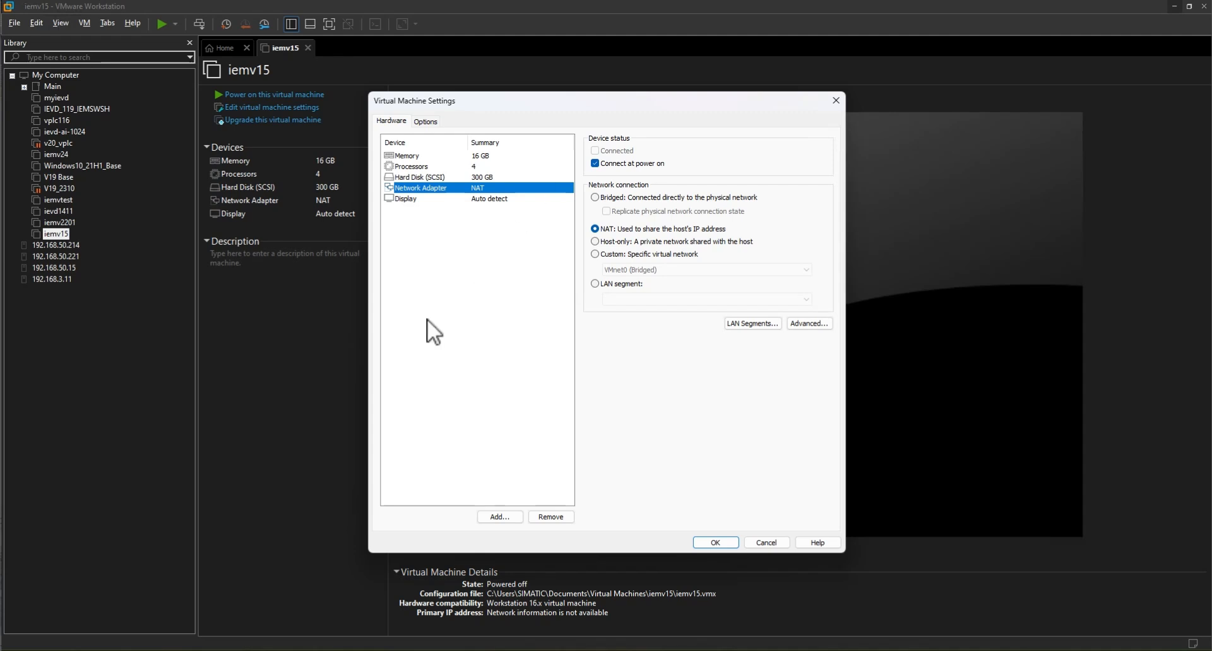
pyautogui.moveTo(944, 320)
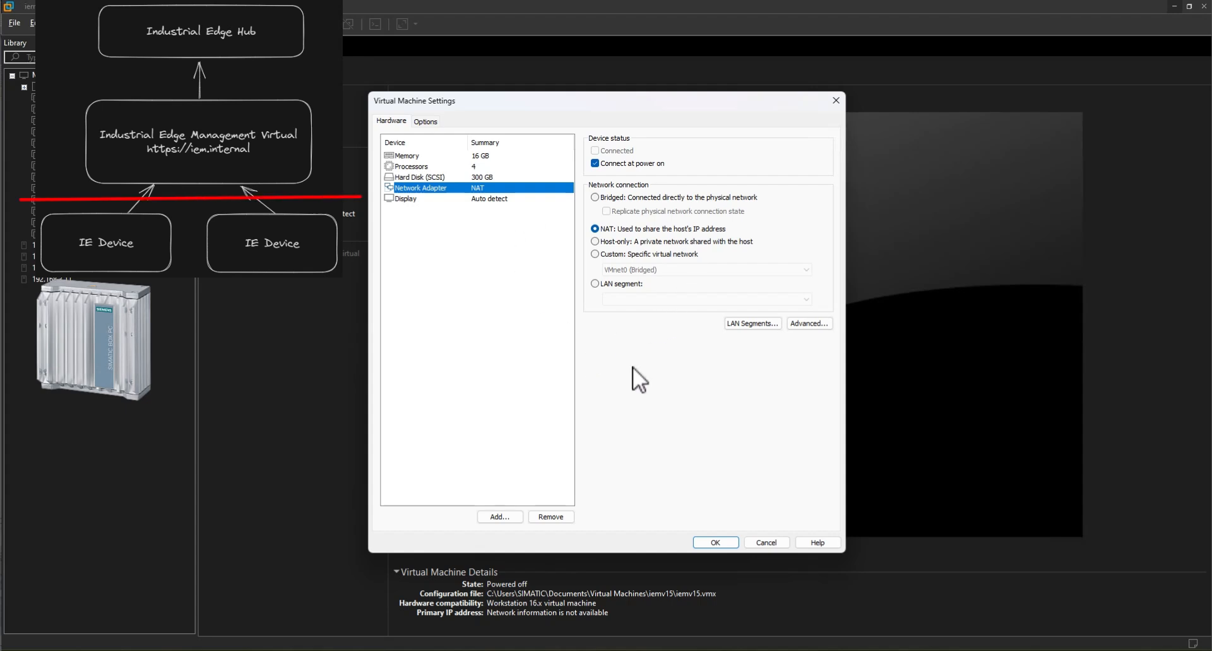
pyautogui.moveTo(668, 356)
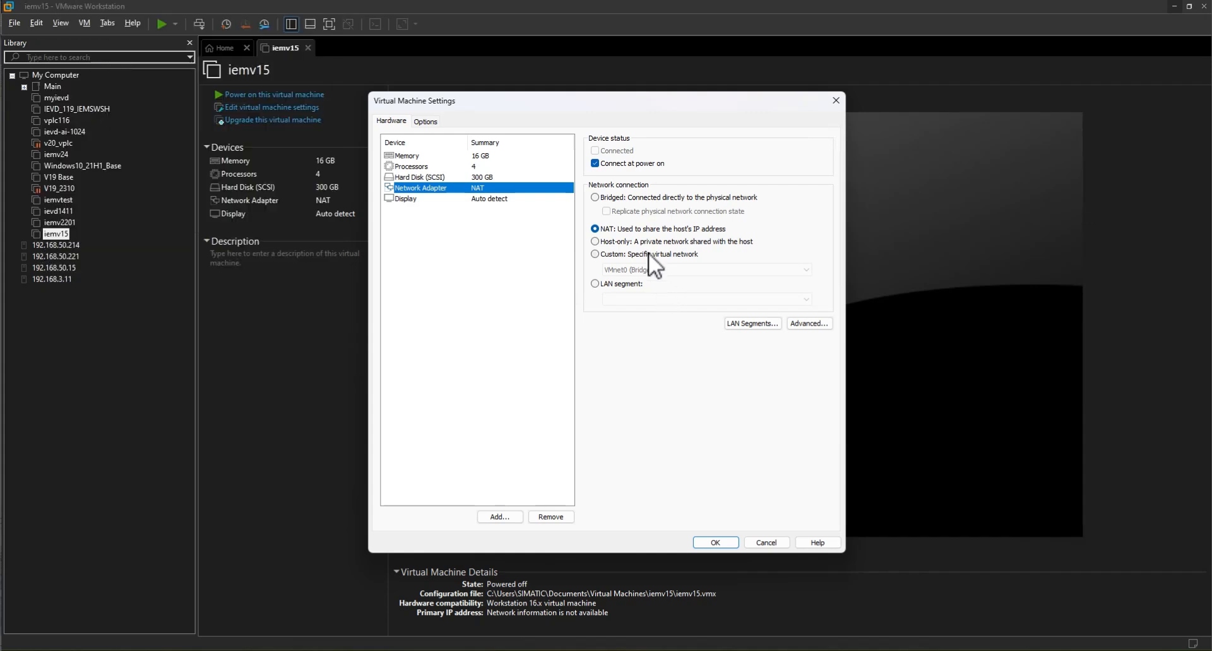
pyautogui.click(595, 254)
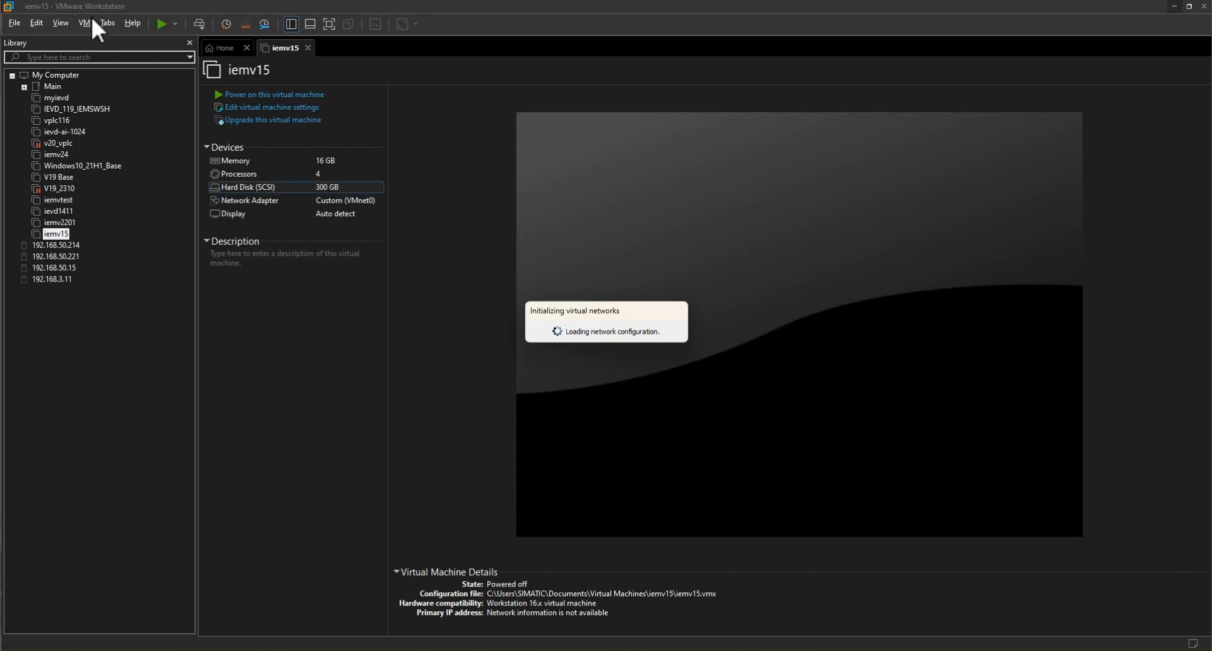
pyautogui.moveTo(398, 245)
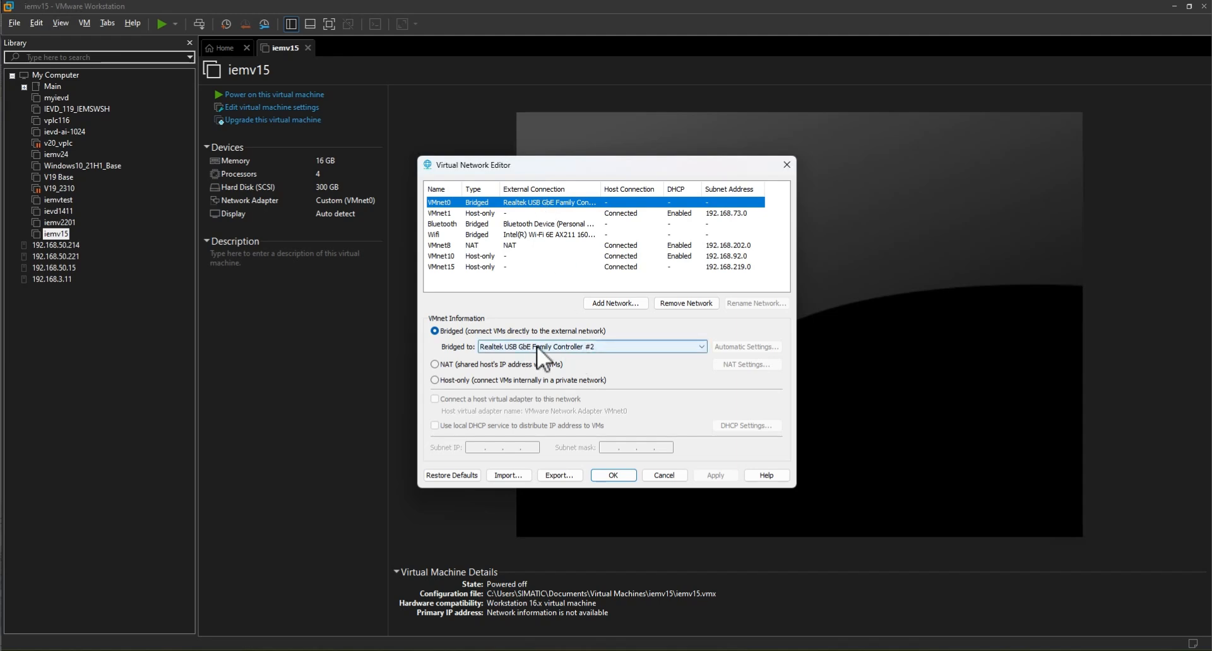
pyautogui.moveTo(540, 357)
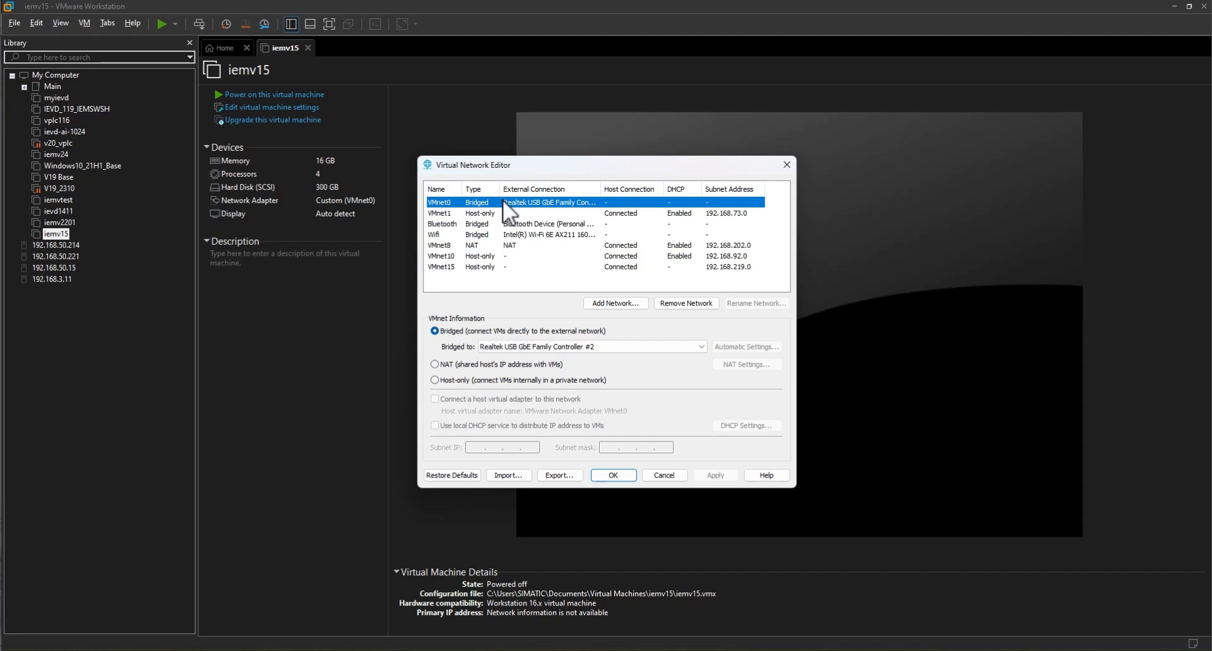
pyautogui.moveTo(534, 314)
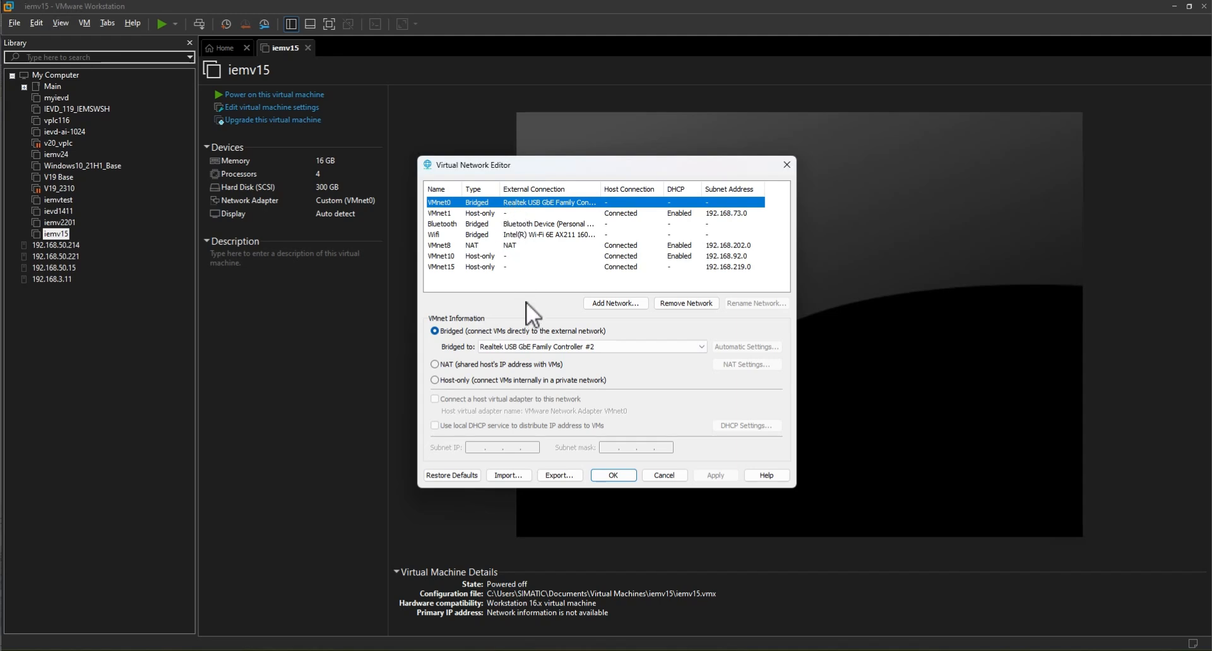
pyautogui.click(464, 234)
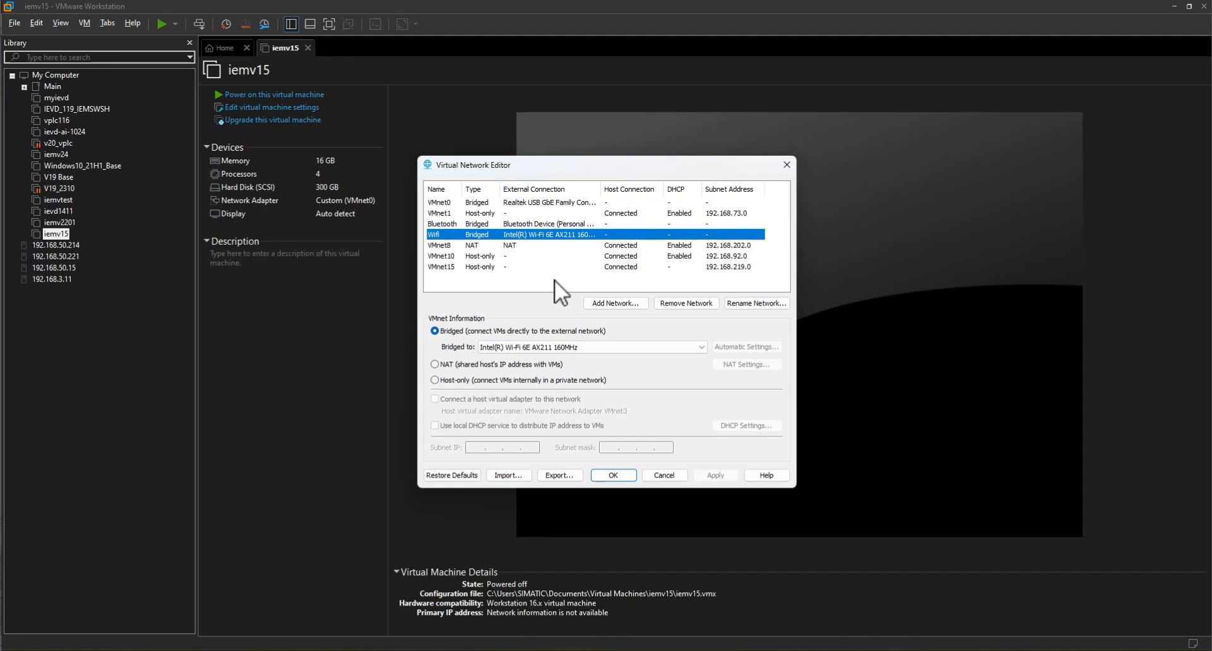
pyautogui.click(612, 475)
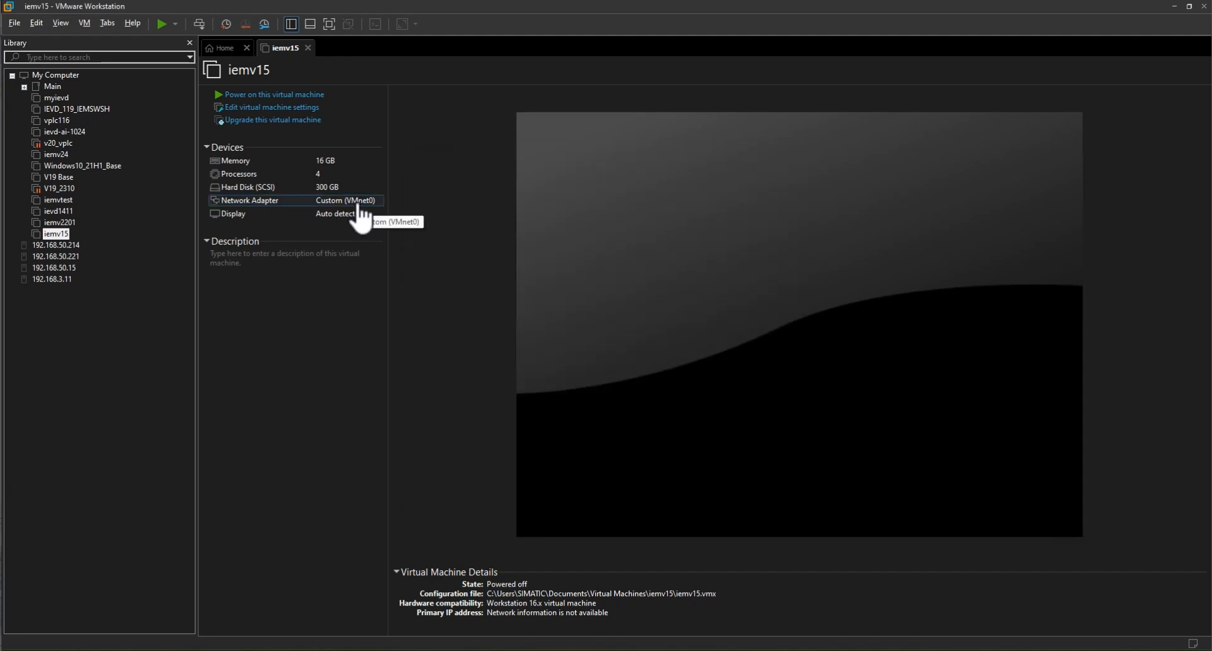
pyautogui.moveTo(344, 353)
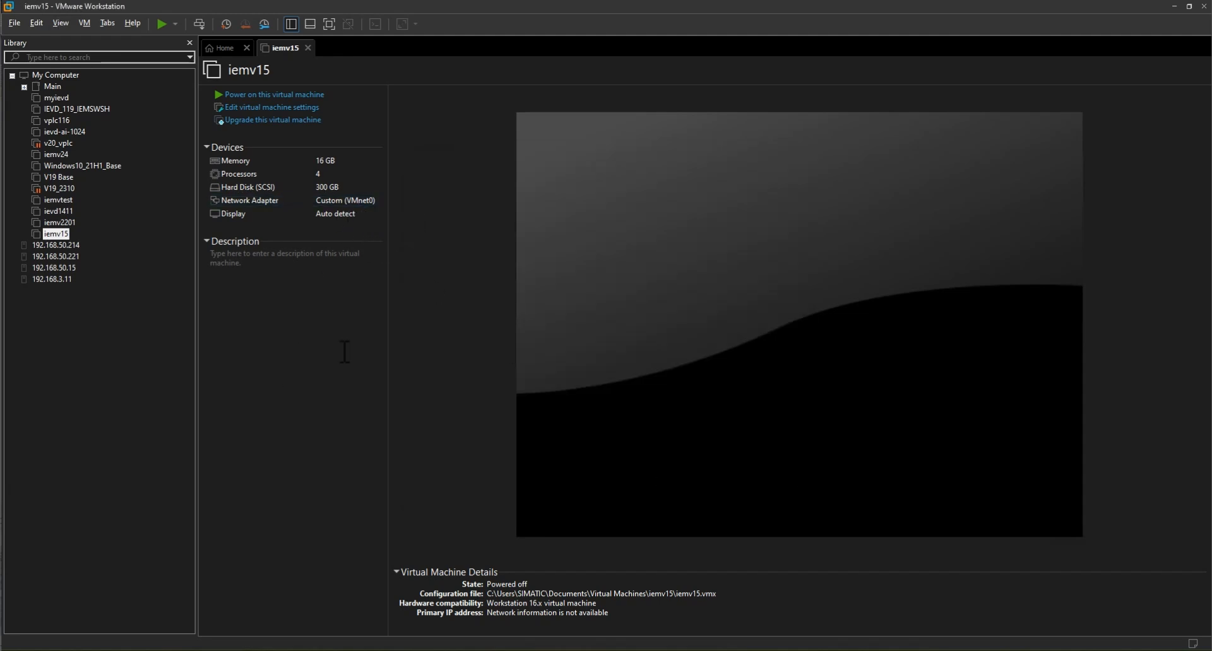
# Power on the iemv15 virtual machine and wait for its console login prompt
pyautogui.click(272, 94)
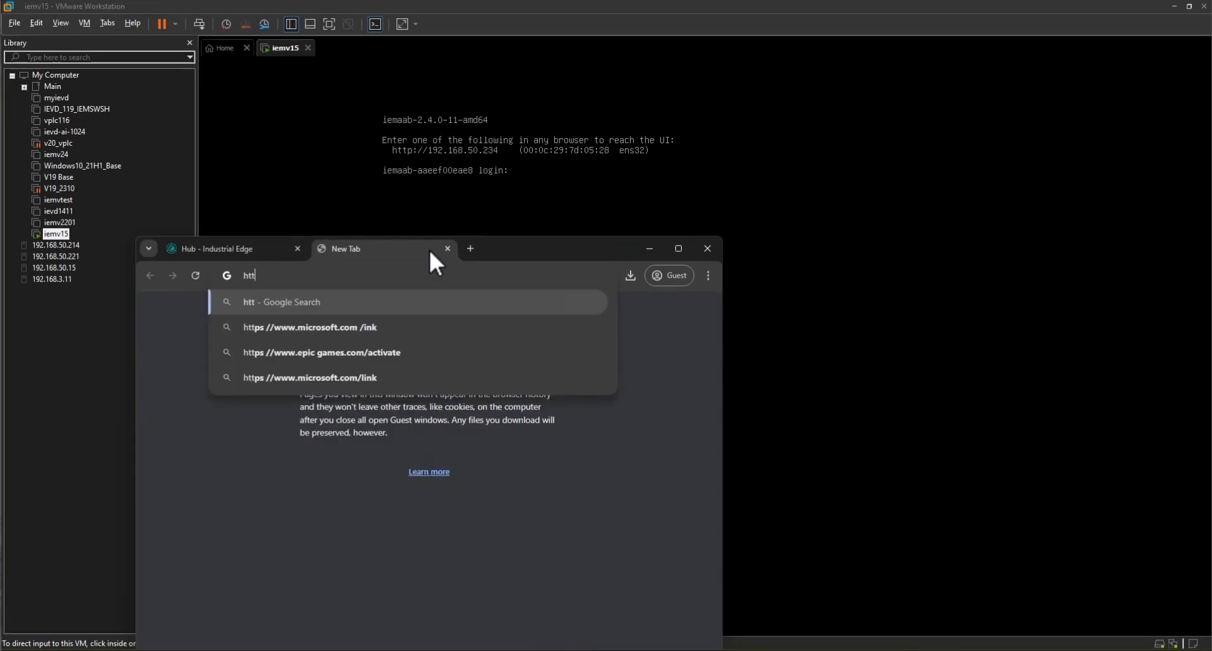
pyautogui.write('http://192.168.50.234:4443/webui/')
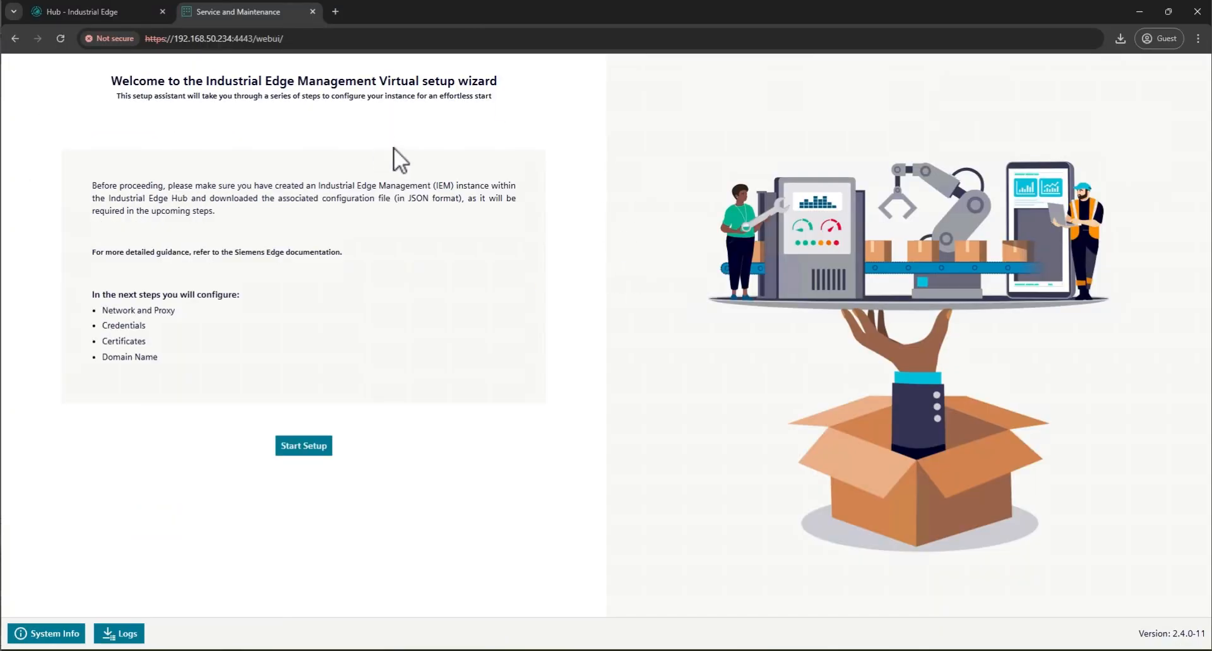
pyautogui.click(303, 446)
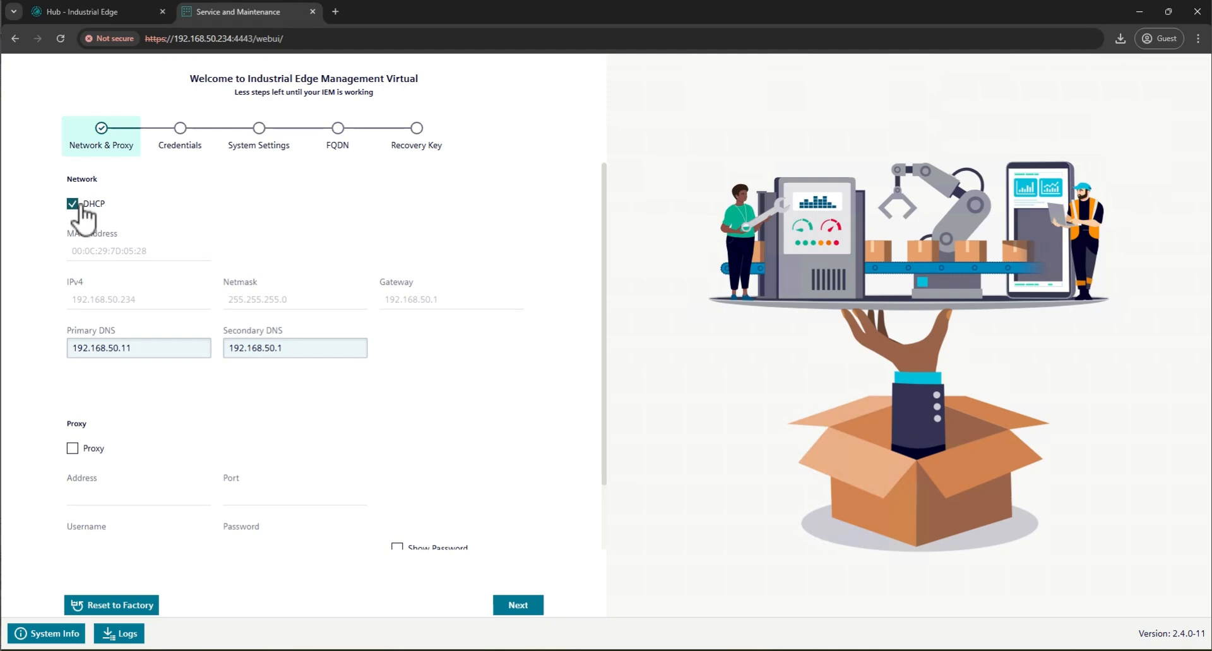
# Briefly disable DHCP to view static IP fields, re-enable it, and open a blank tab
pyautogui.click(73, 203)
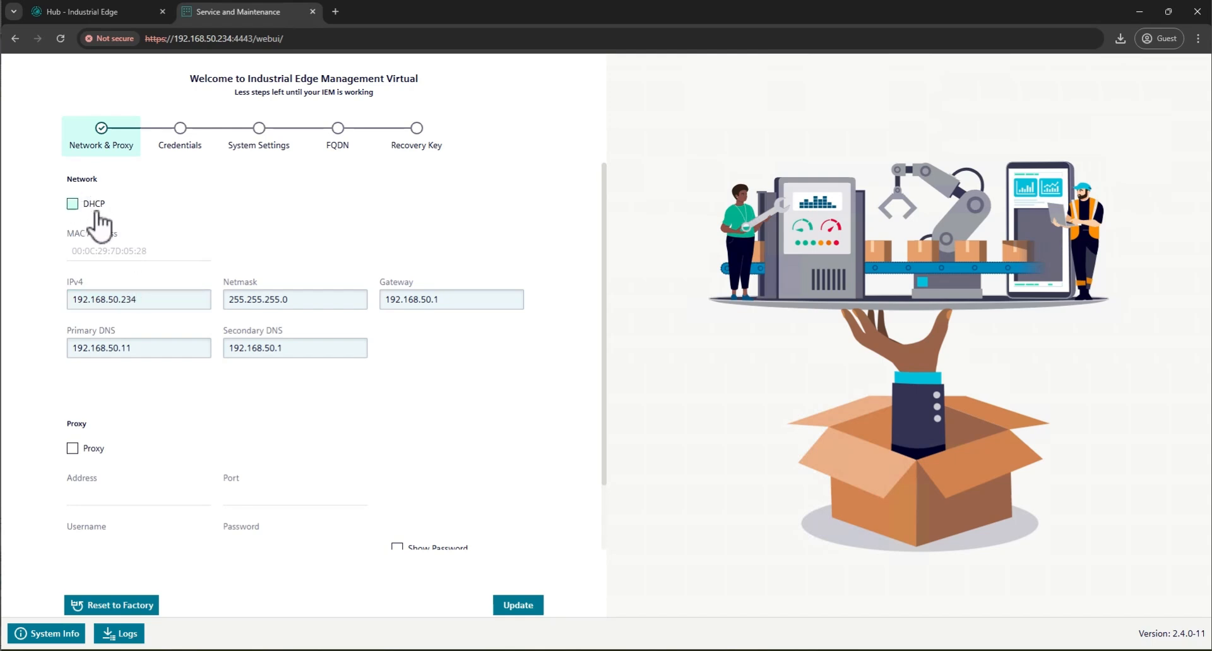
pyautogui.click(72, 204)
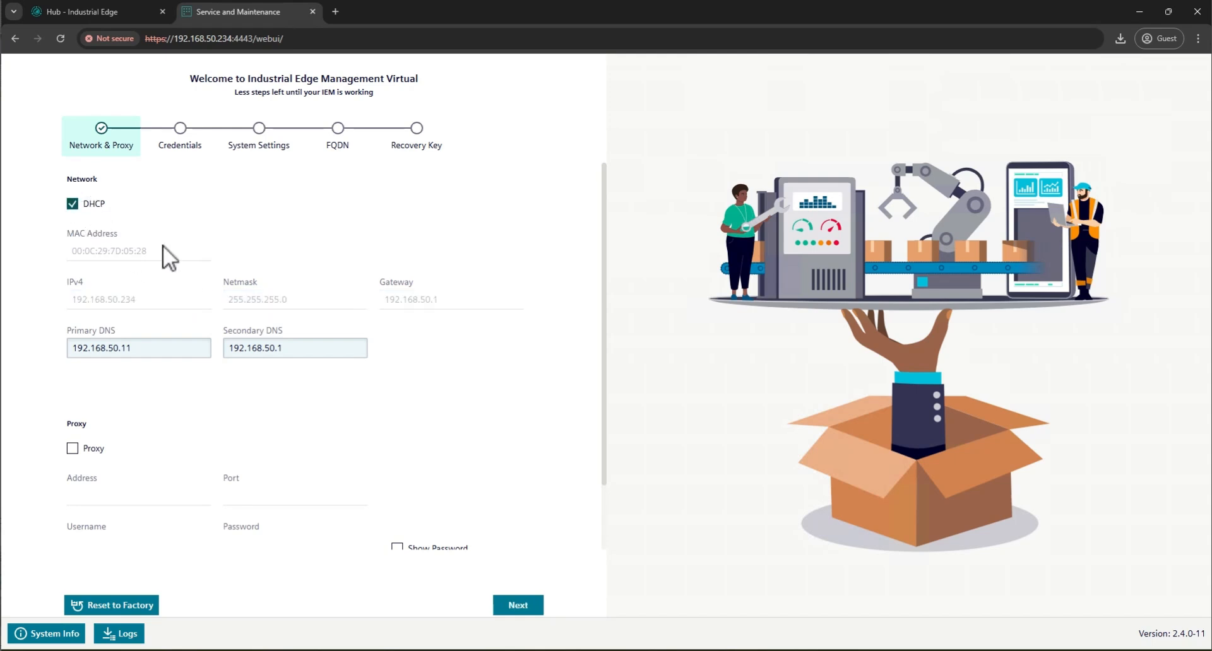
pyautogui.moveTo(152, 309)
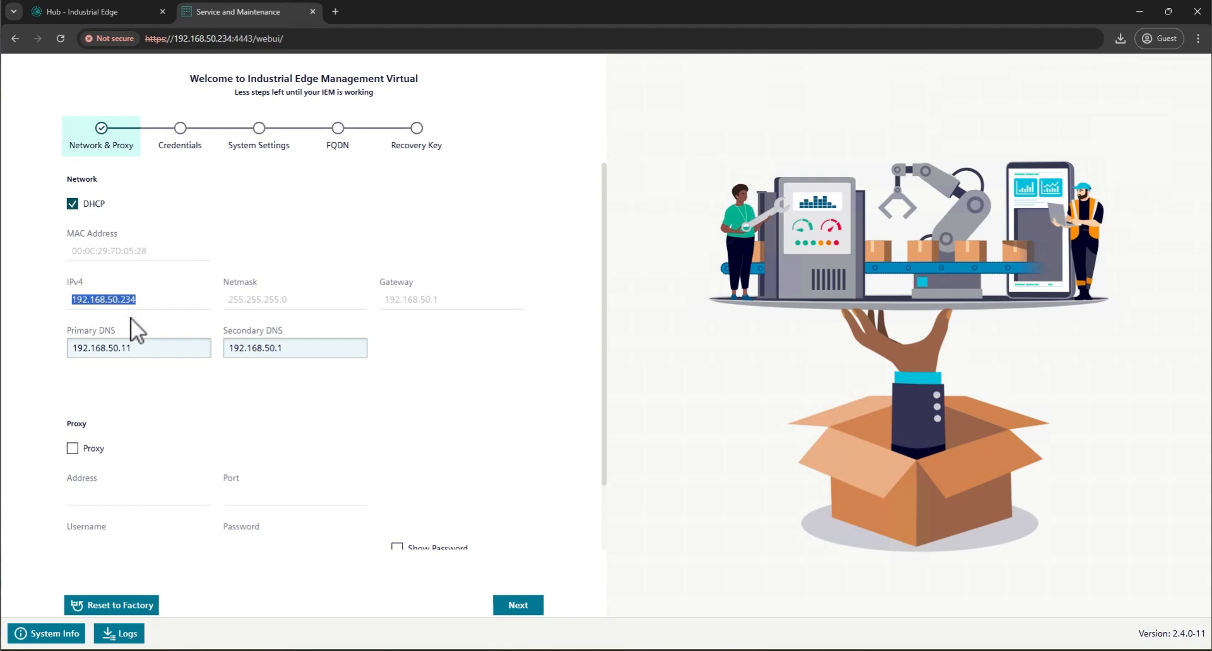
pyautogui.moveTo(397, 382)
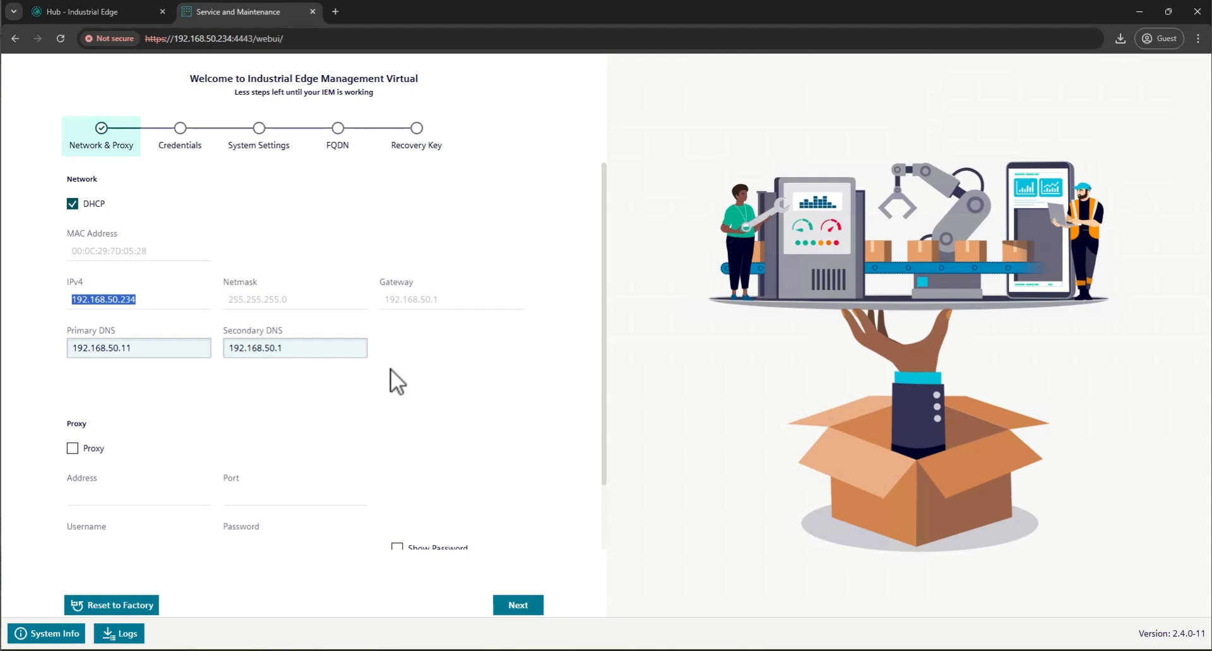
pyautogui.moveTo(440, 383)
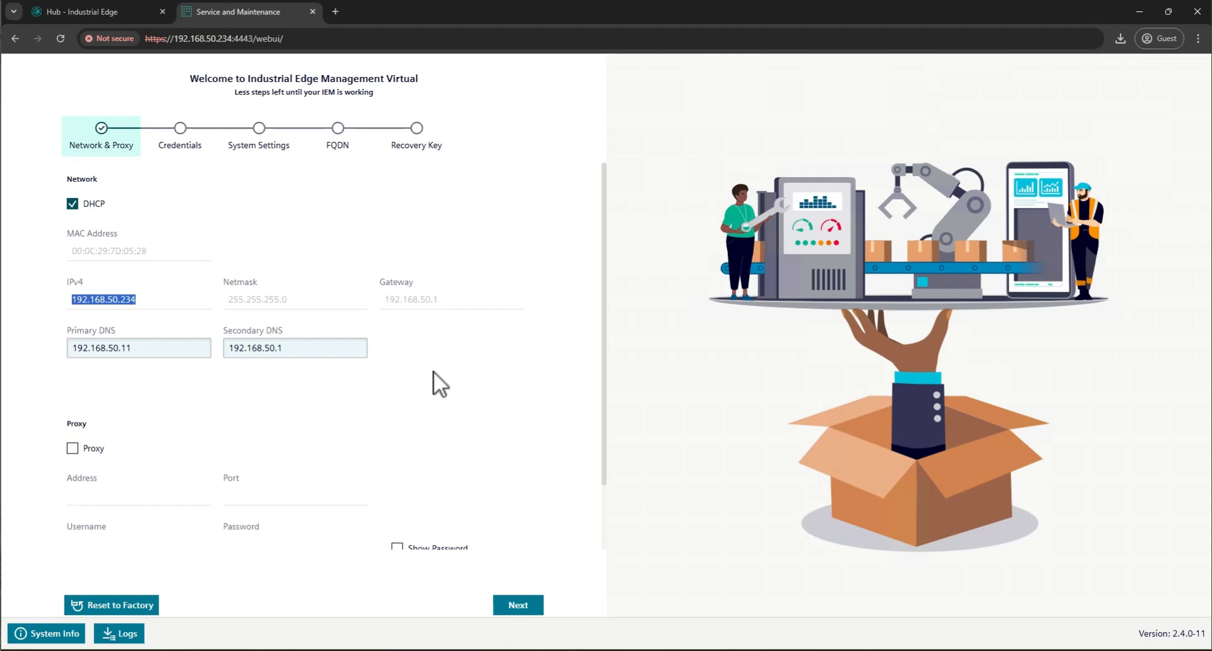
pyautogui.moveTo(296, 412)
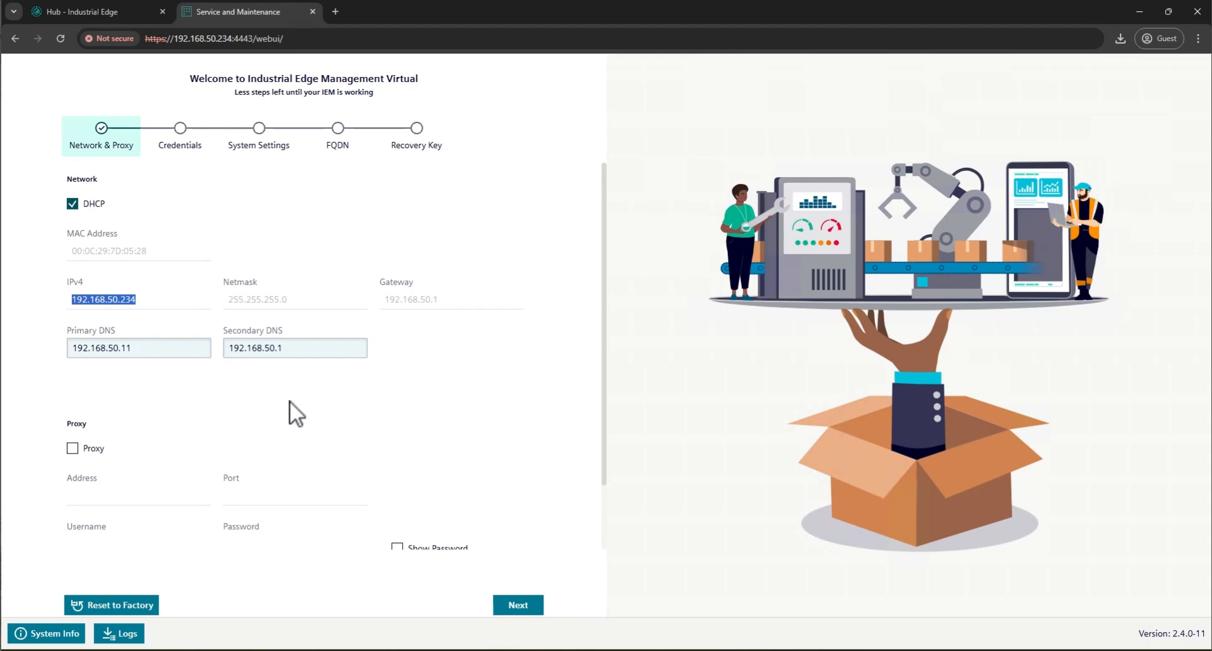
pyautogui.click(138, 347)
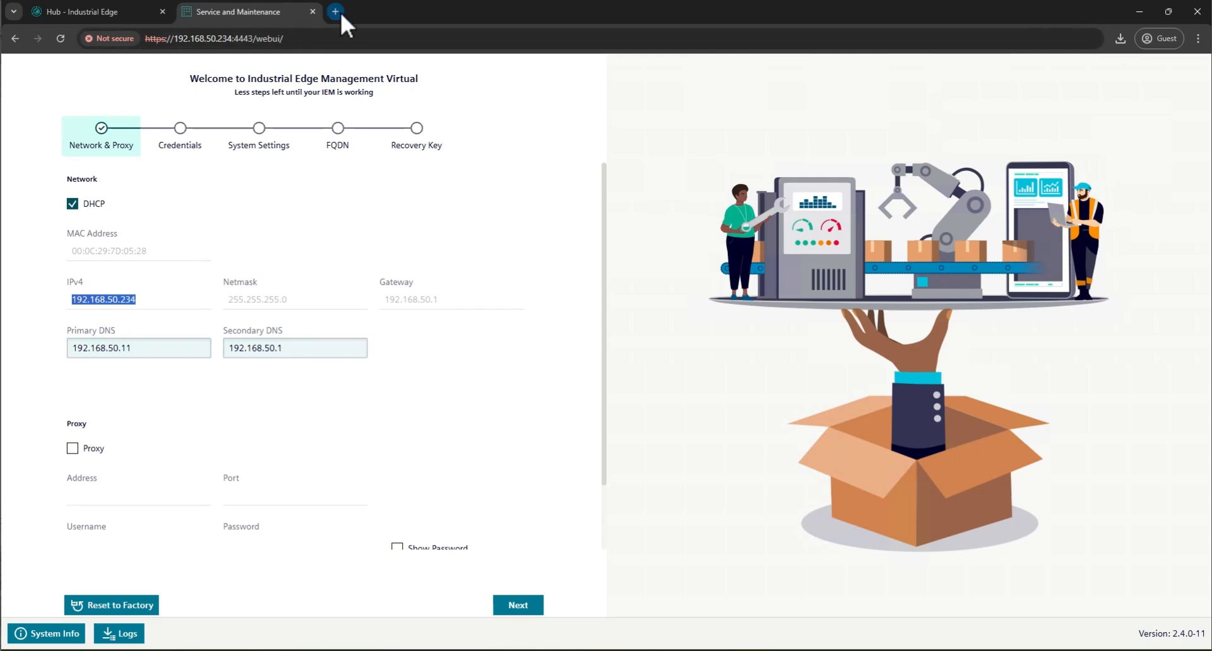
pyautogui.moveTo(334, 11)
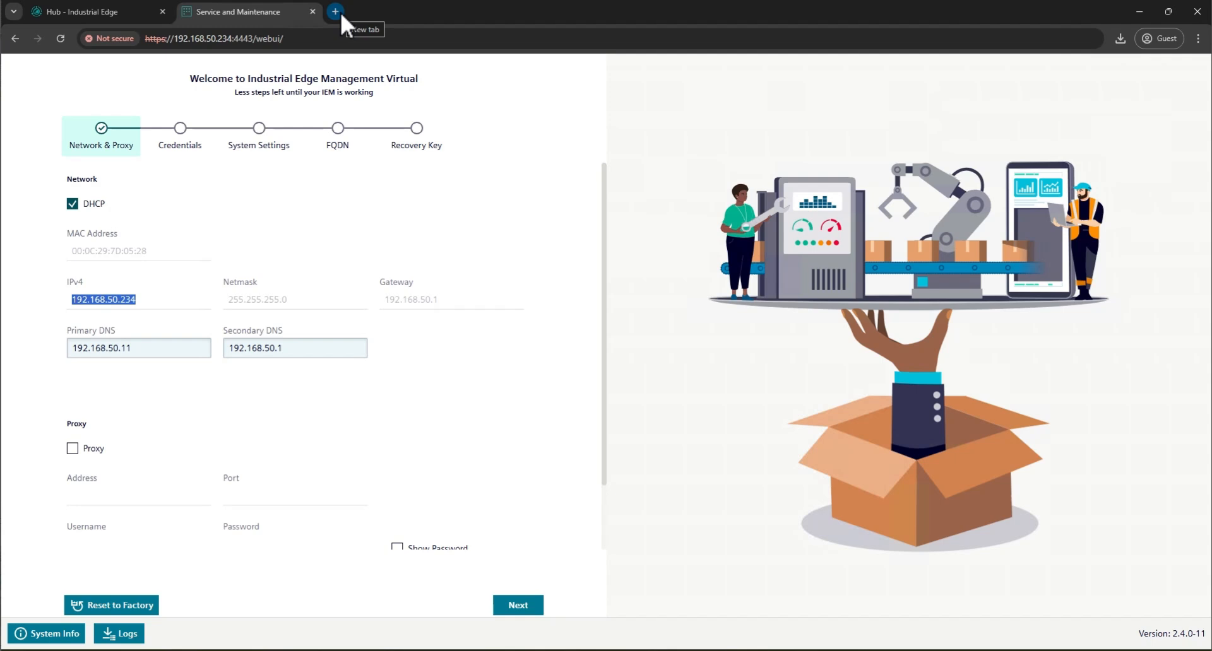
pyautogui.click(335, 11)
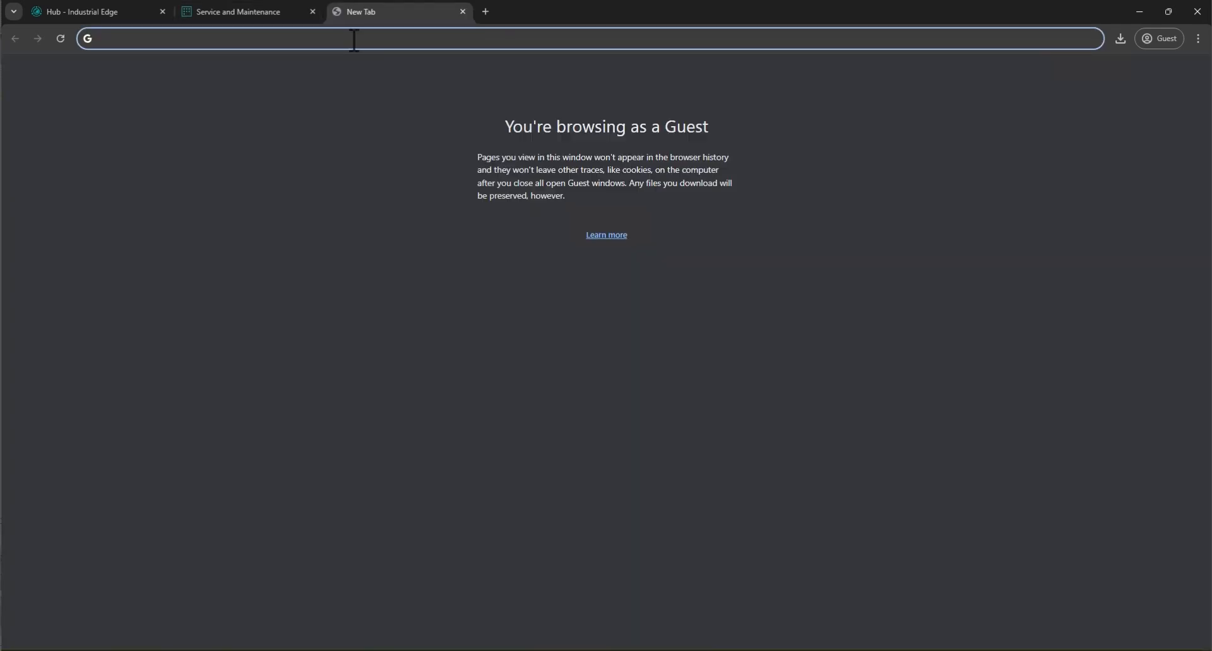
# Review the Industrial Edge contacted domain names docs, then accept the network settings and DHCP warning
pyautogui.write('docs eu1 edge security')
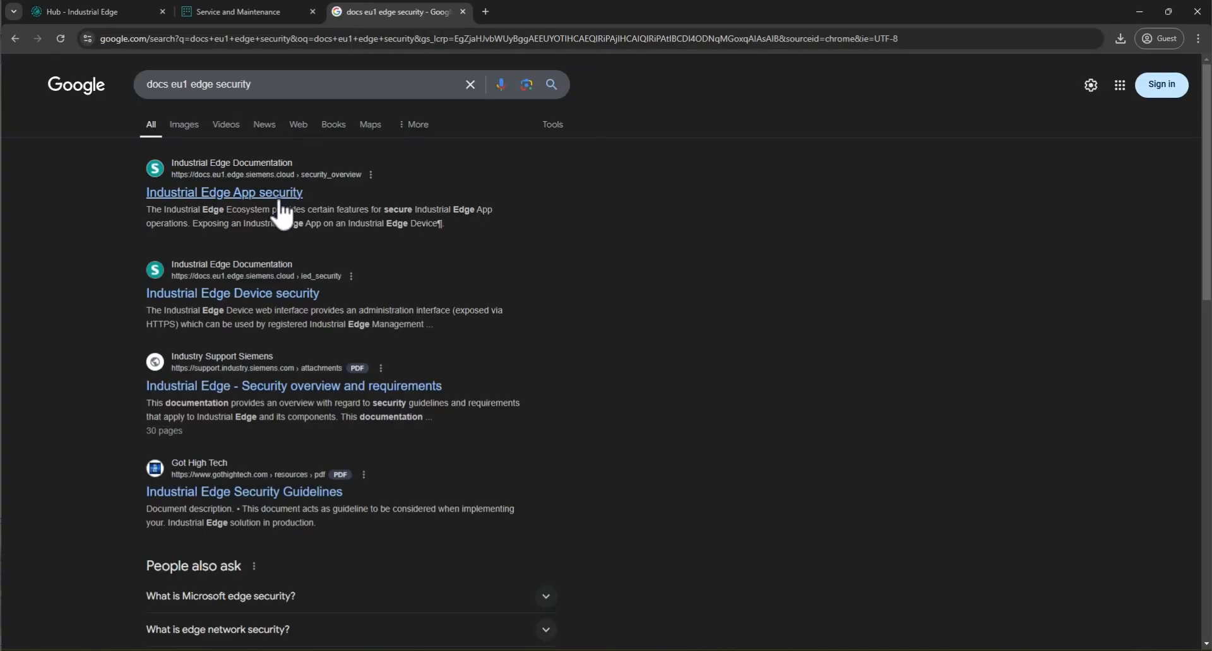
pyautogui.click(224, 193)
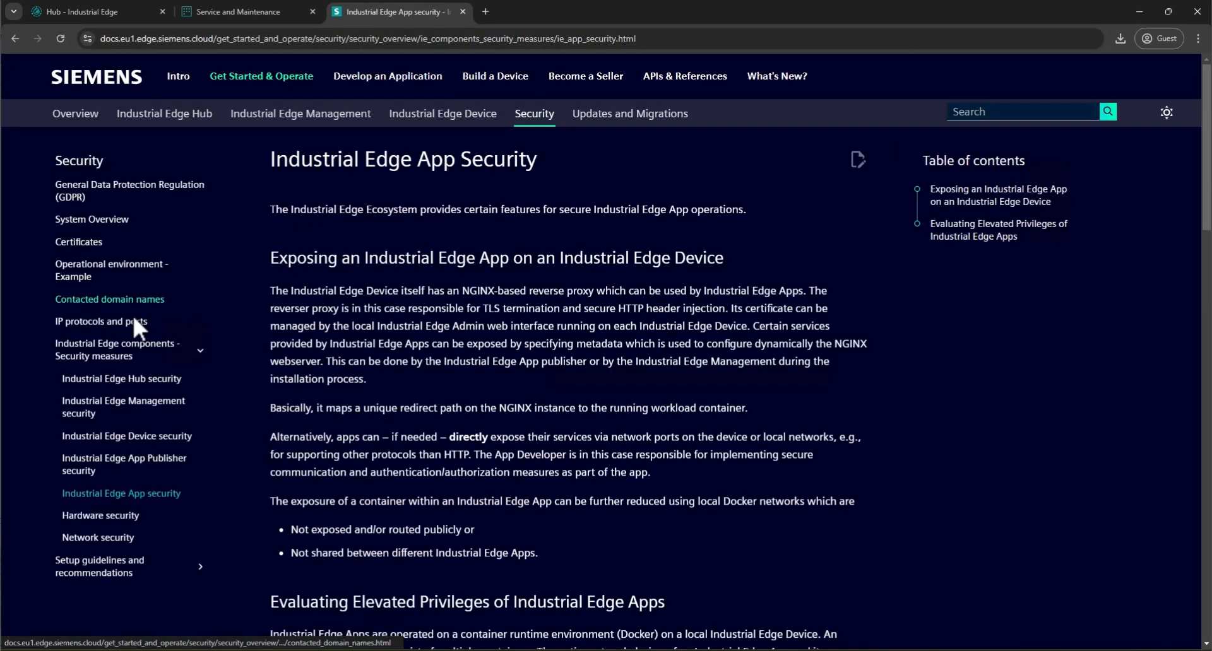
pyautogui.click(110, 300)
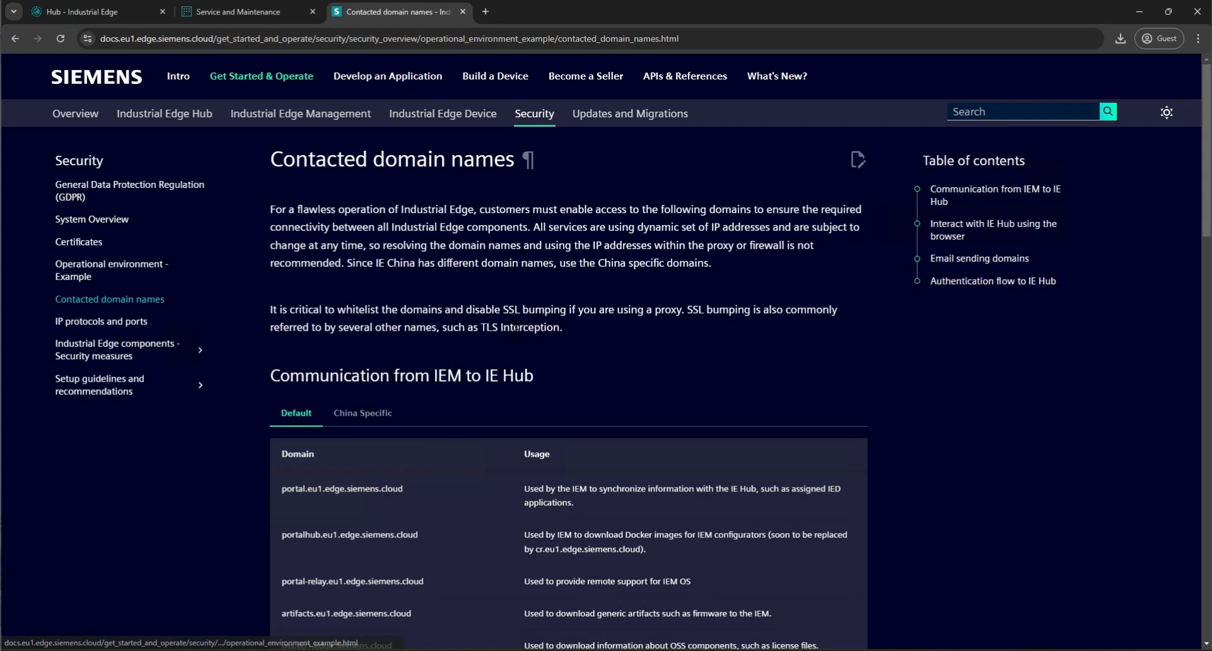
pyautogui.scroll(-3)
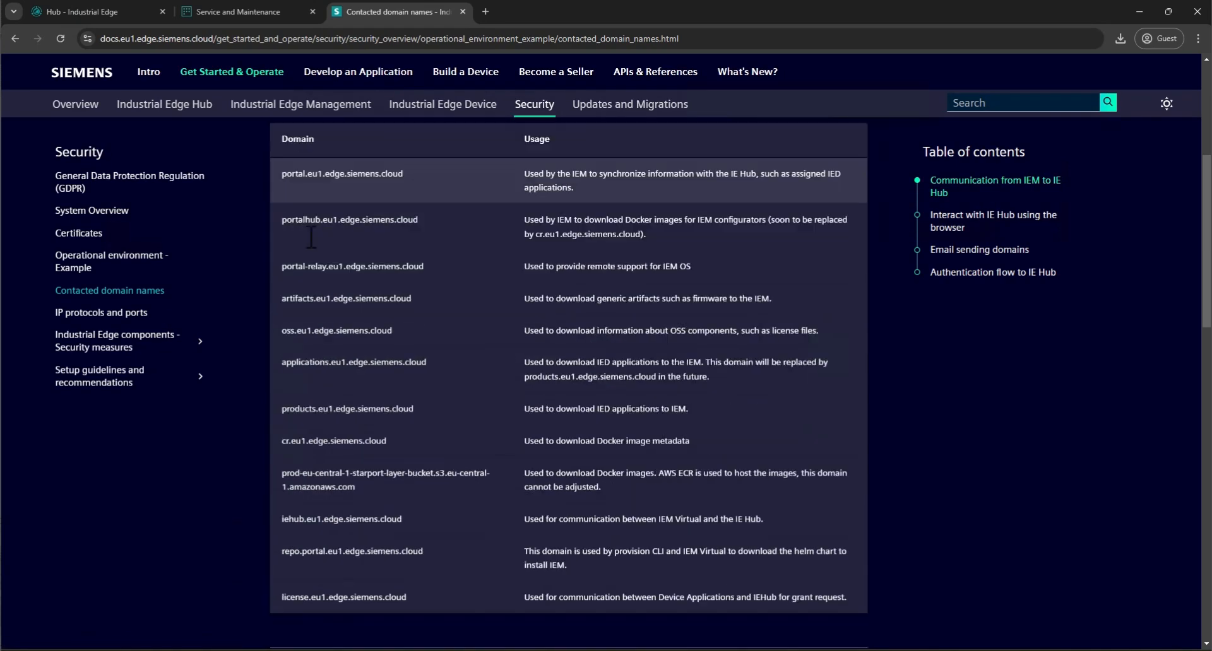
pyautogui.moveTo(513, 299)
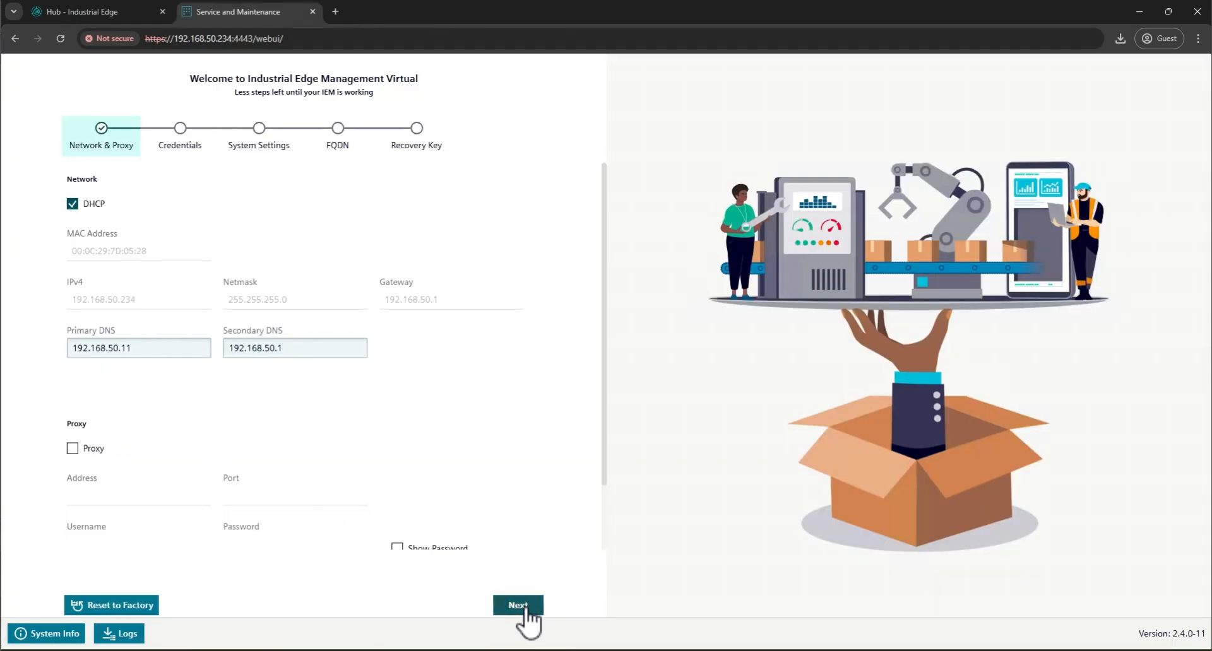
pyautogui.click(518, 606)
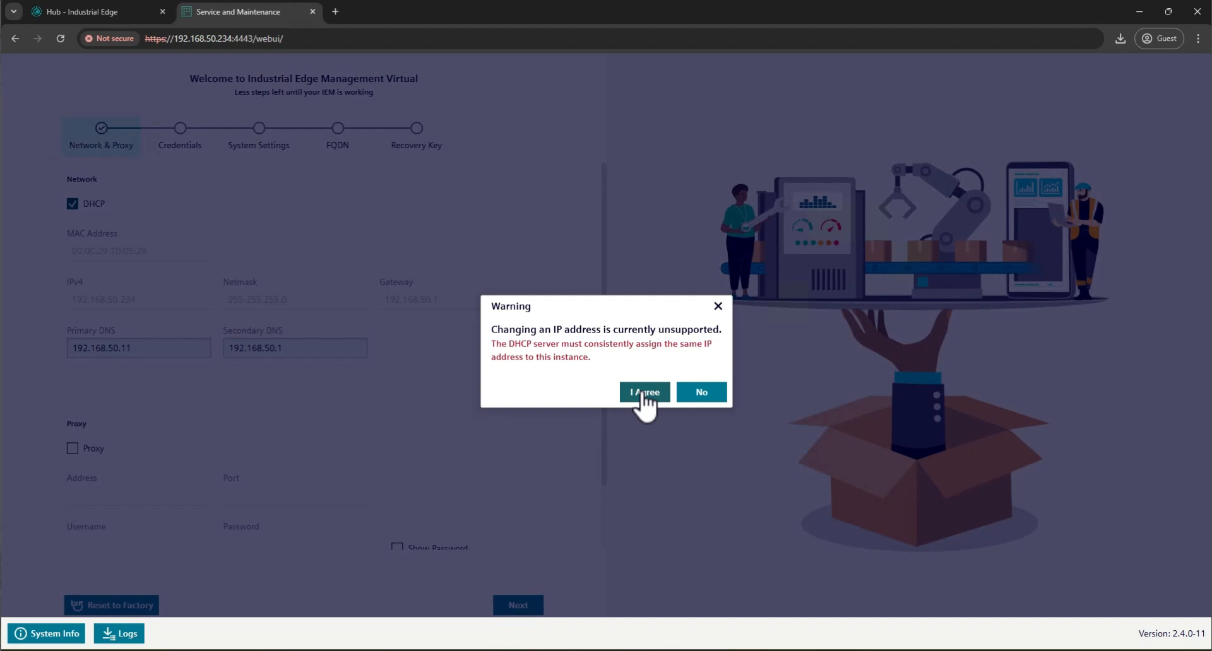
pyautogui.moveTo(686, 348)
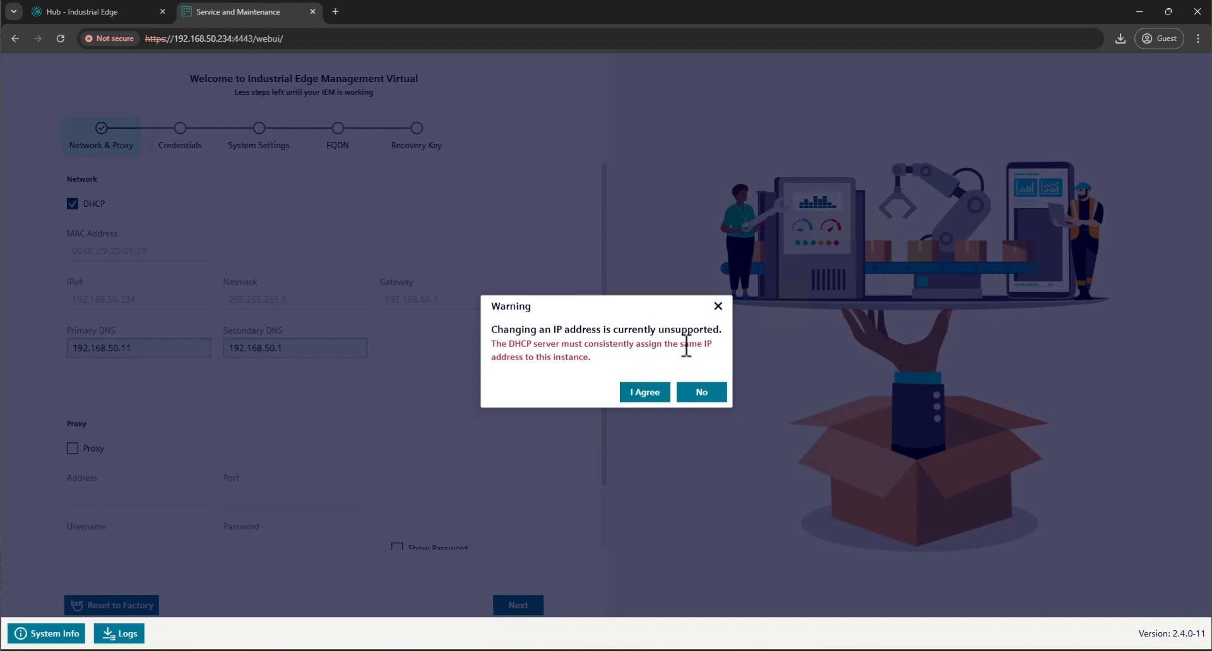
pyautogui.click(643, 392)
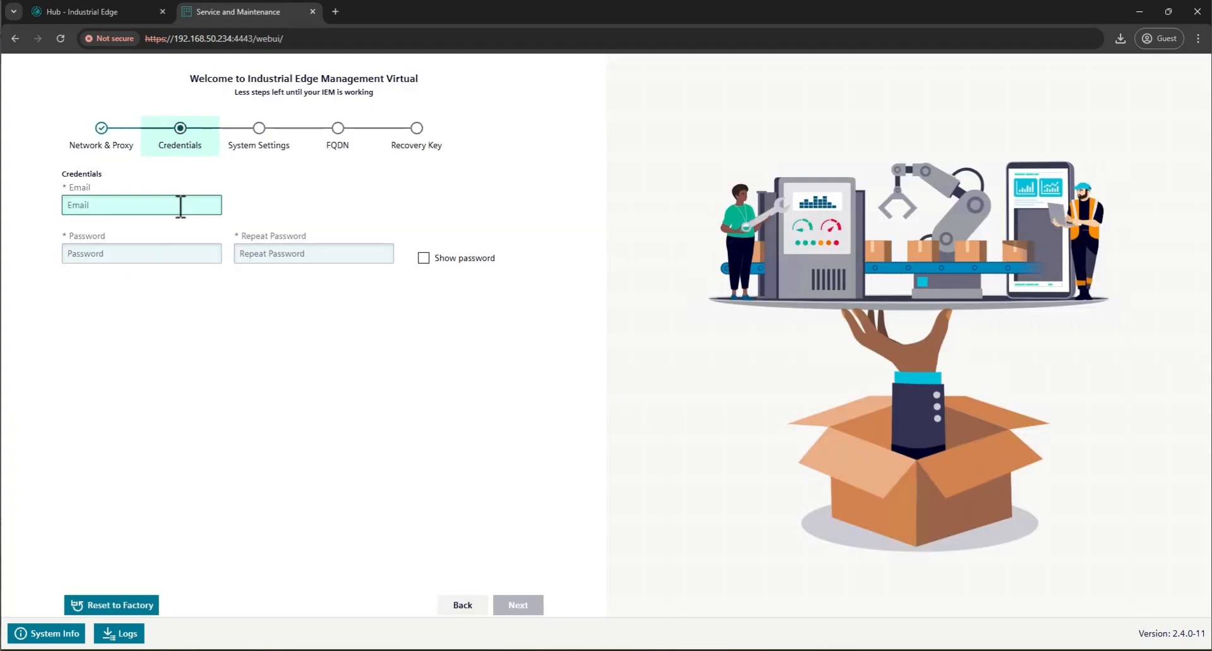
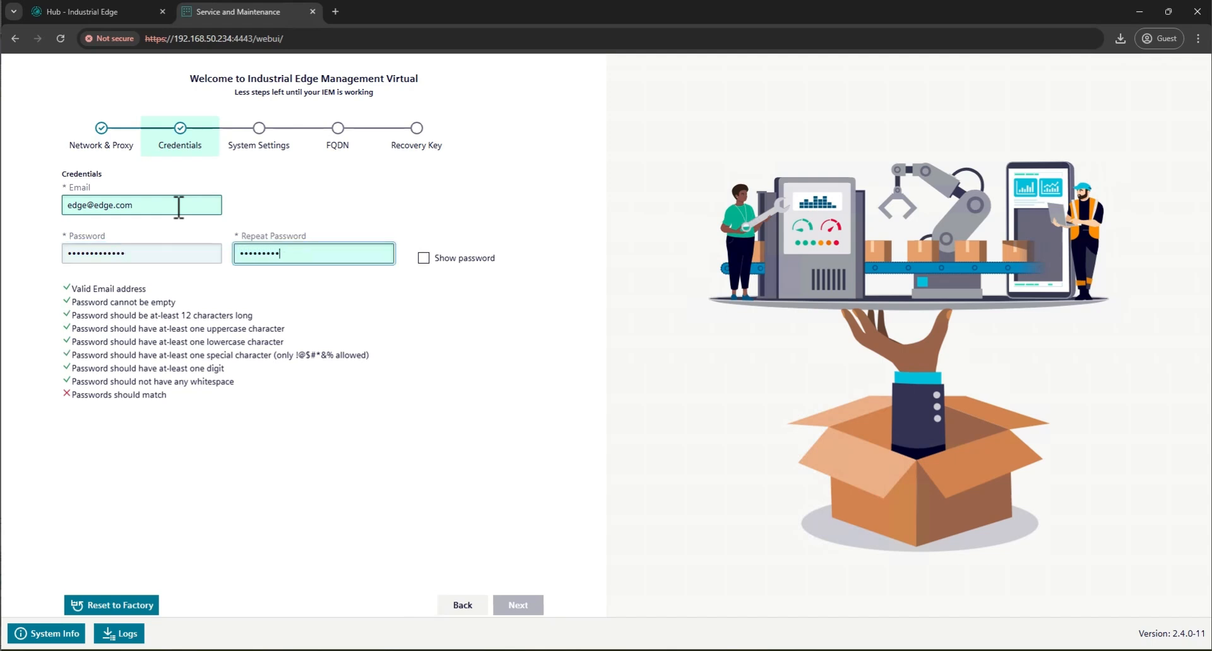
# Enter the administrator email and matching passwords, then continue to System Settings
pyautogui.click(517, 605)
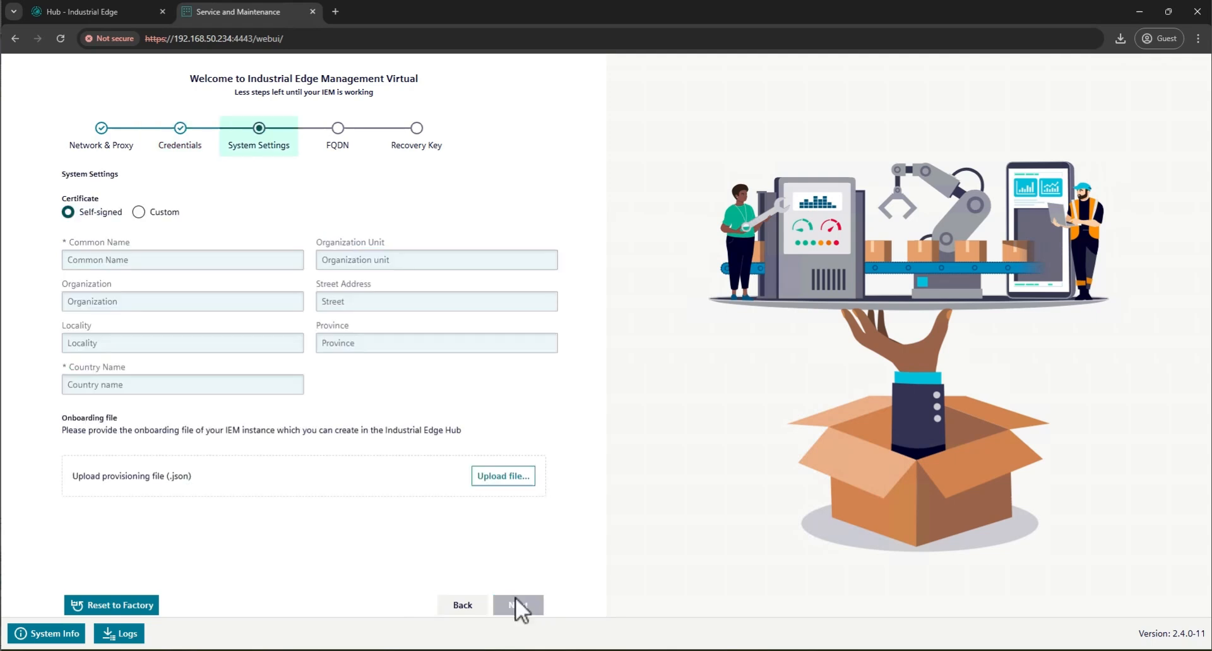
pyautogui.moveTo(155, 285)
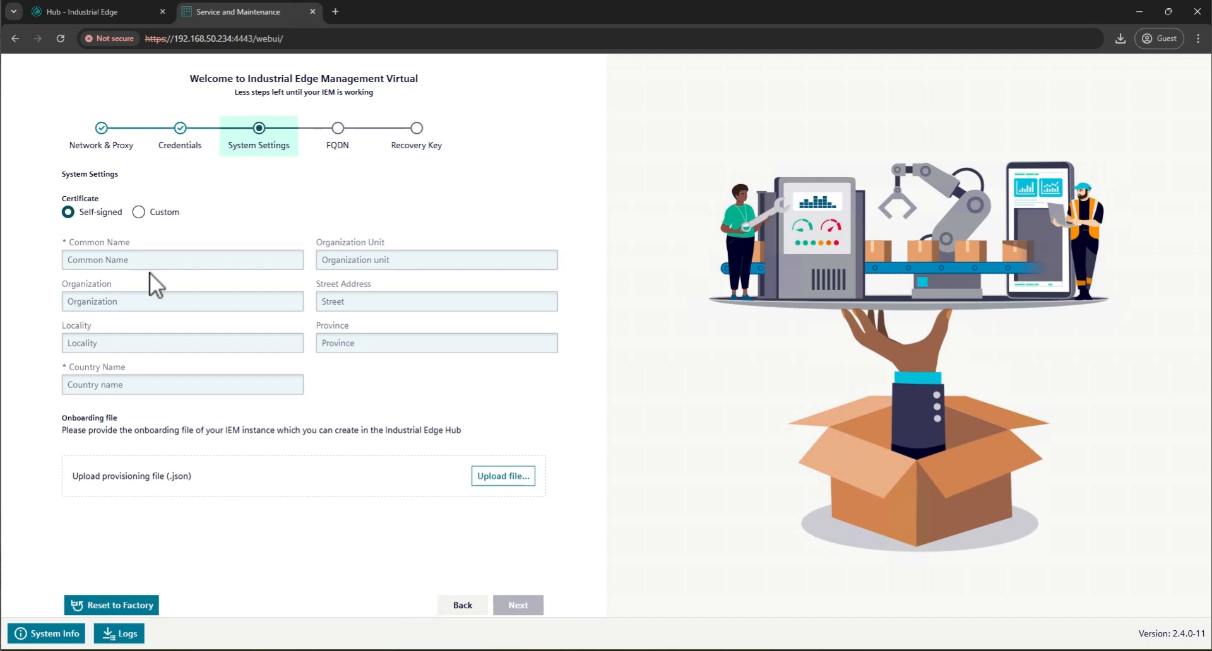
# Click the Common Name and Country Name fields, then choose the Custom certificate option
pyautogui.click(182, 259)
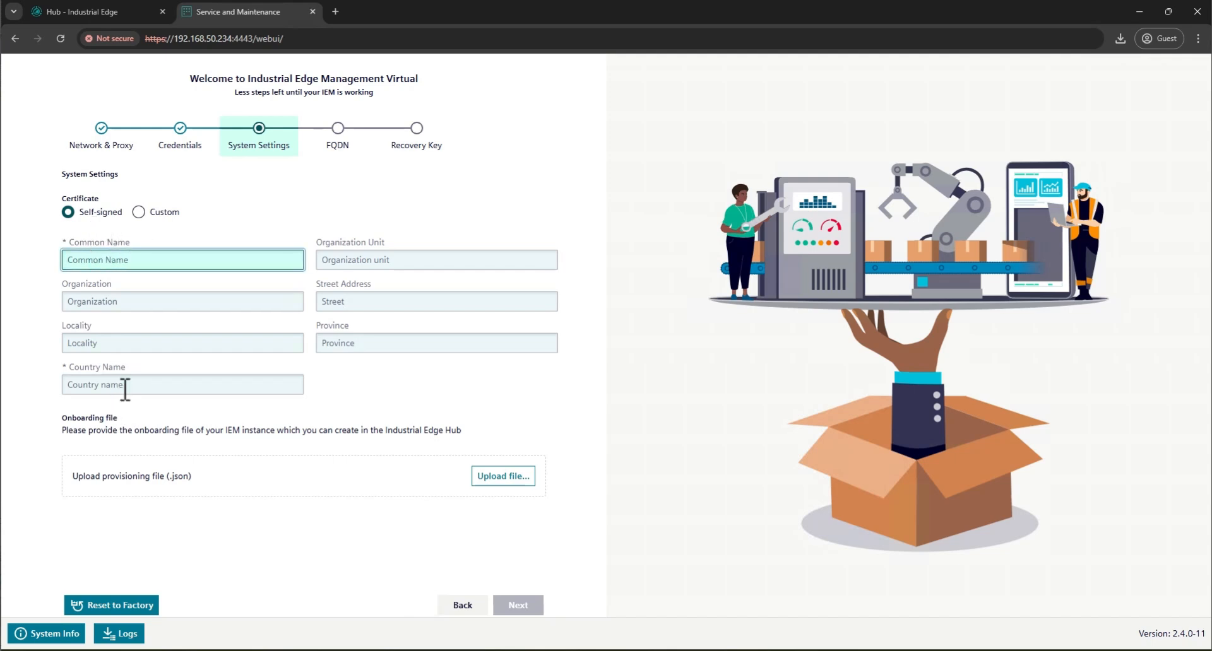
pyautogui.click(183, 385)
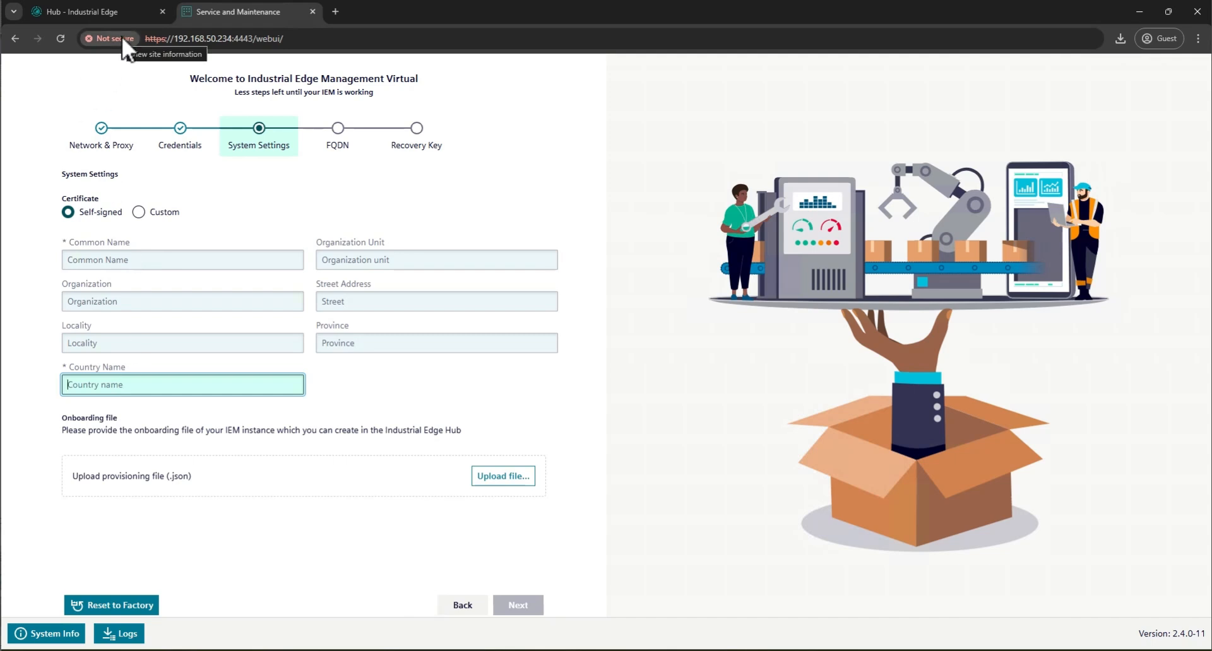
pyautogui.moveTo(371, 155)
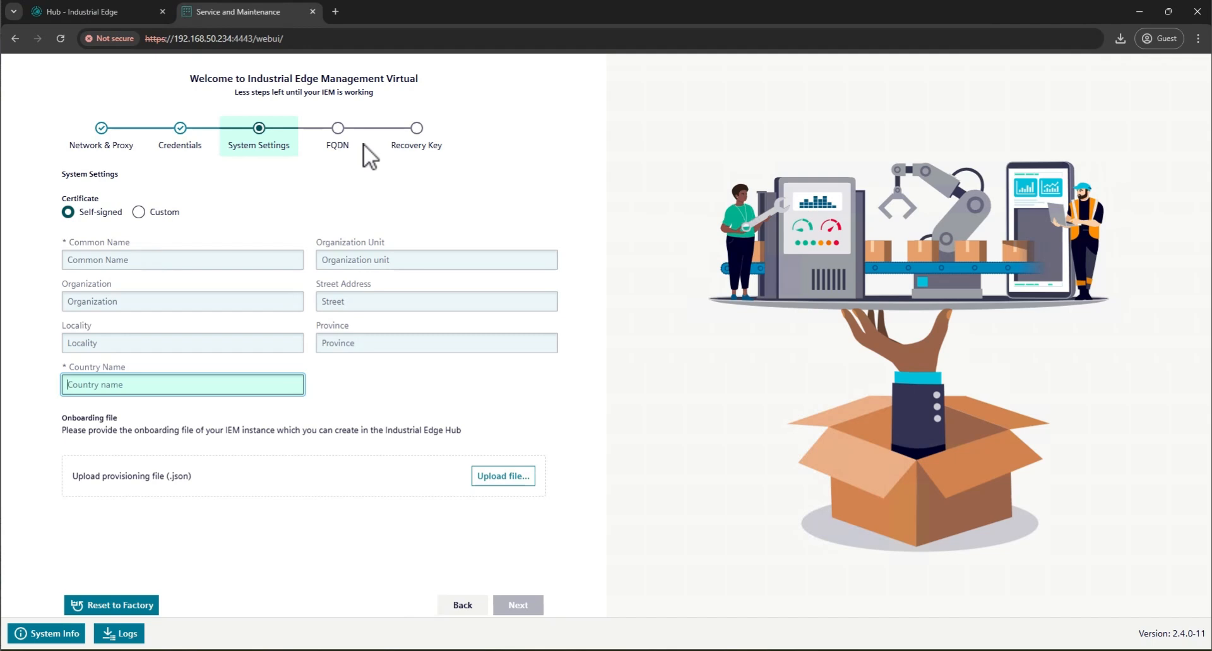
pyautogui.moveTo(492, 276)
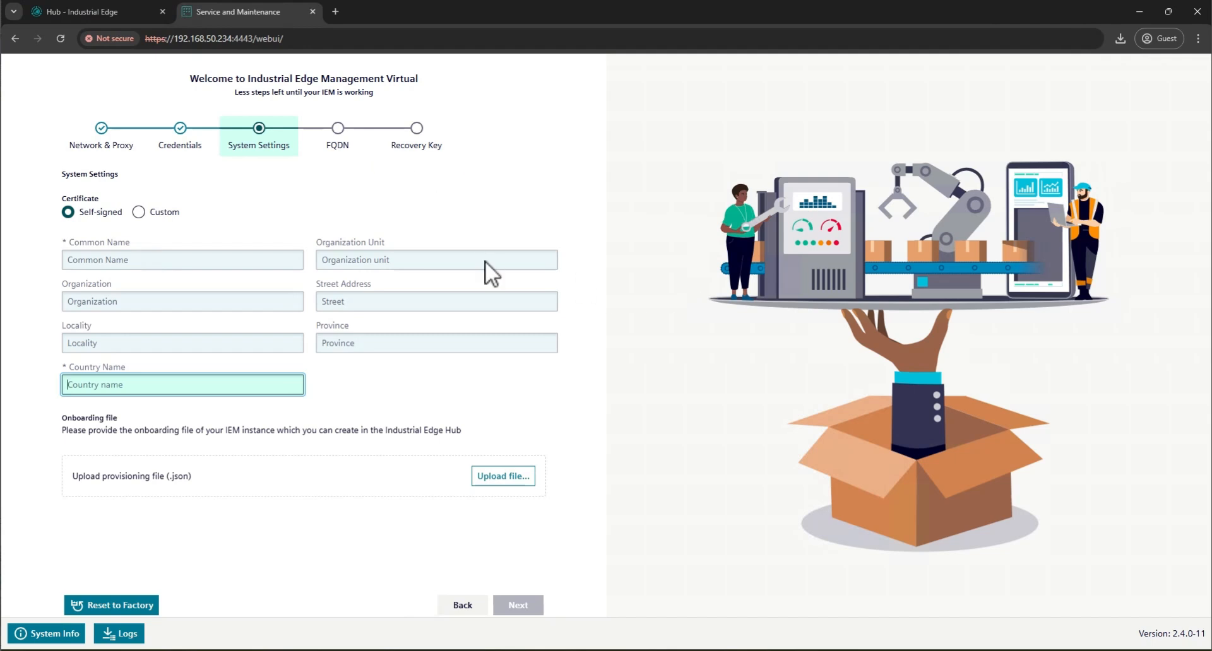
pyautogui.click(139, 212)
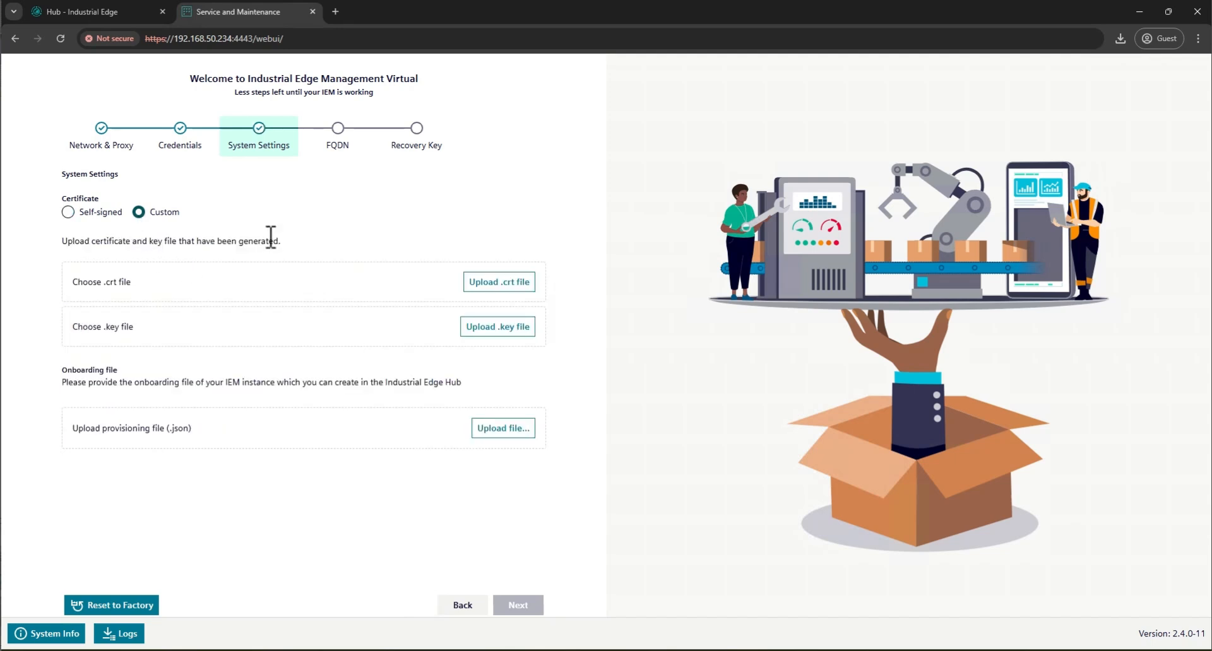
pyautogui.moveTo(300, 268)
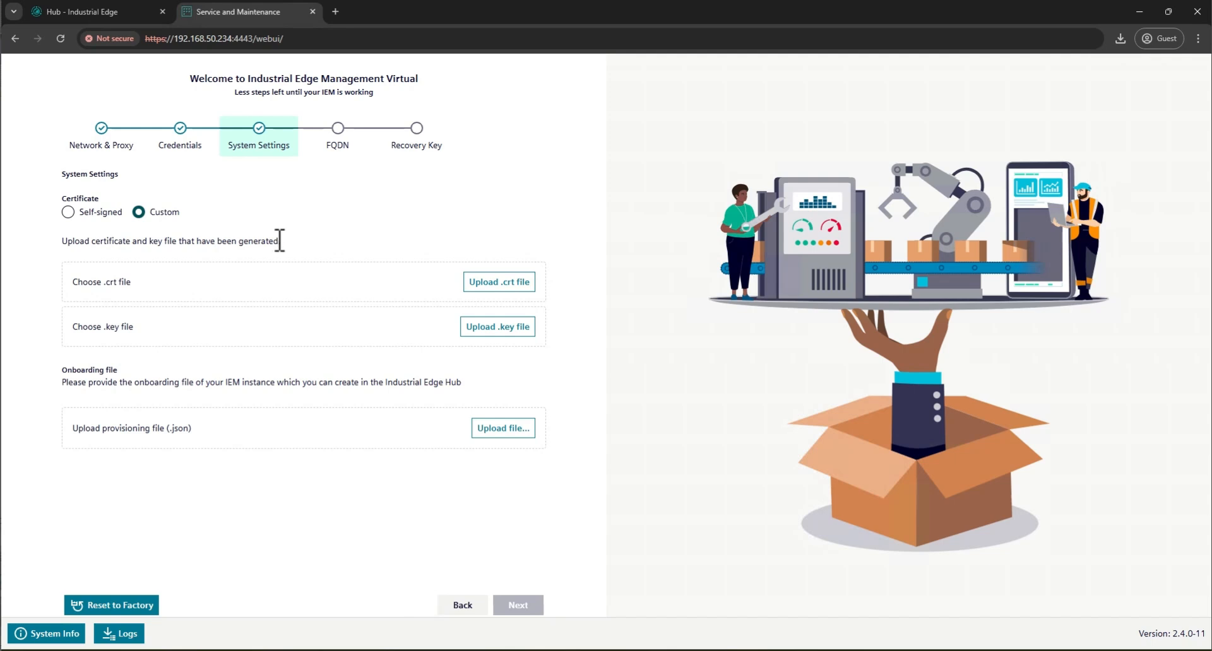
pyautogui.moveTo(281, 238)
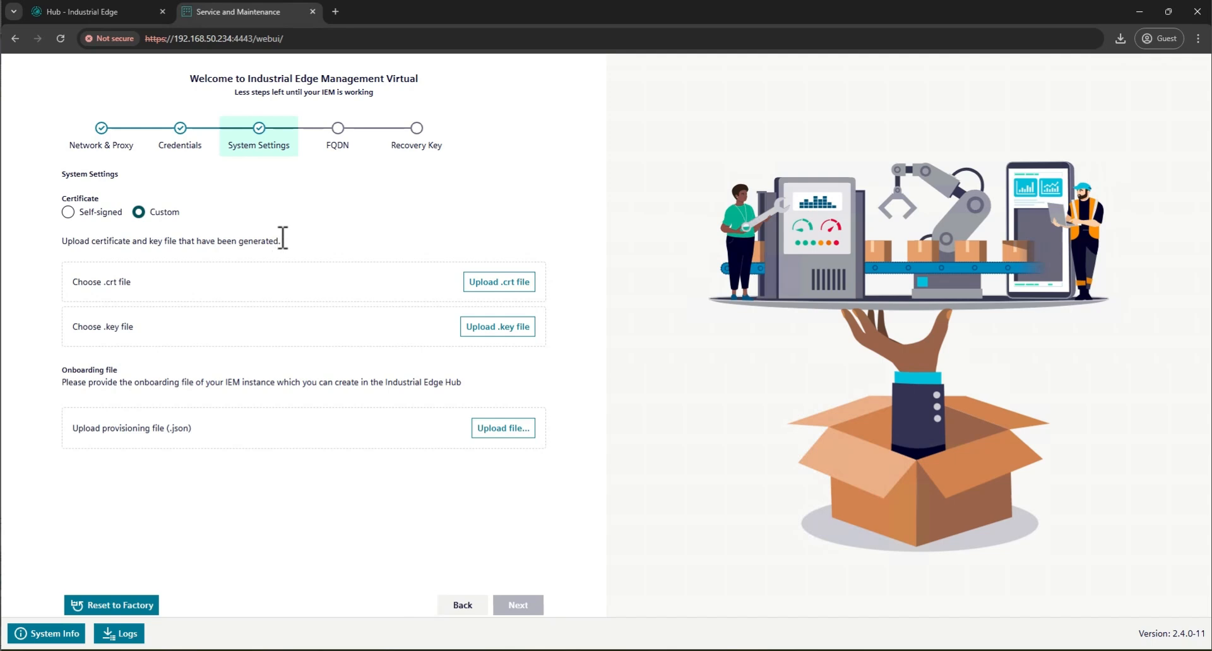
pyautogui.moveTo(578, 370)
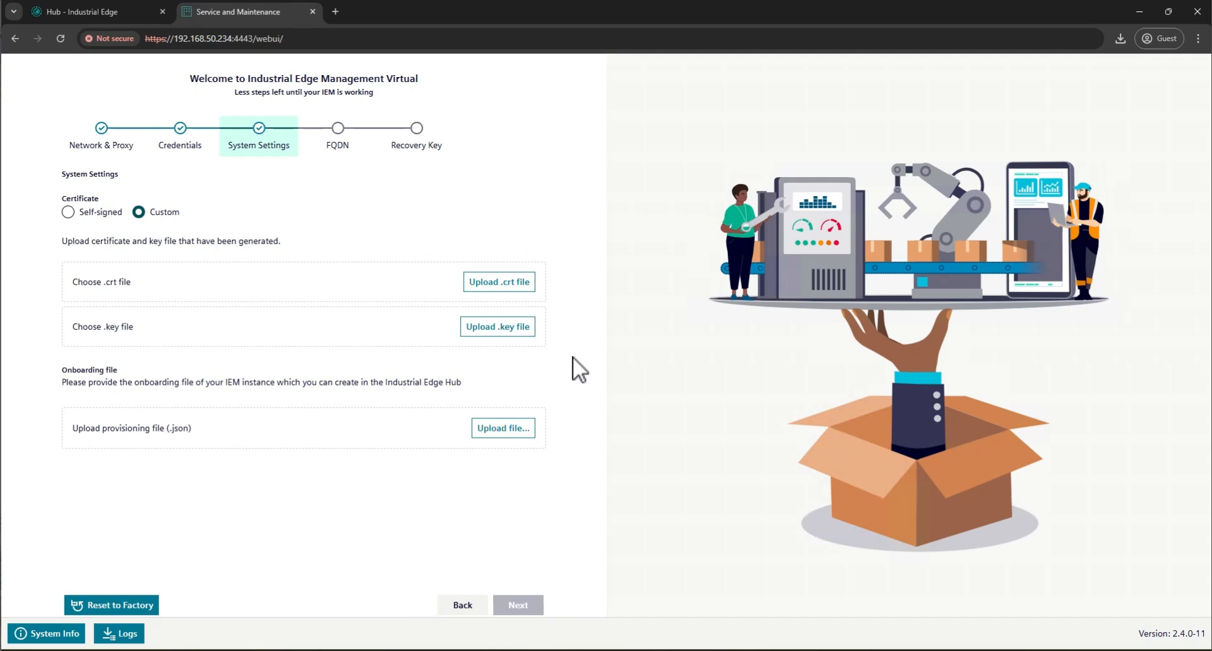
pyautogui.moveTo(456, 332)
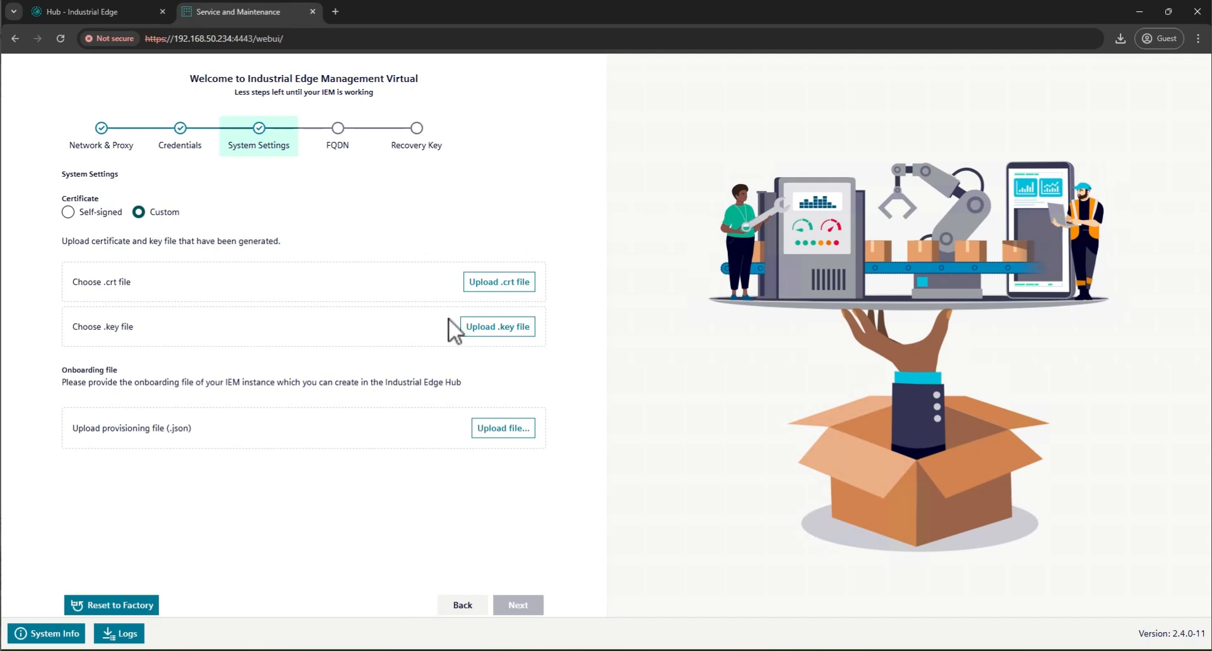
pyautogui.moveTo(444, 361)
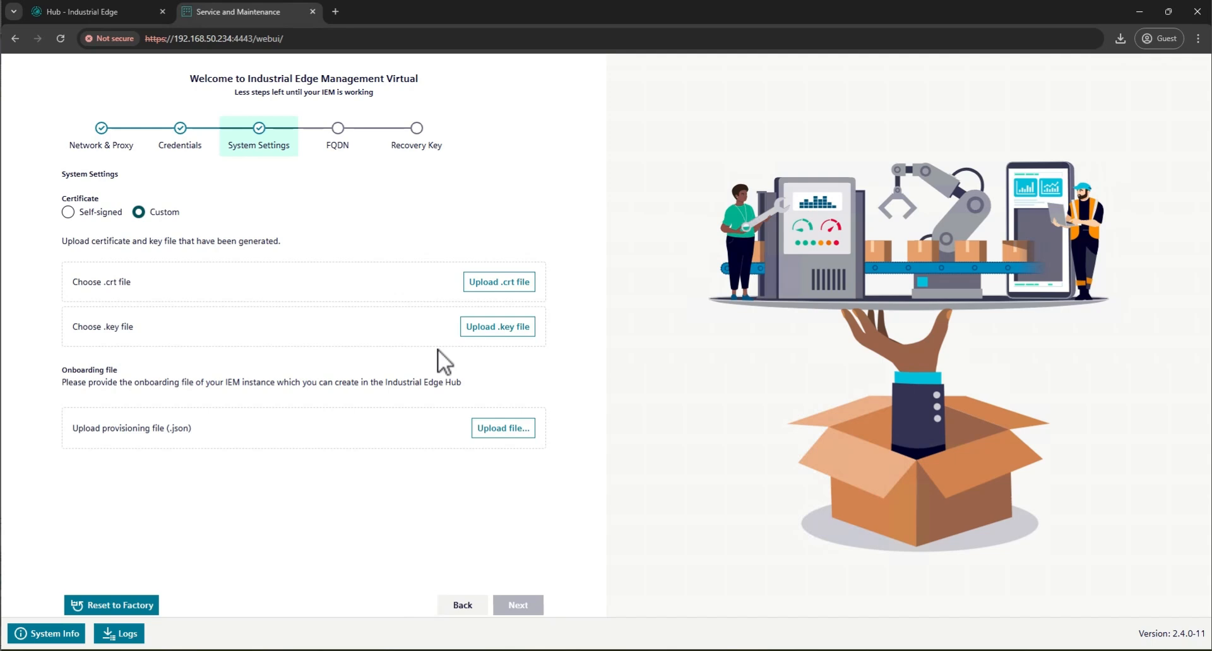
pyautogui.moveTo(566, 390)
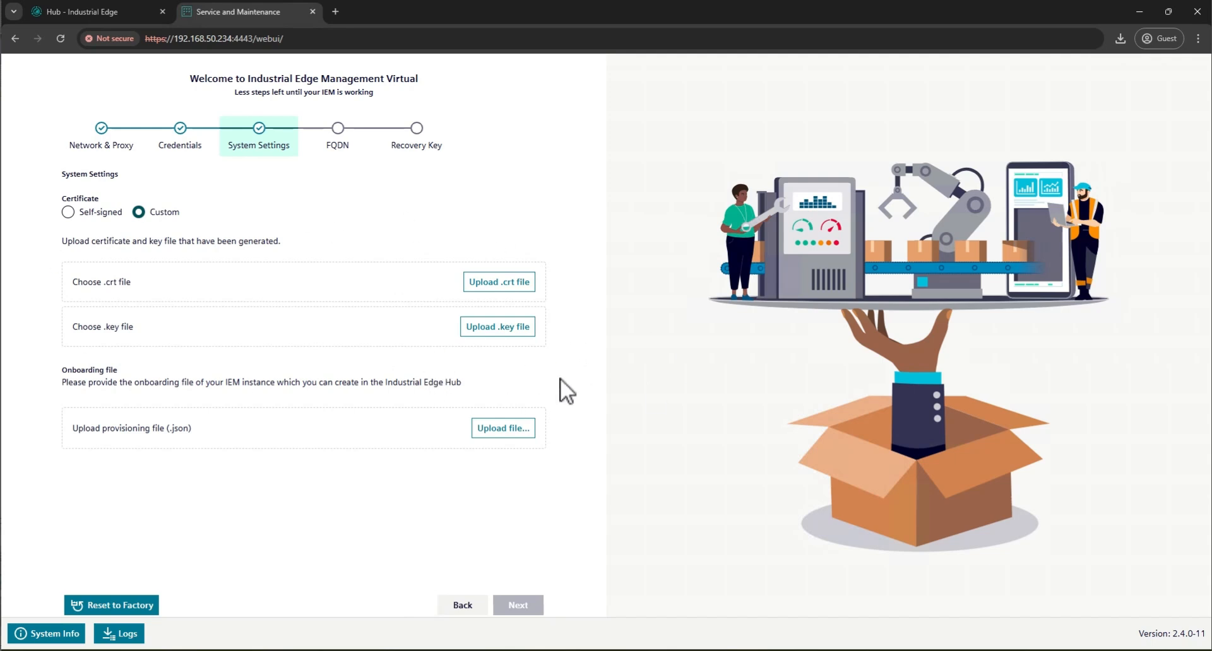
pyautogui.moveTo(567, 398)
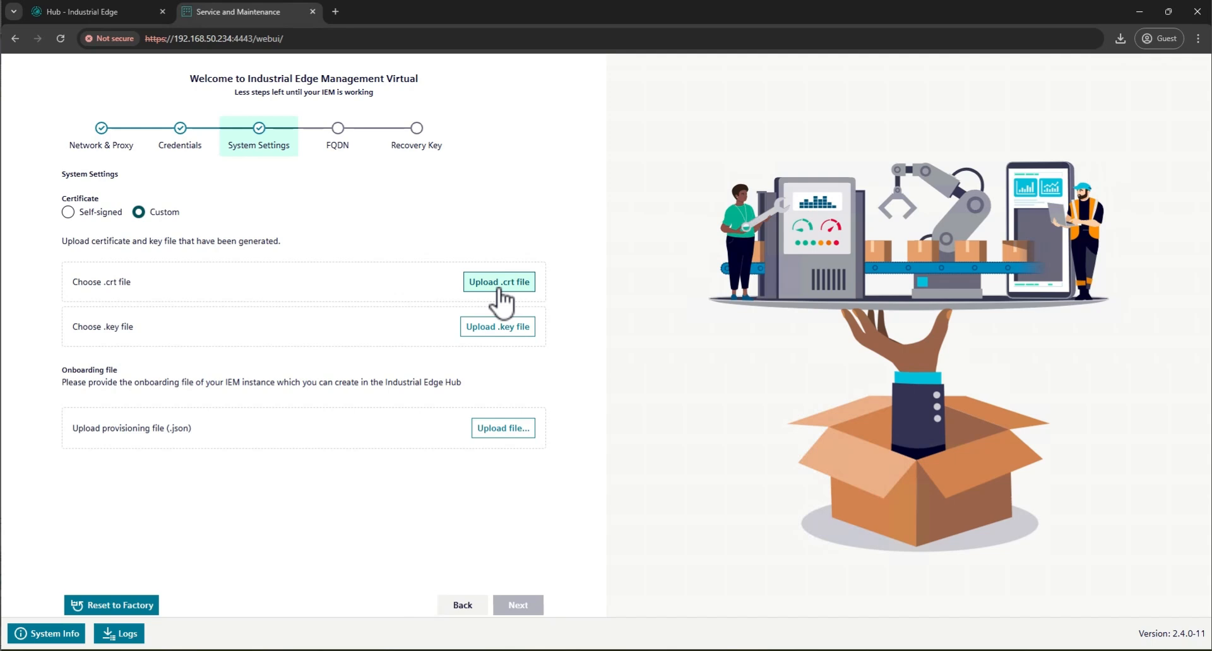
# Upload iem.internal.crt as the certificate and iem.internal.key as the private key
pyautogui.click(498, 282)
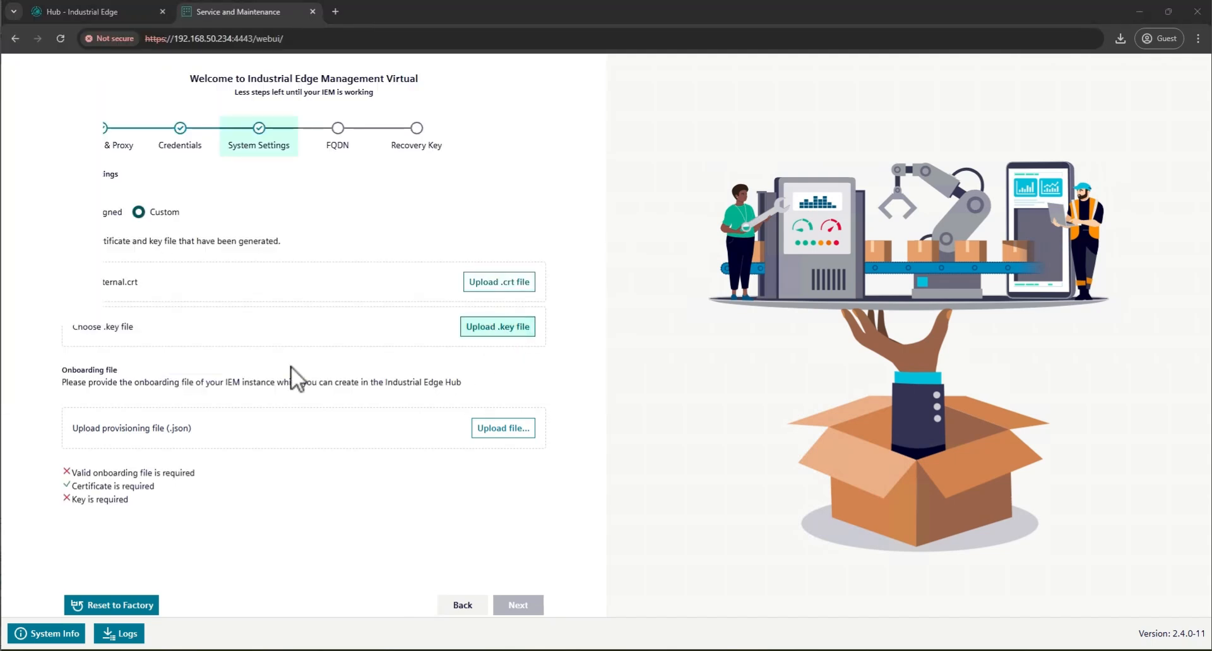
pyautogui.click(497, 326)
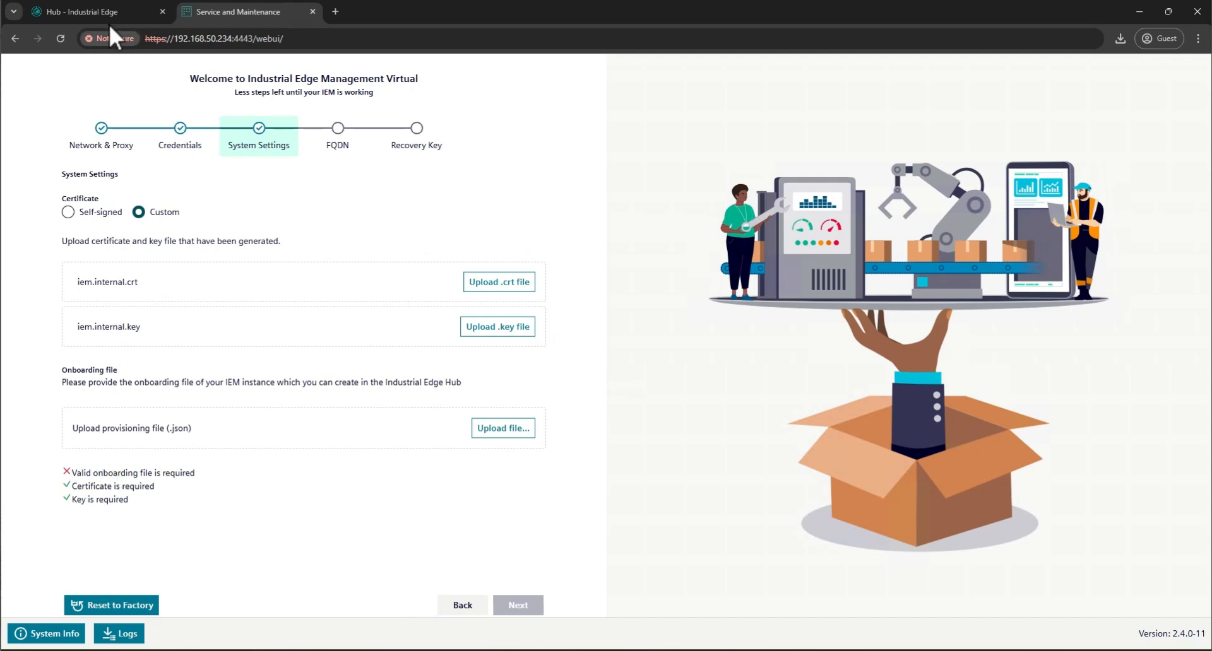
# In Industrial Edge Hub, start a new IEM instance named iemv15 with description tbd
pyautogui.click(86, 12)
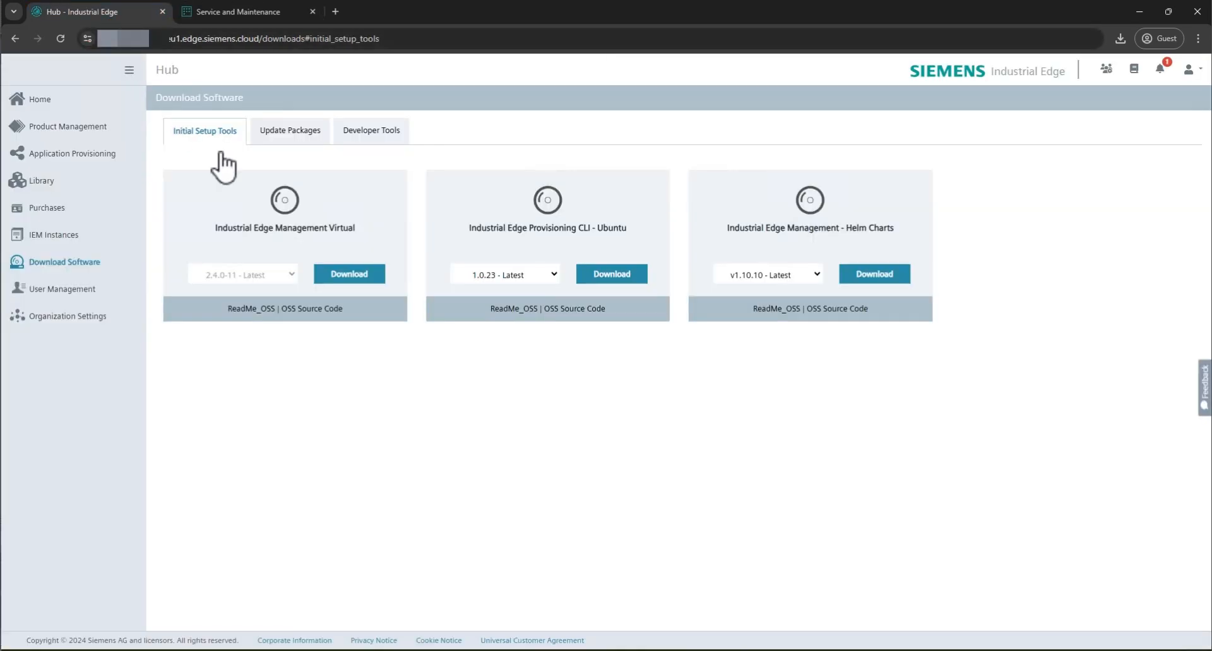
pyautogui.click(53, 235)
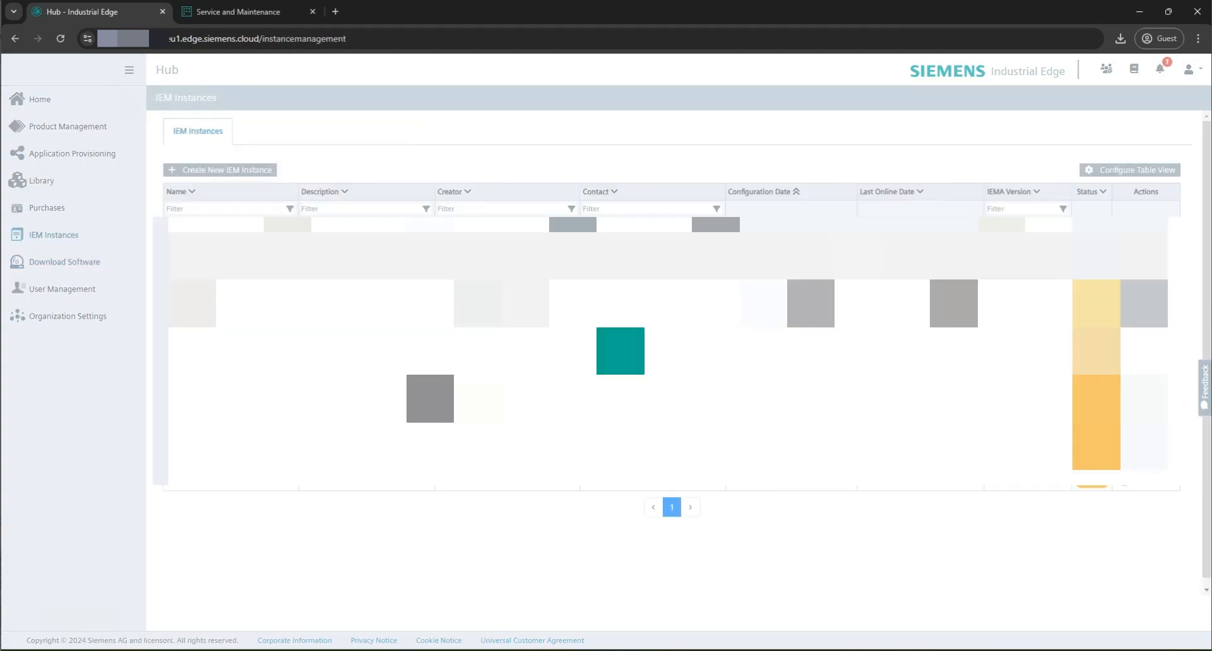
pyautogui.click(219, 170)
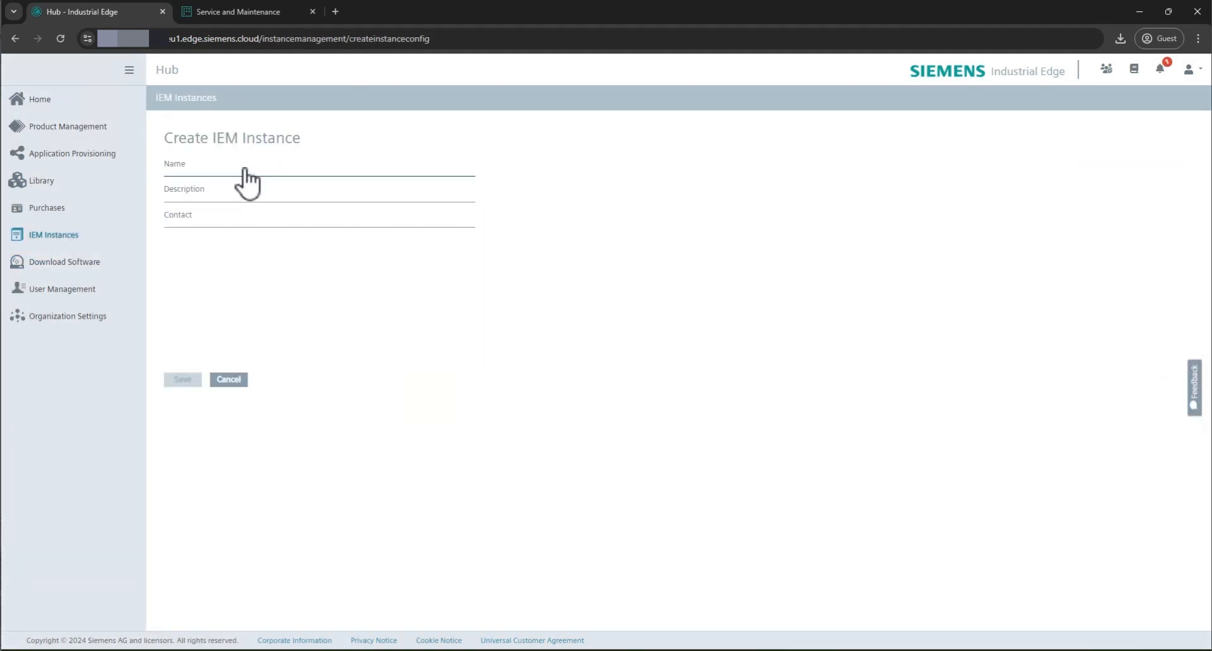
pyautogui.write('iemv14')
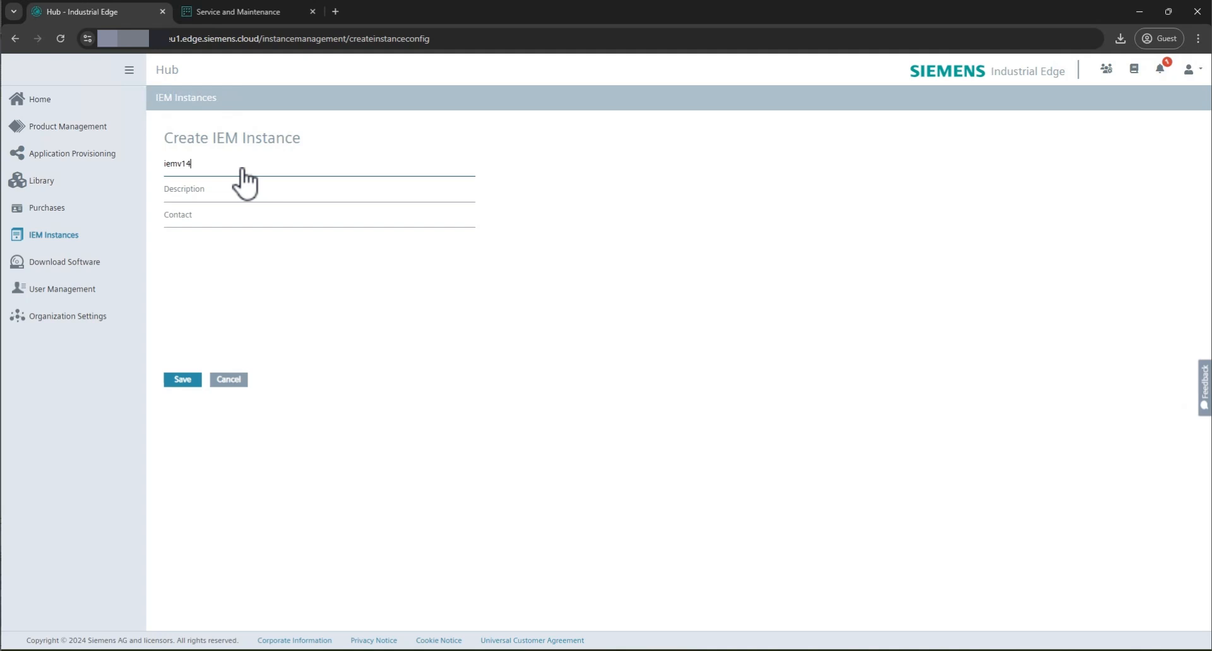
pyautogui.write('th')
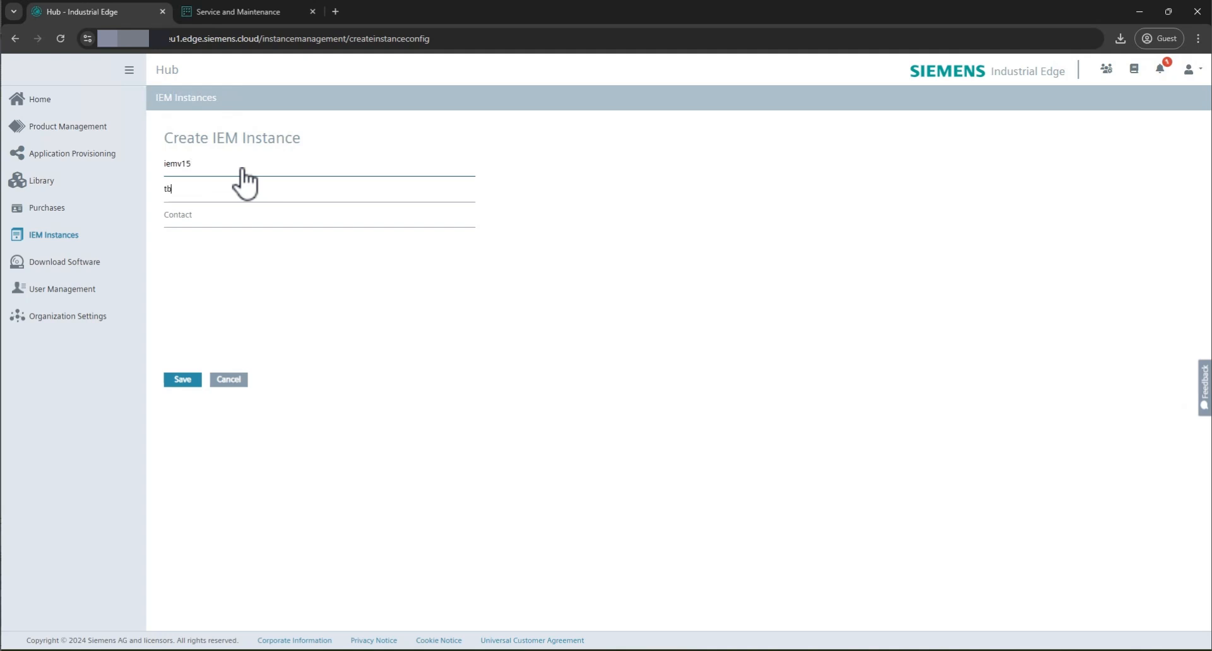
# Save the iemv15 instance and download its configuration file to the desktop
pyautogui.click(183, 379)
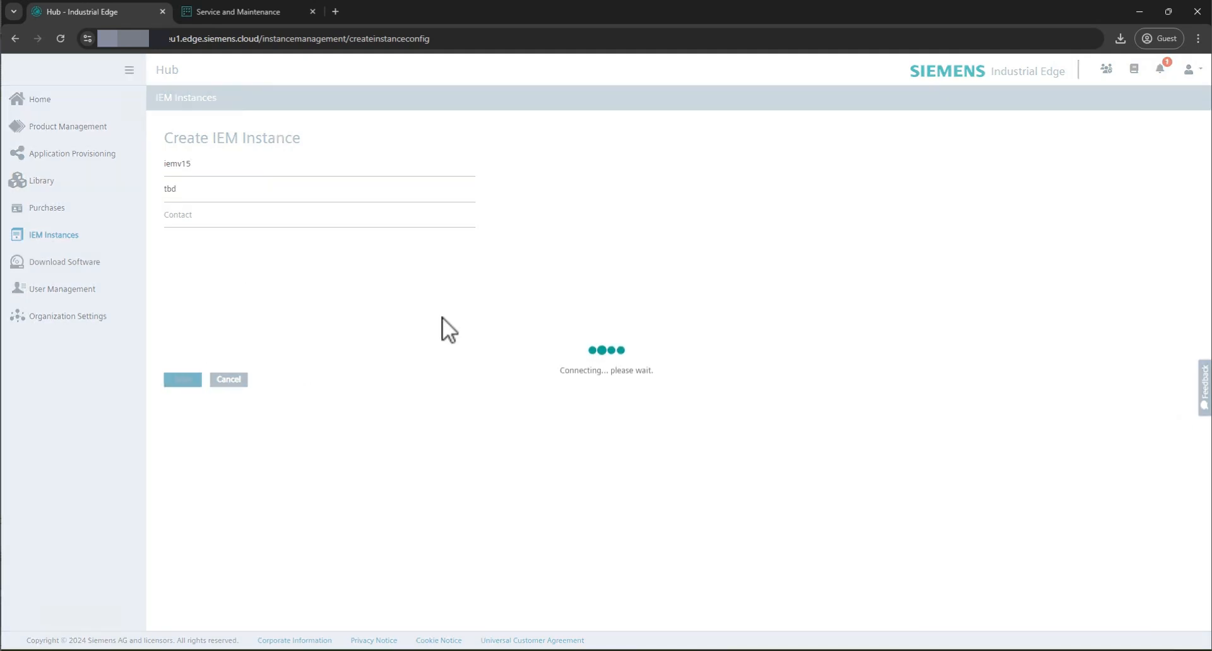
pyautogui.moveTo(709, 270)
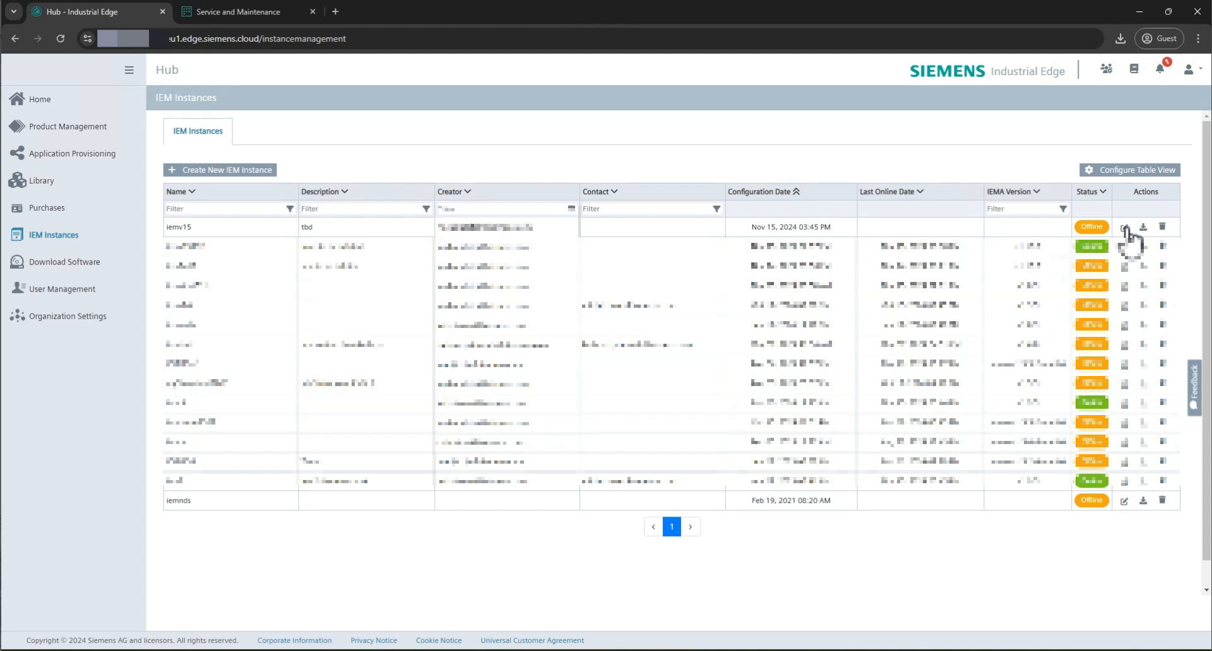
pyautogui.click(1143, 227)
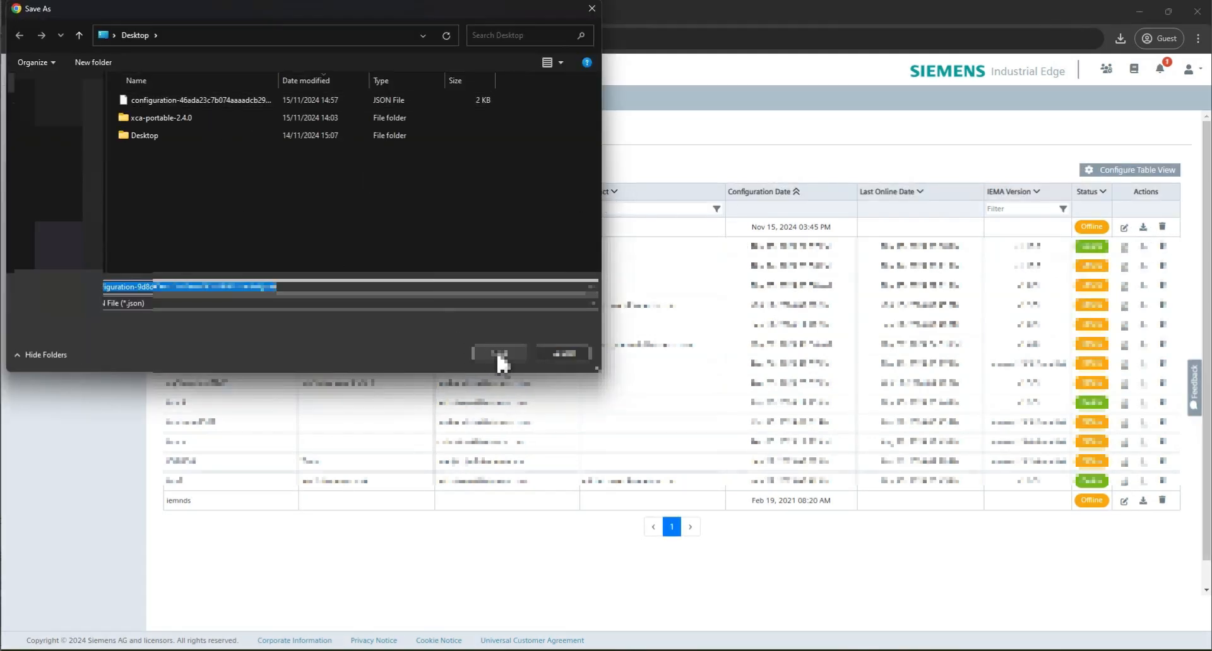
pyautogui.click(499, 354)
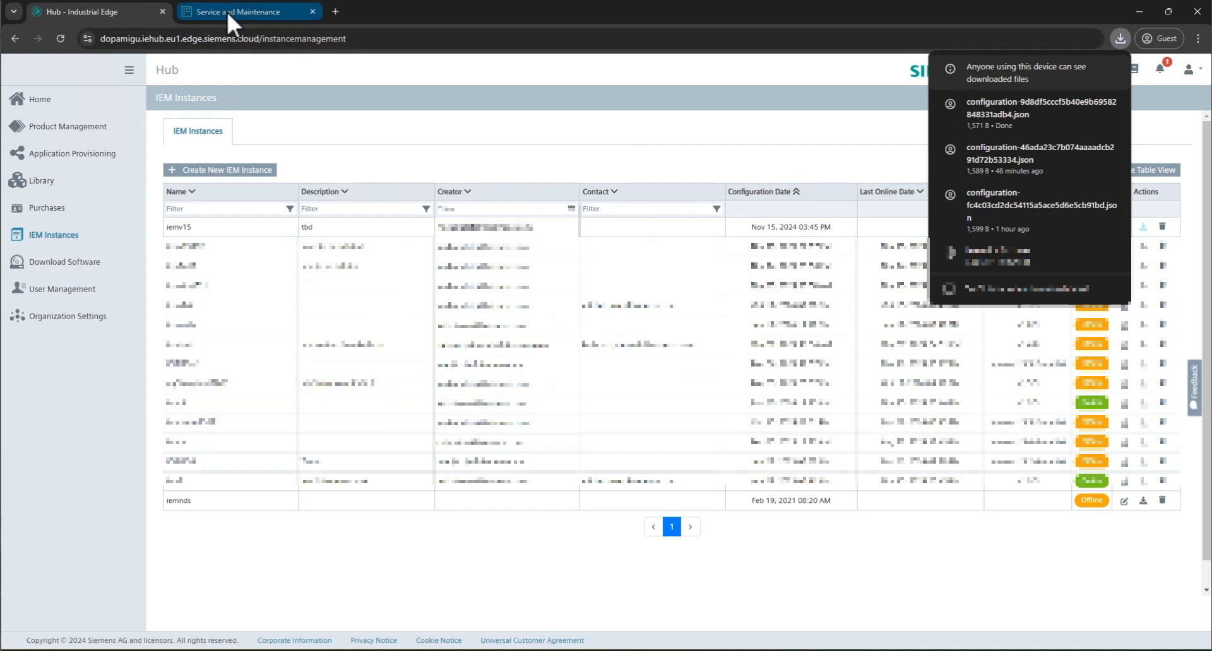
# Return to the IEM Virtual setup page and upload the downloaded provisioning JSON file
pyautogui.click(248, 11)
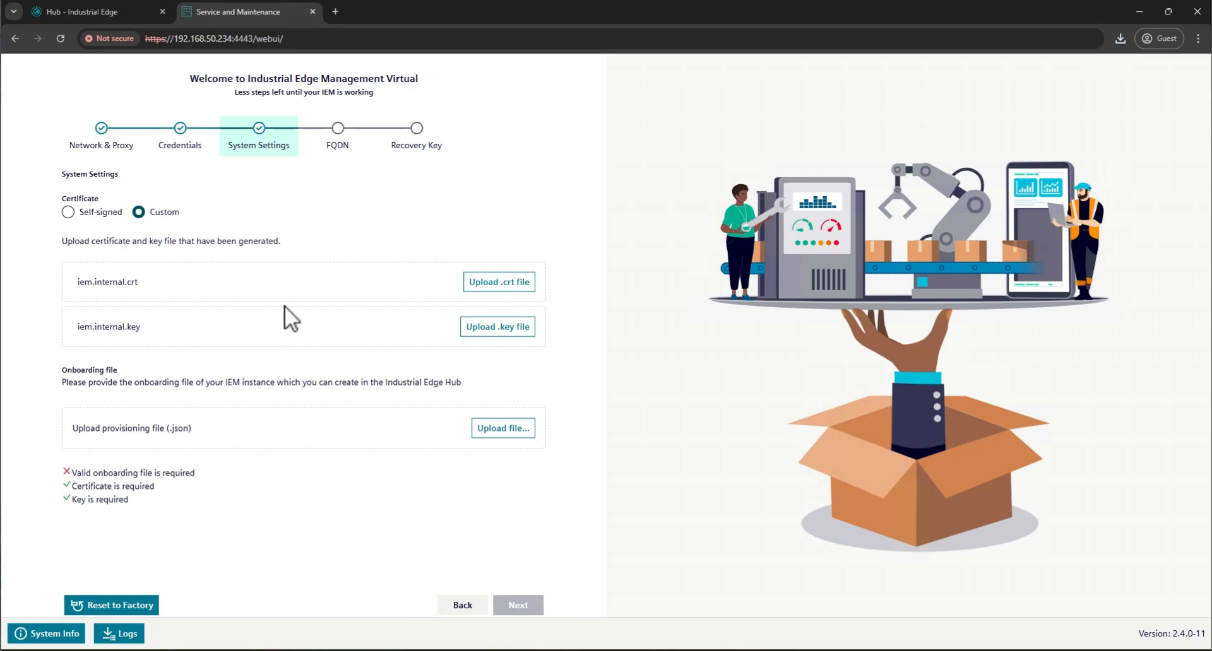
pyautogui.moveTo(337, 409)
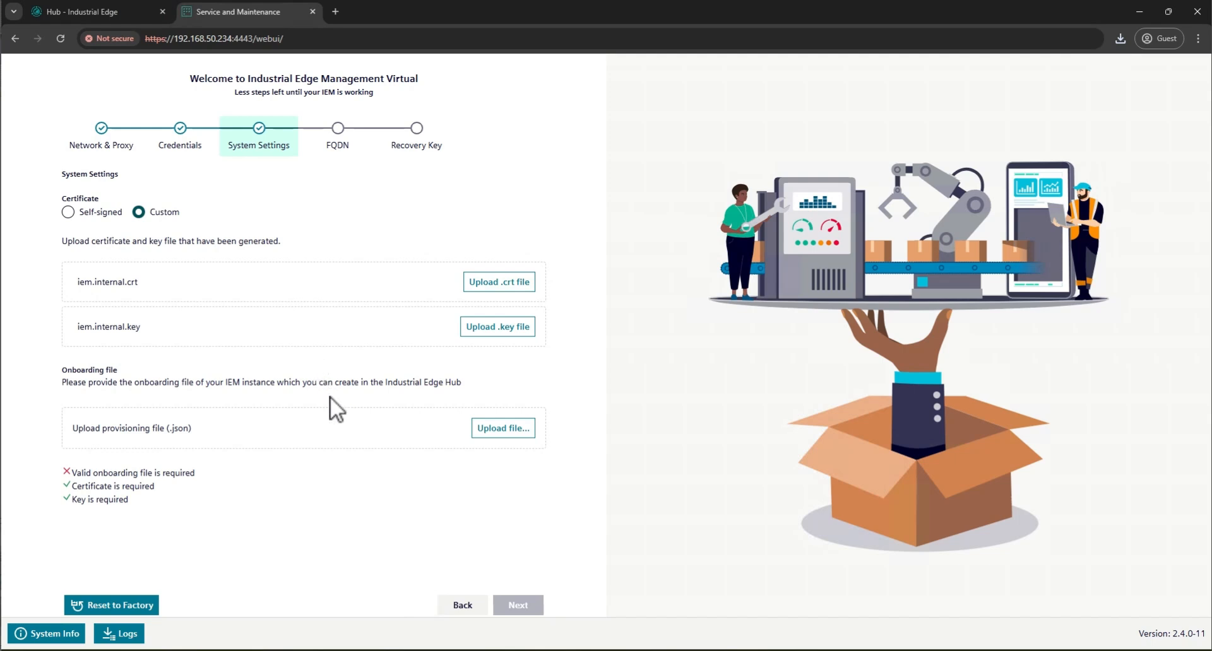
pyautogui.moveTo(356, 378)
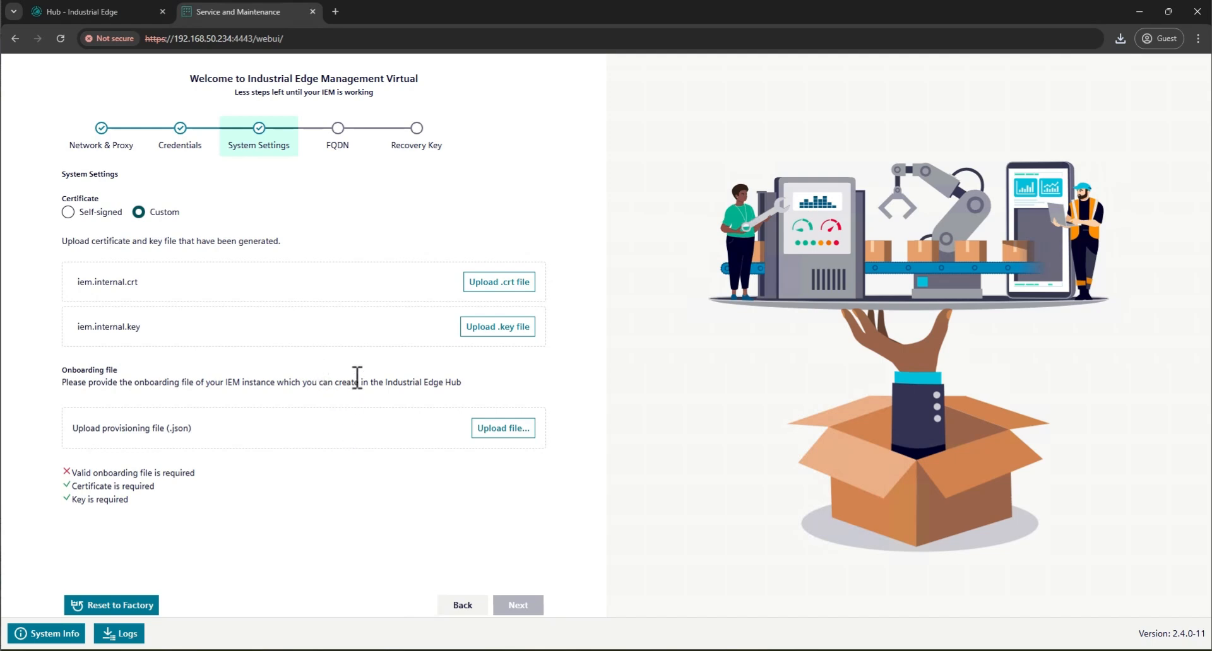
pyautogui.click(502, 428)
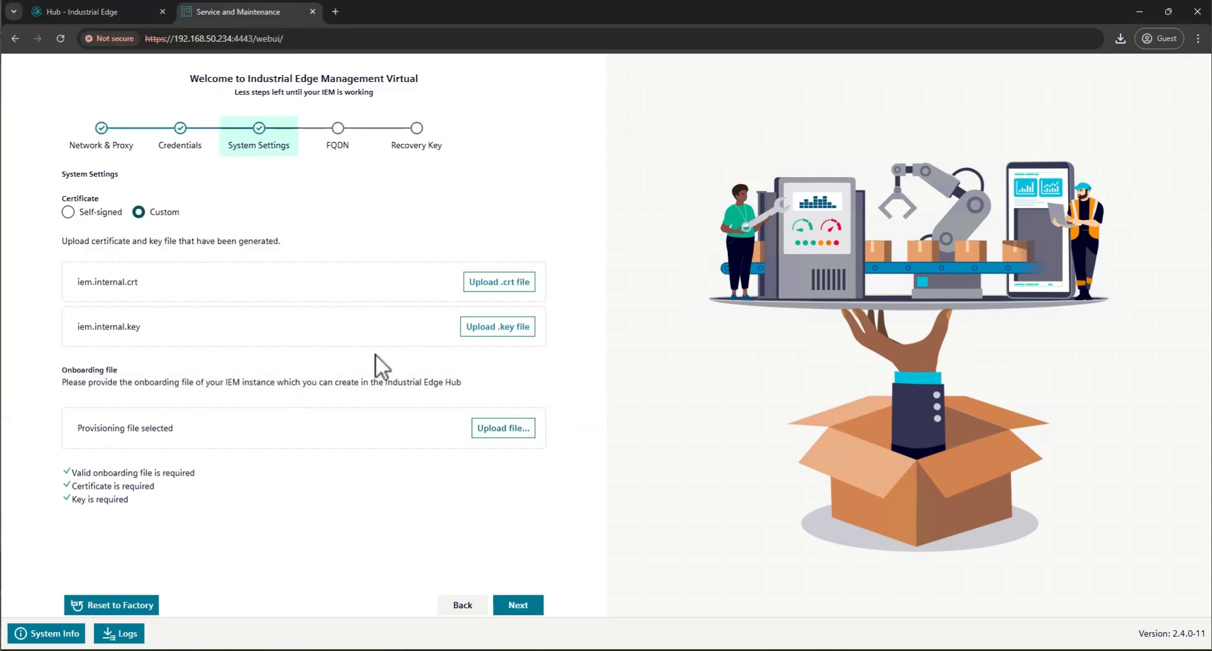
# Enter iem.internal as the domain name instead of IP-only setup, then advance to the recovery key
pyautogui.click(517, 605)
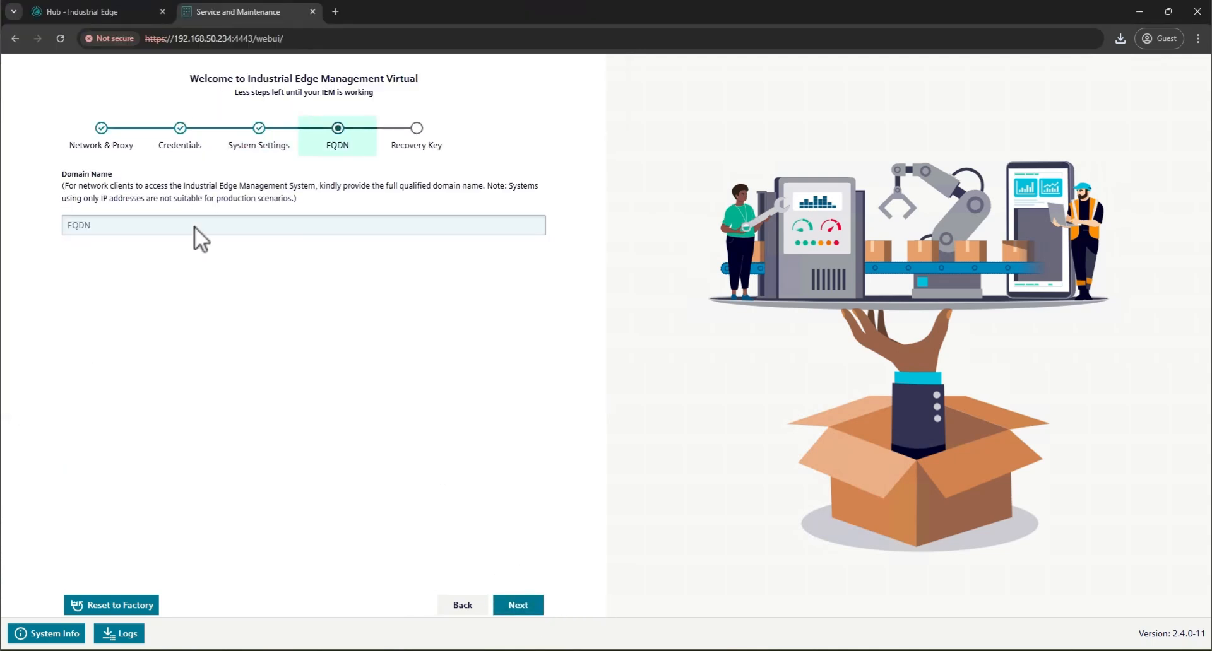
pyautogui.click(303, 225)
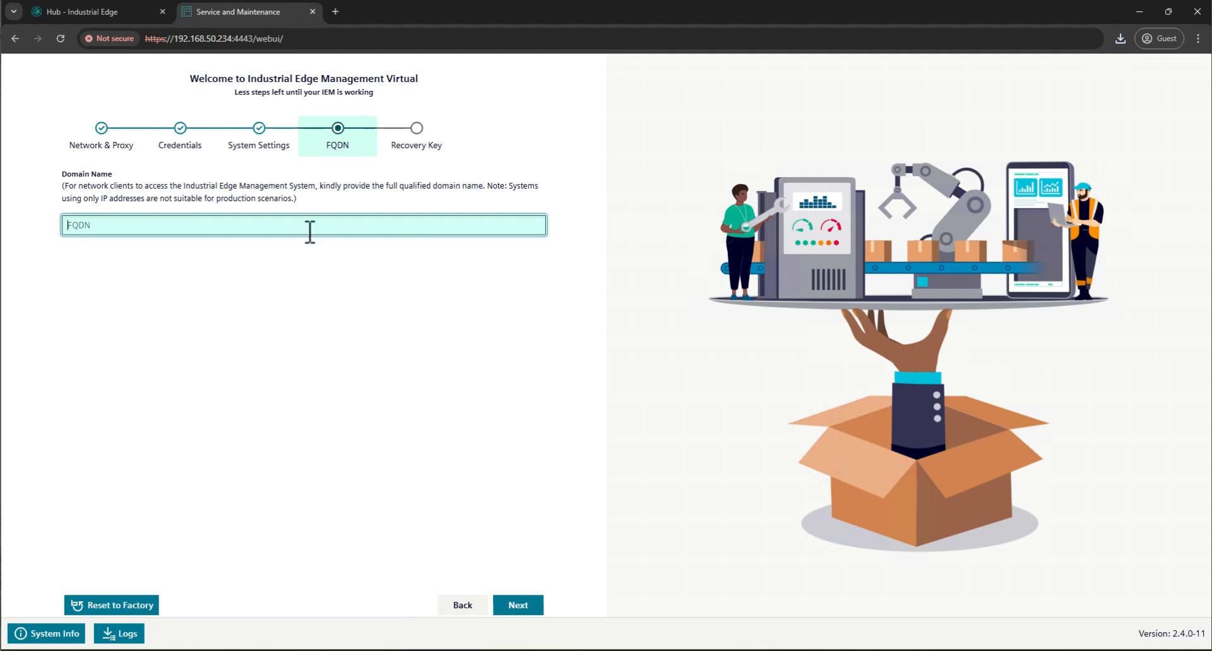
pyautogui.moveTo(312, 225)
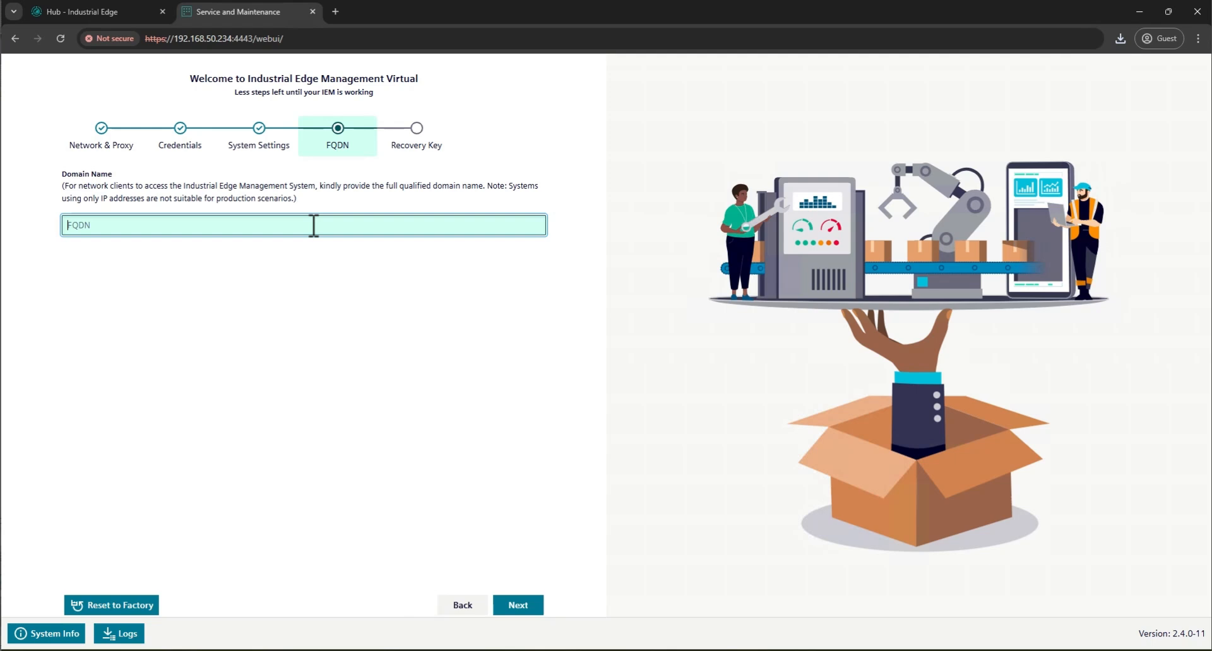
pyautogui.click(517, 605)
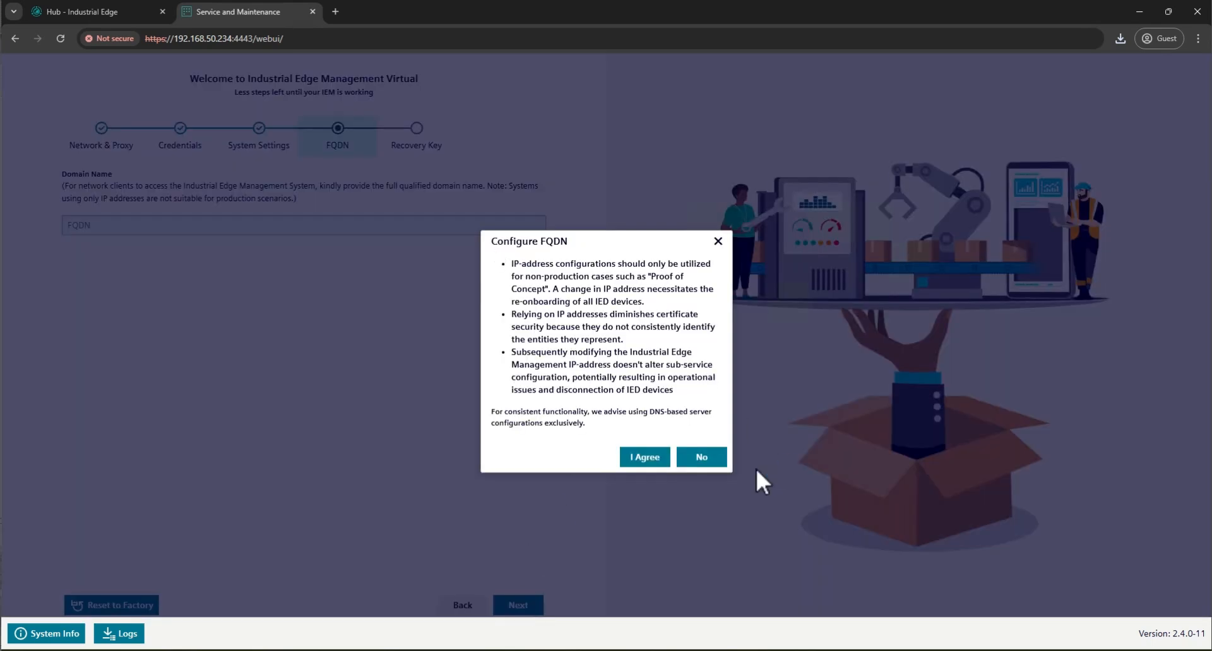
pyautogui.click(644, 456)
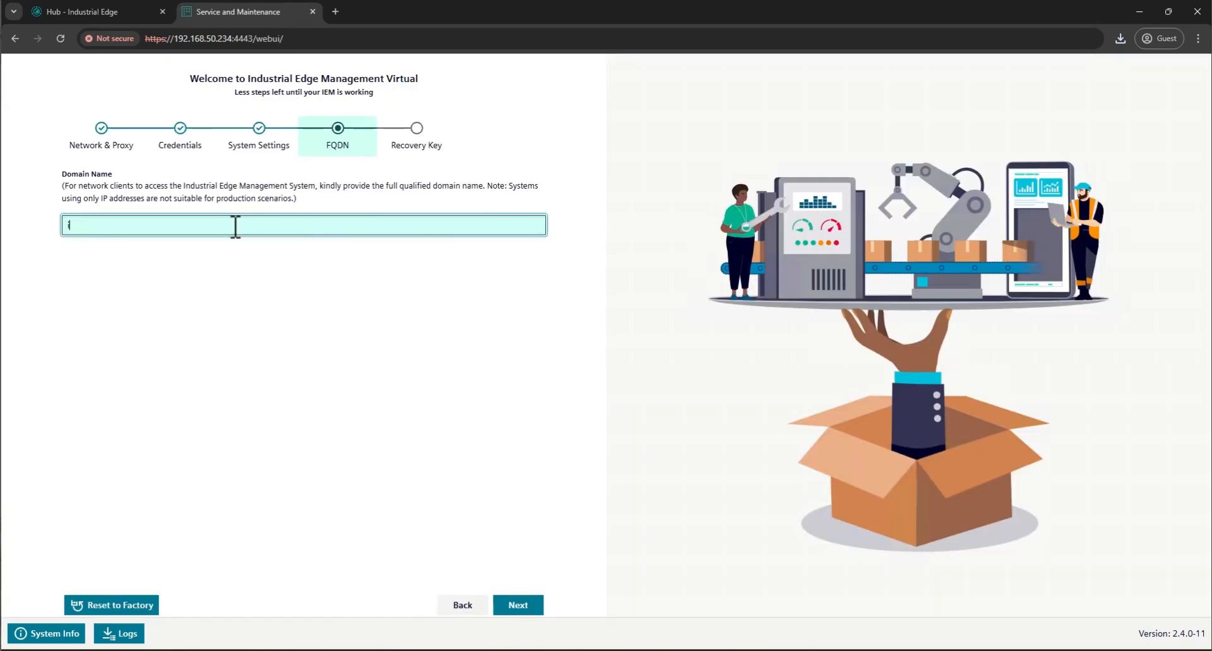
pyautogui.write('iem.internal')
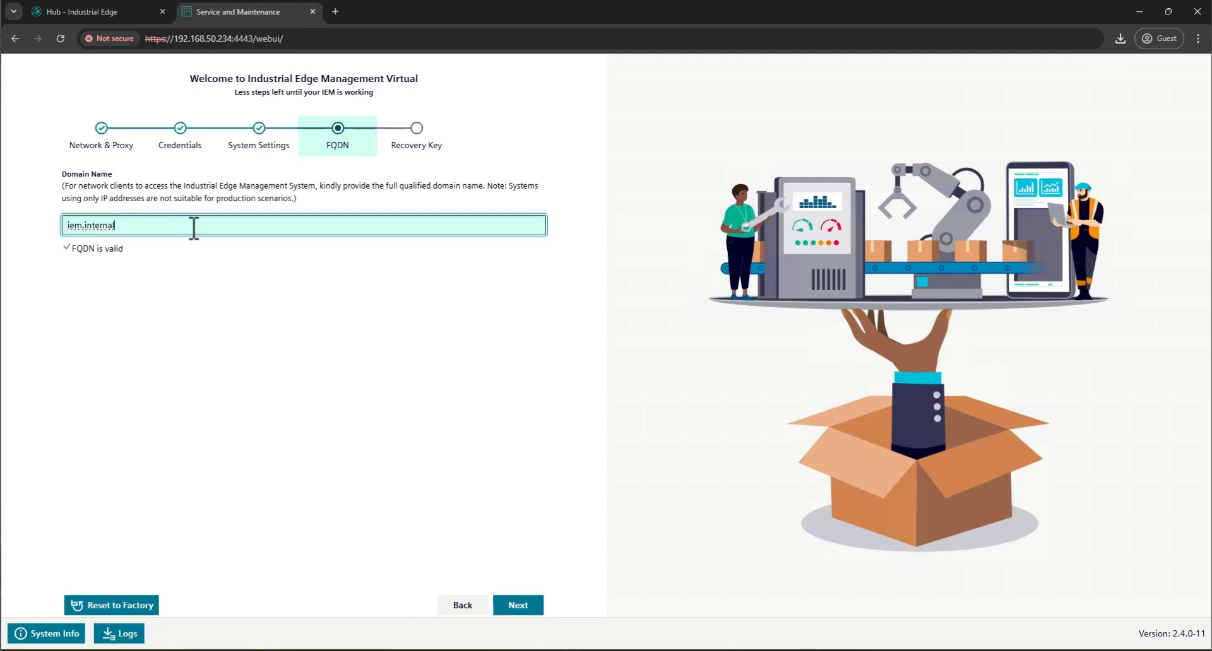
pyautogui.doubleClick(91, 225)
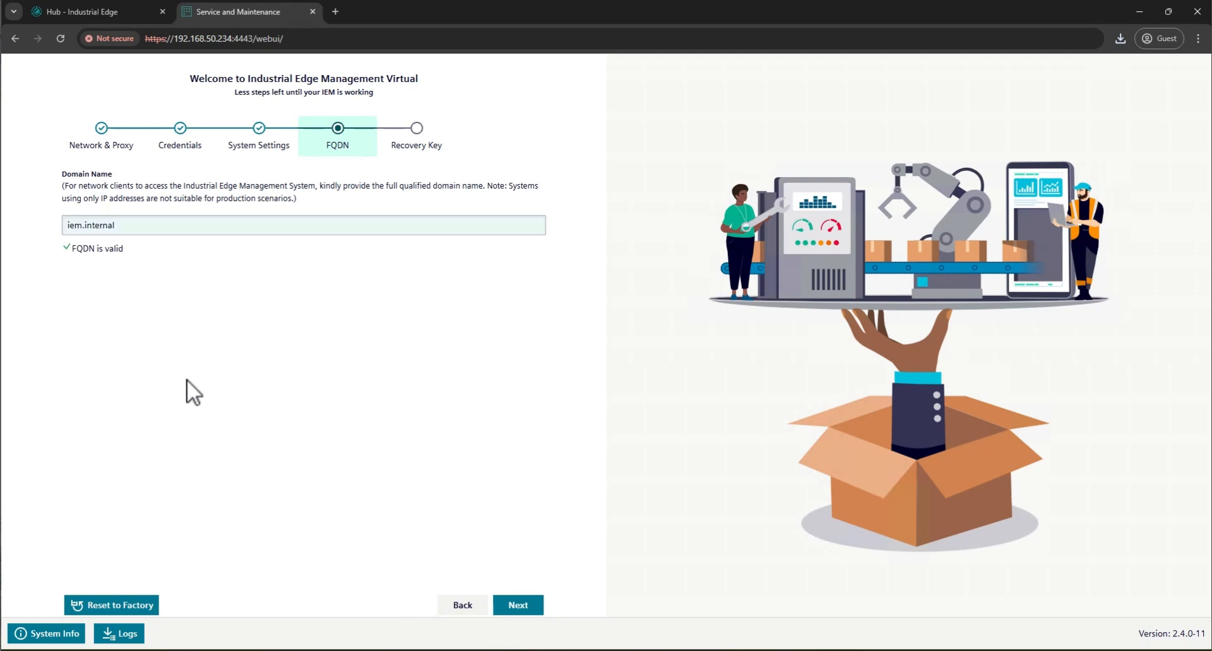
pyautogui.moveTo(396, 446)
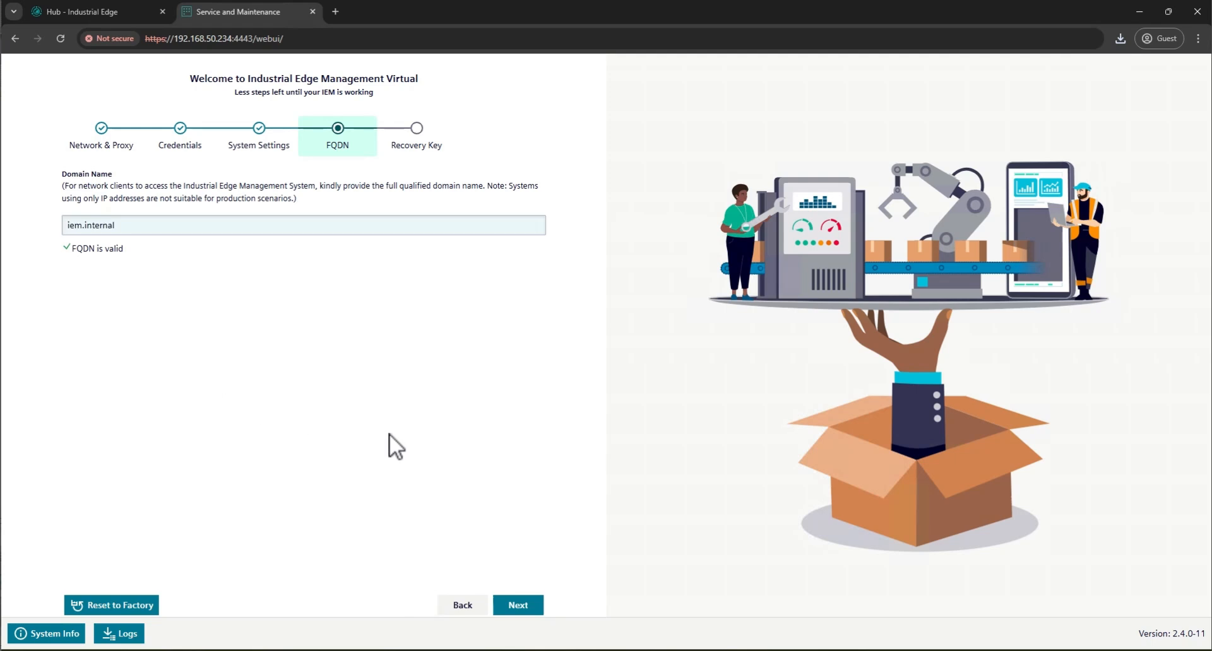
pyautogui.tripleClick(303, 225)
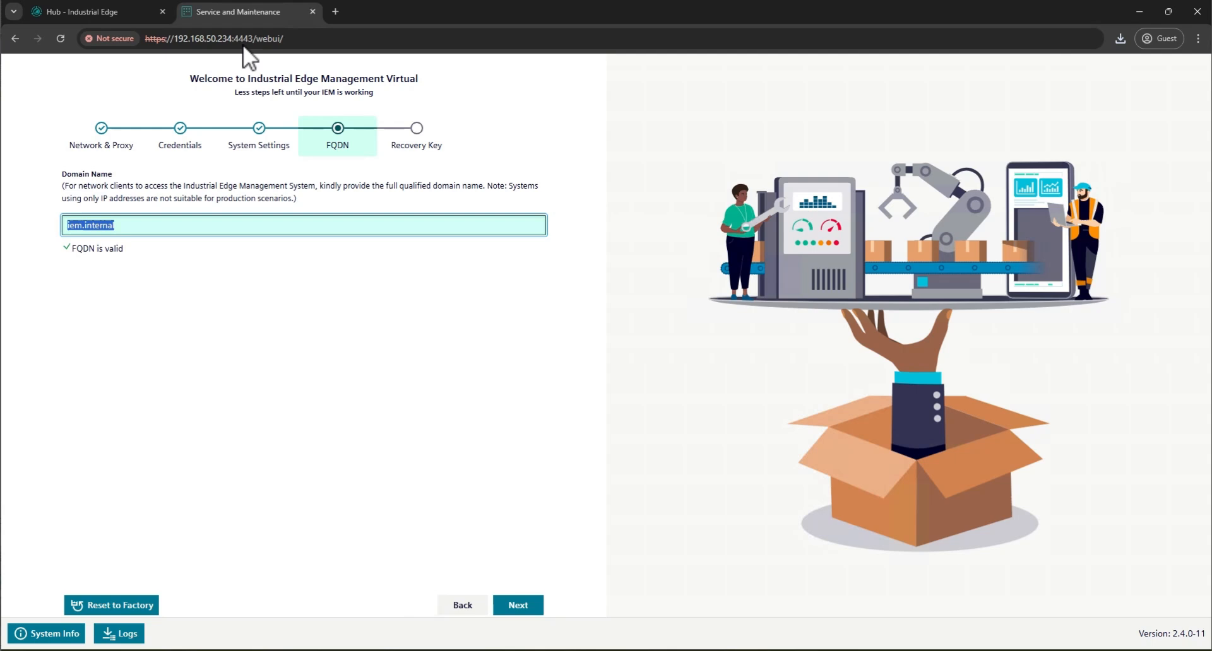
pyautogui.click(452, 469)
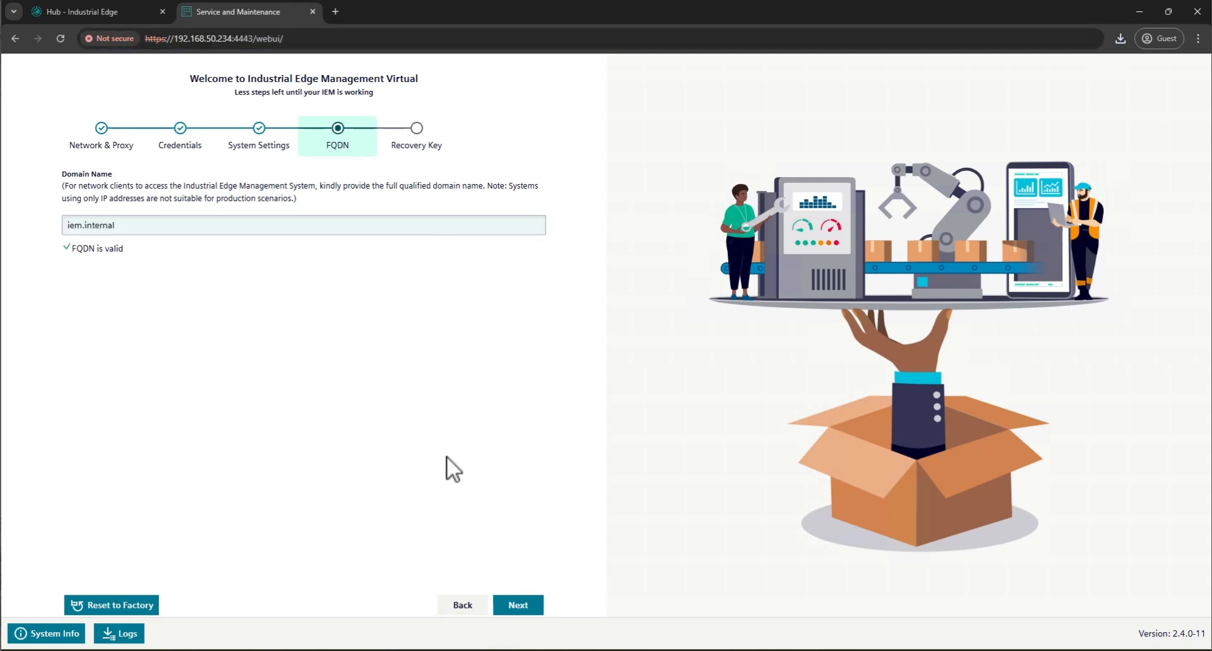
pyautogui.click(517, 605)
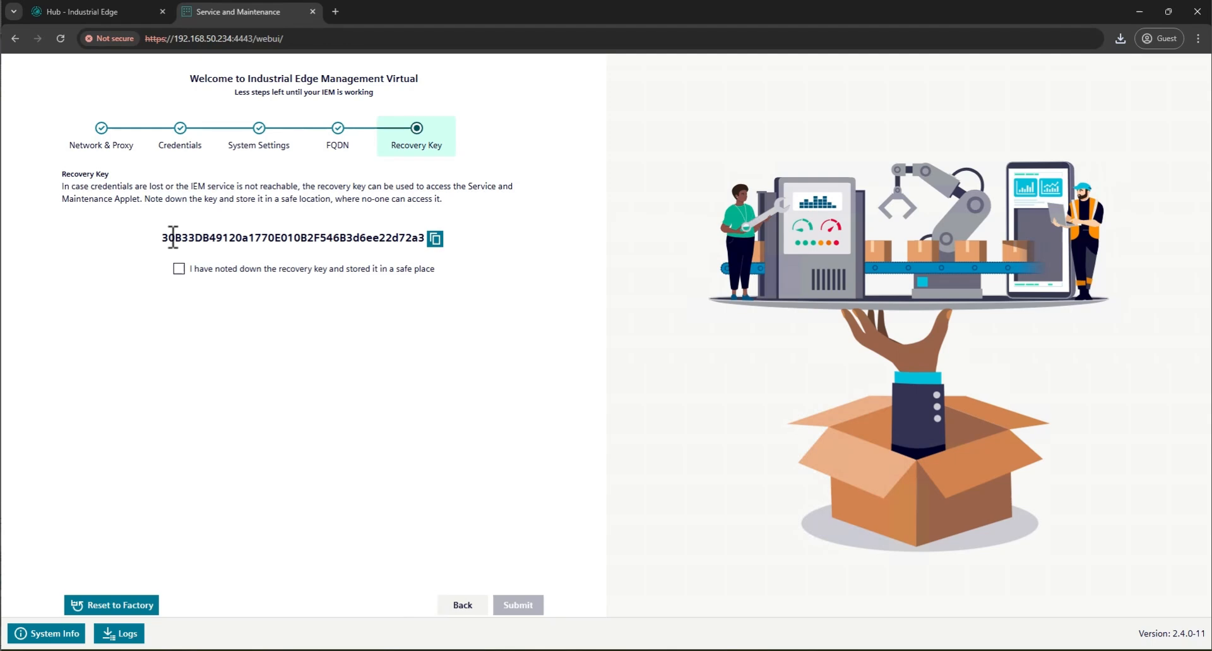
pyautogui.moveTo(436, 238)
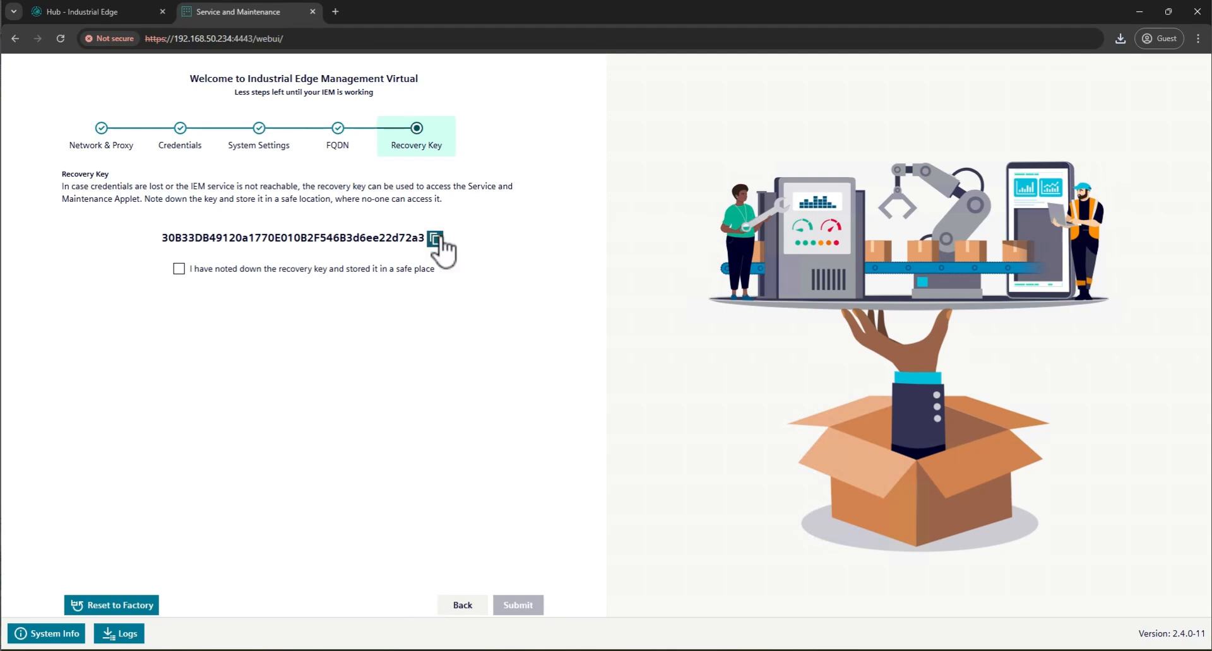
# Copy the recovery key, confirm it has been noted down, and submit the setup
pyautogui.click(435, 238)
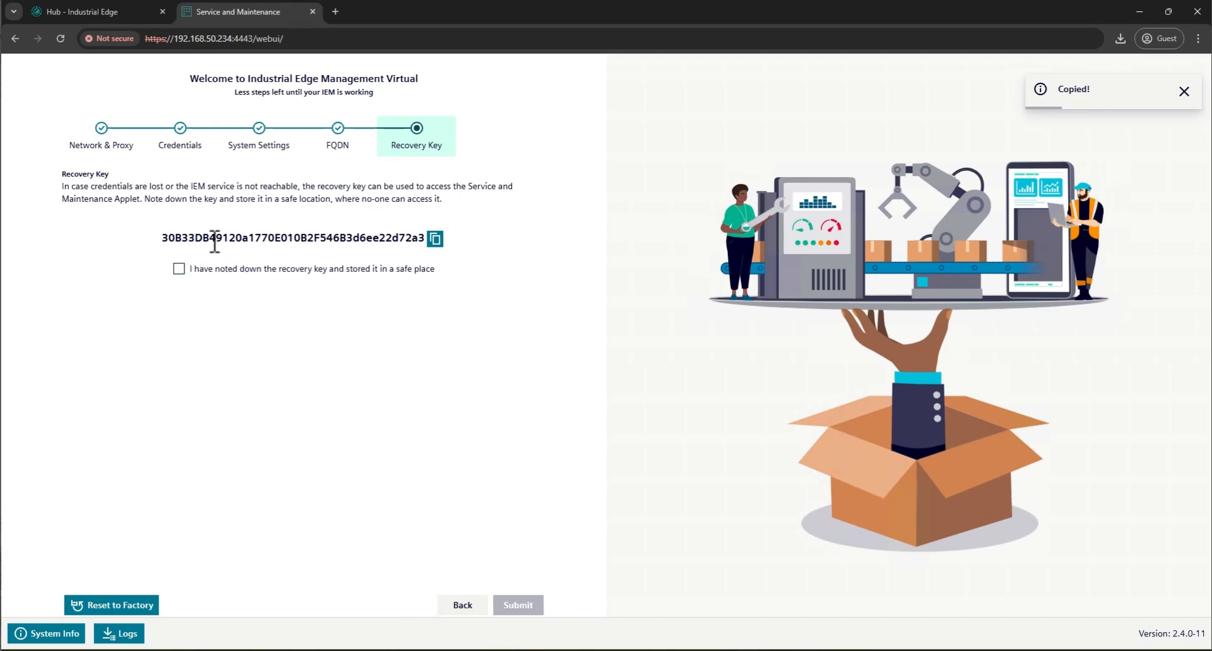
pyautogui.moveTo(447, 74)
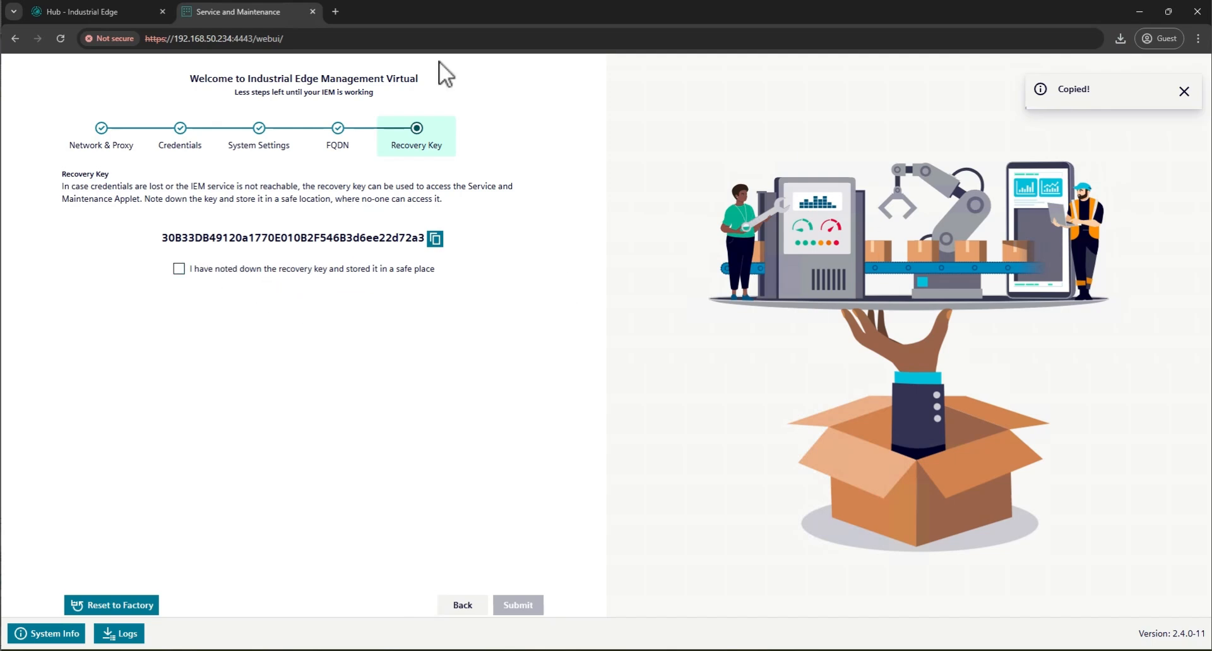
pyautogui.click(179, 268)
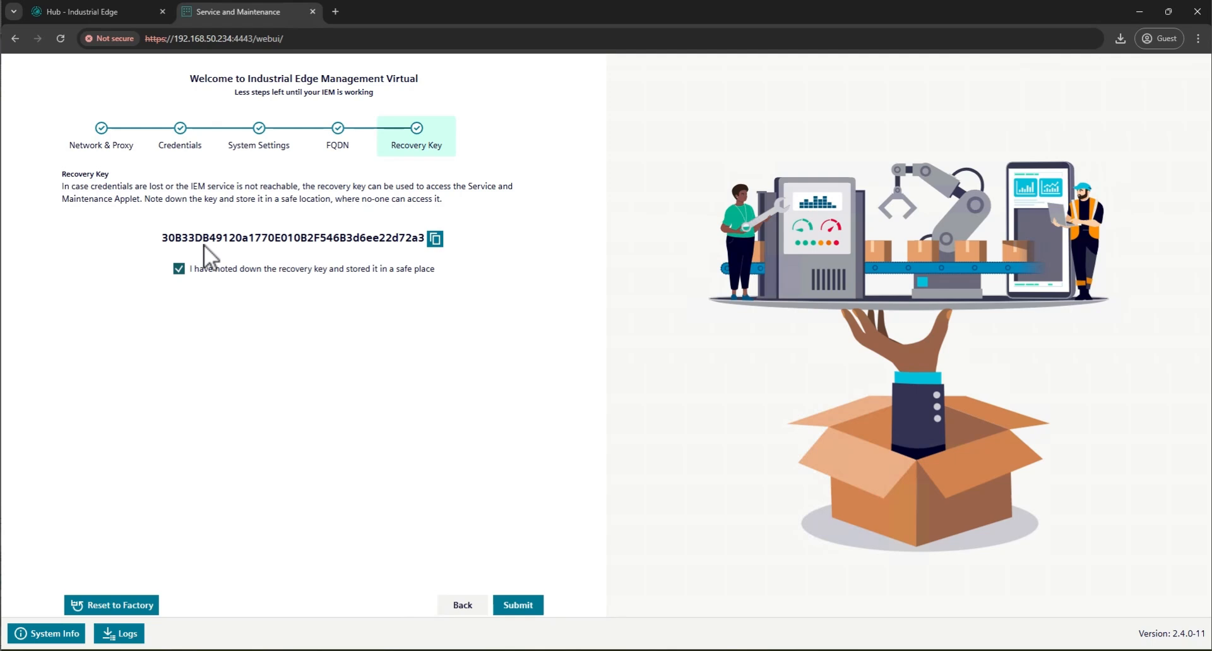
pyautogui.click(517, 605)
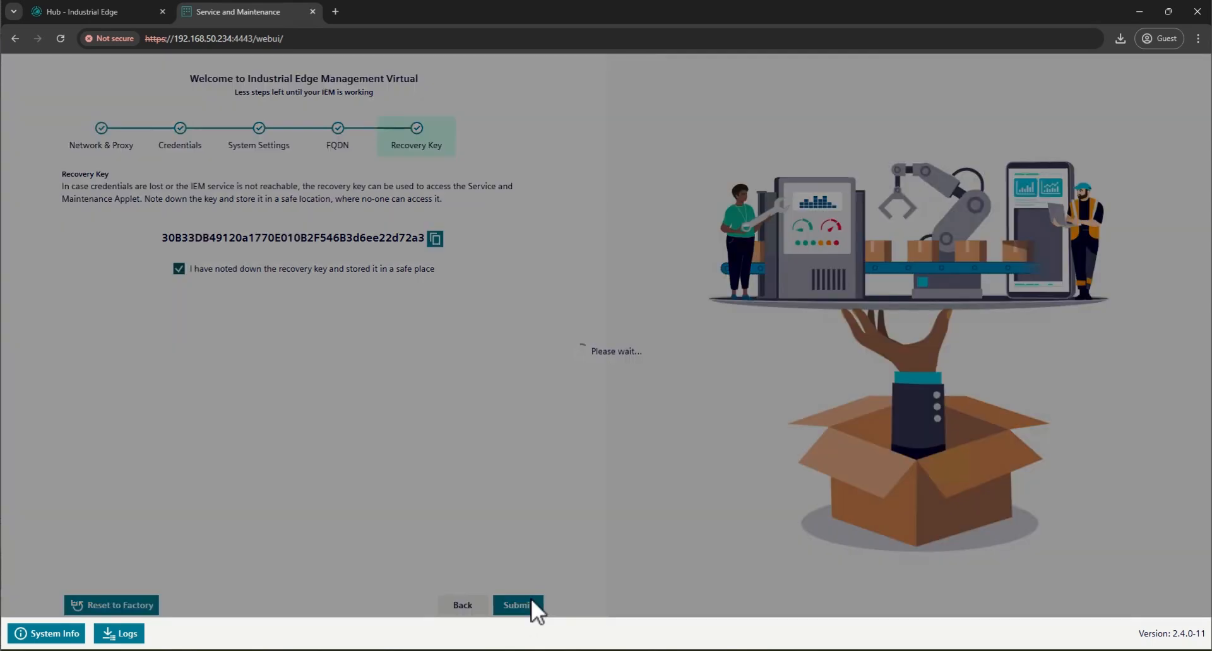
# Let the system setup run and follow its log through connectivity prechecks and k3s initialization
pyautogui.click(516, 605)
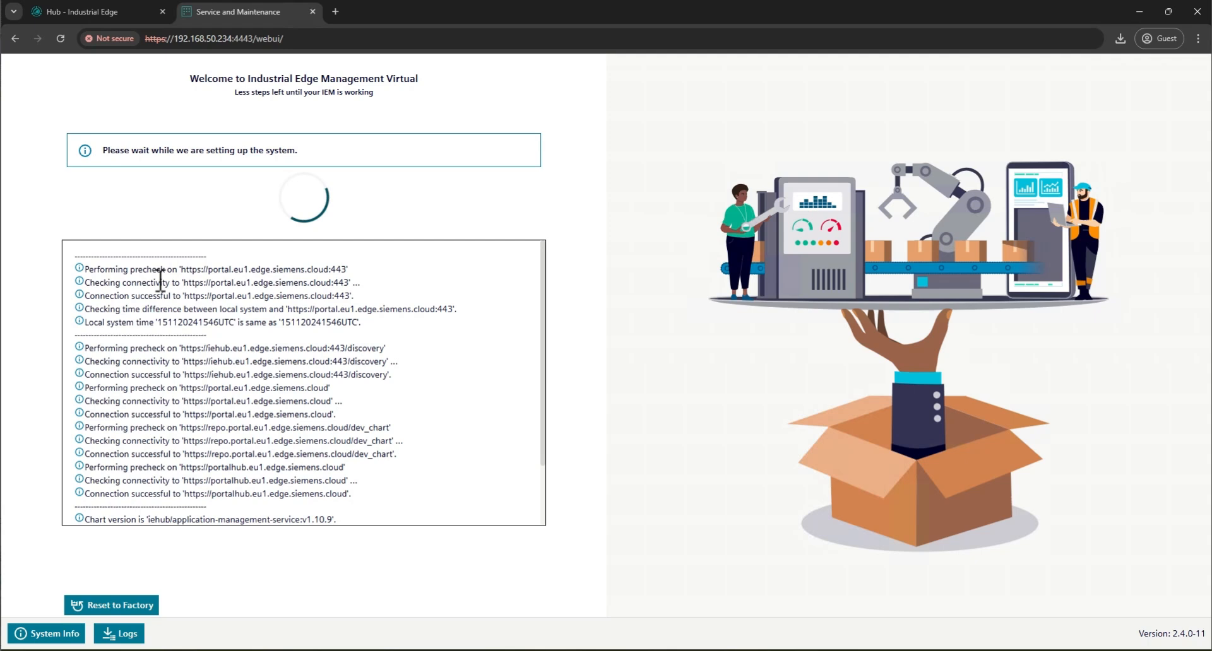
pyautogui.moveTo(155, 269); pyautogui.dragTo(248, 296)
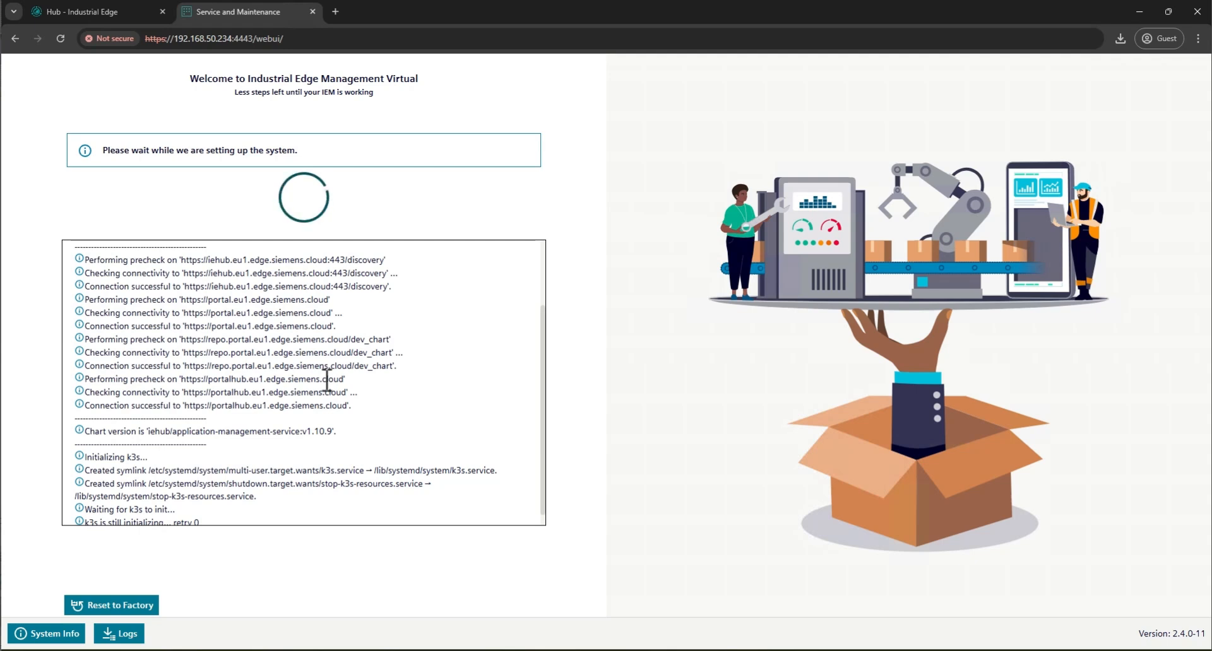
pyautogui.moveTo(314, 456)
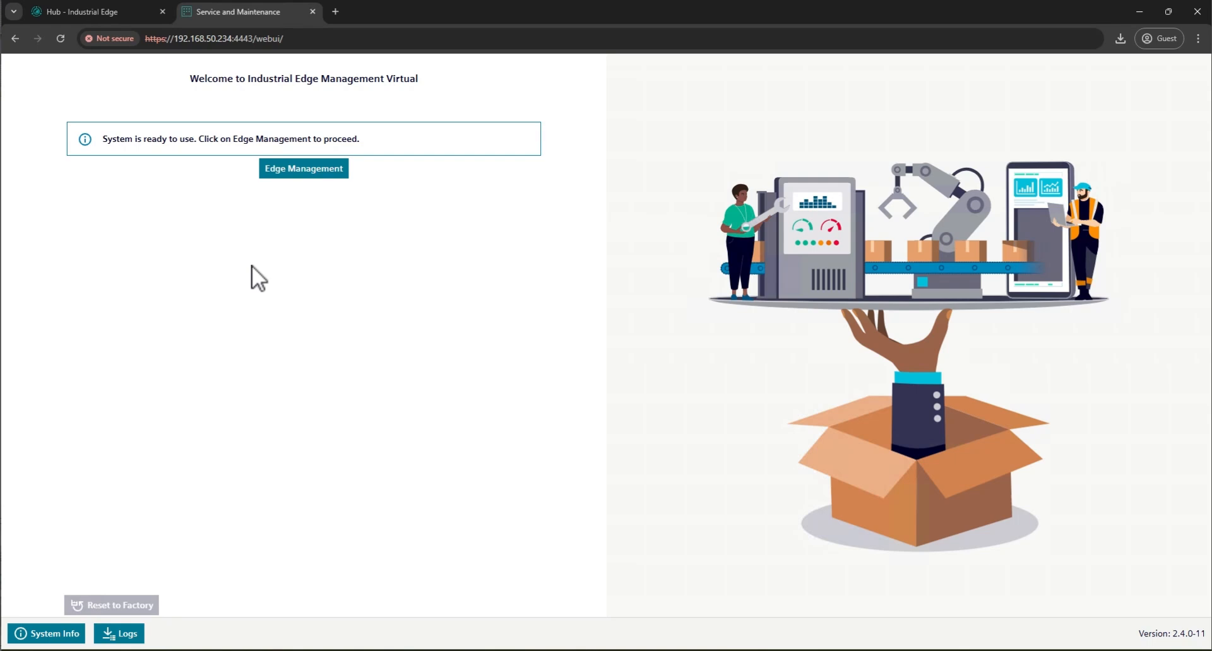
# Open Edge Management and proceed past the iem.internal certificate warning via Advanced
pyautogui.click(303, 169)
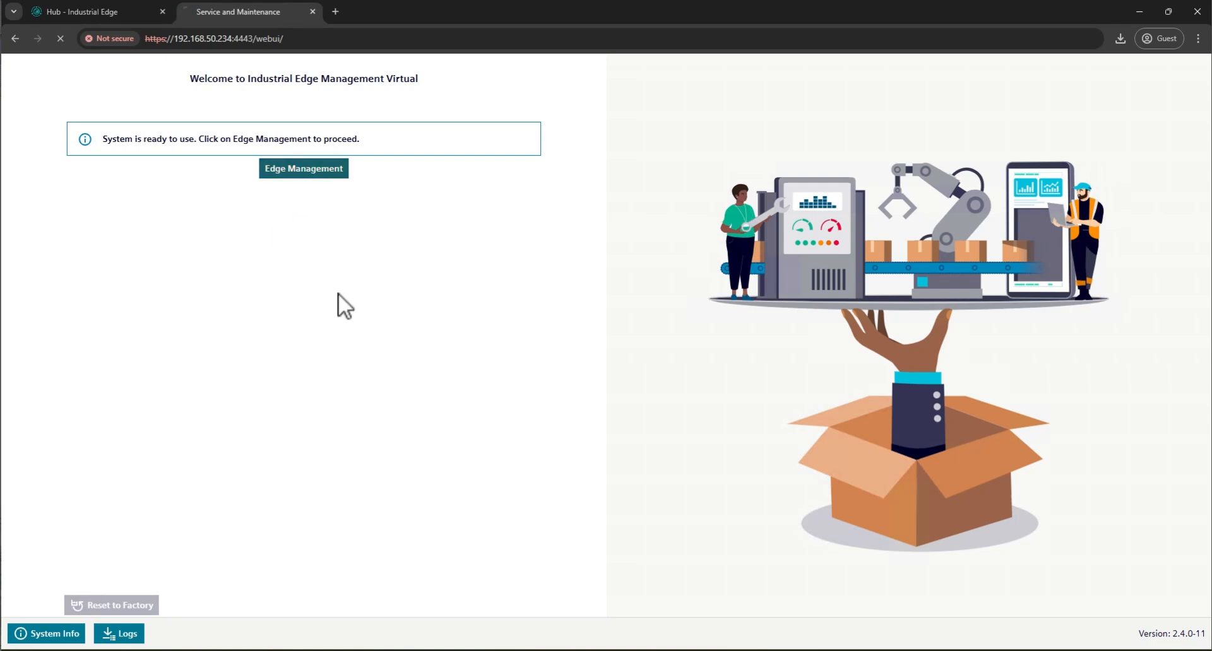
pyautogui.click(303, 168)
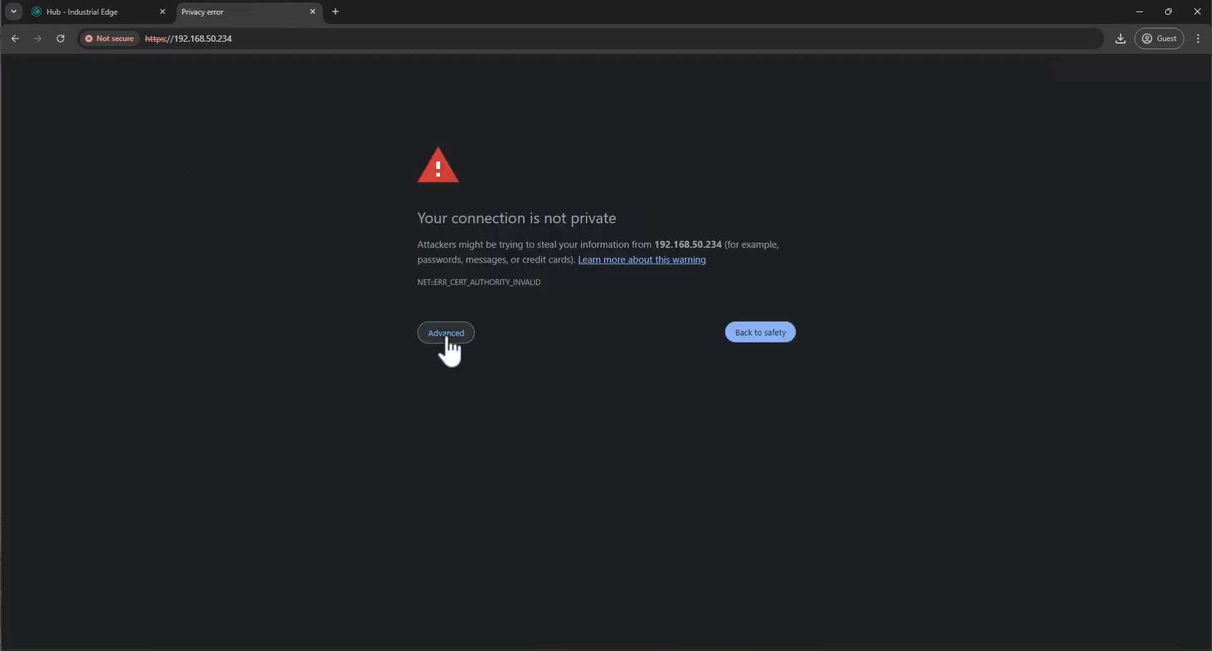
pyautogui.click(445, 332)
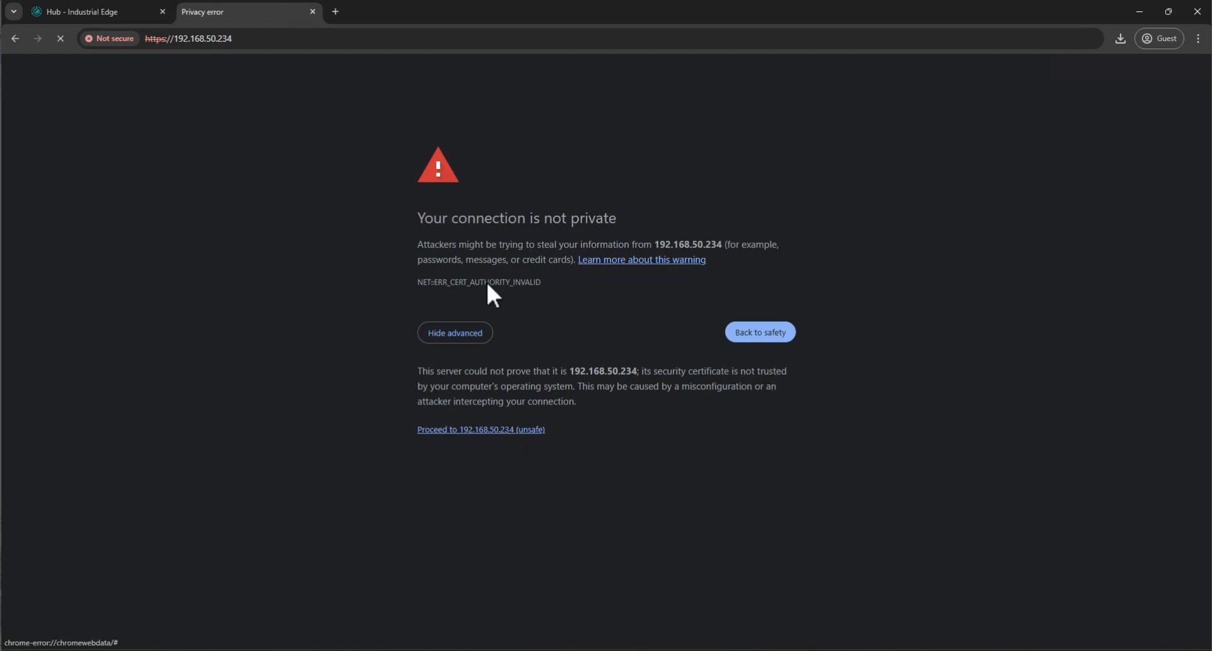
pyautogui.moveTo(323, 169)
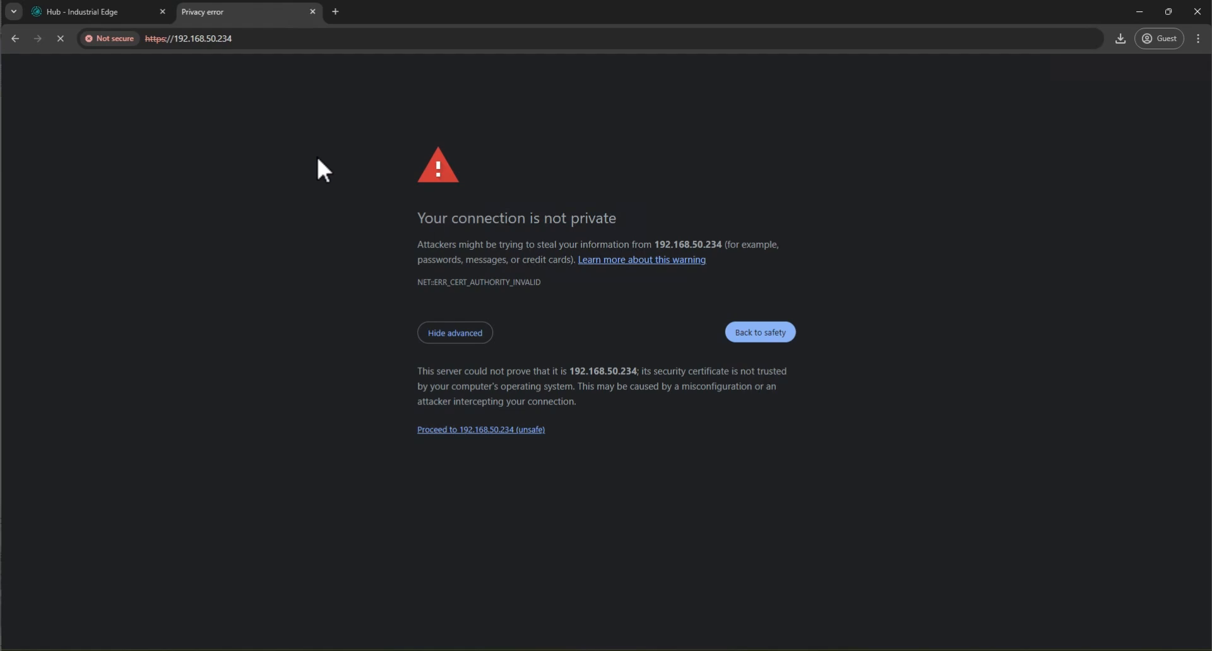
pyautogui.moveTo(348, 106)
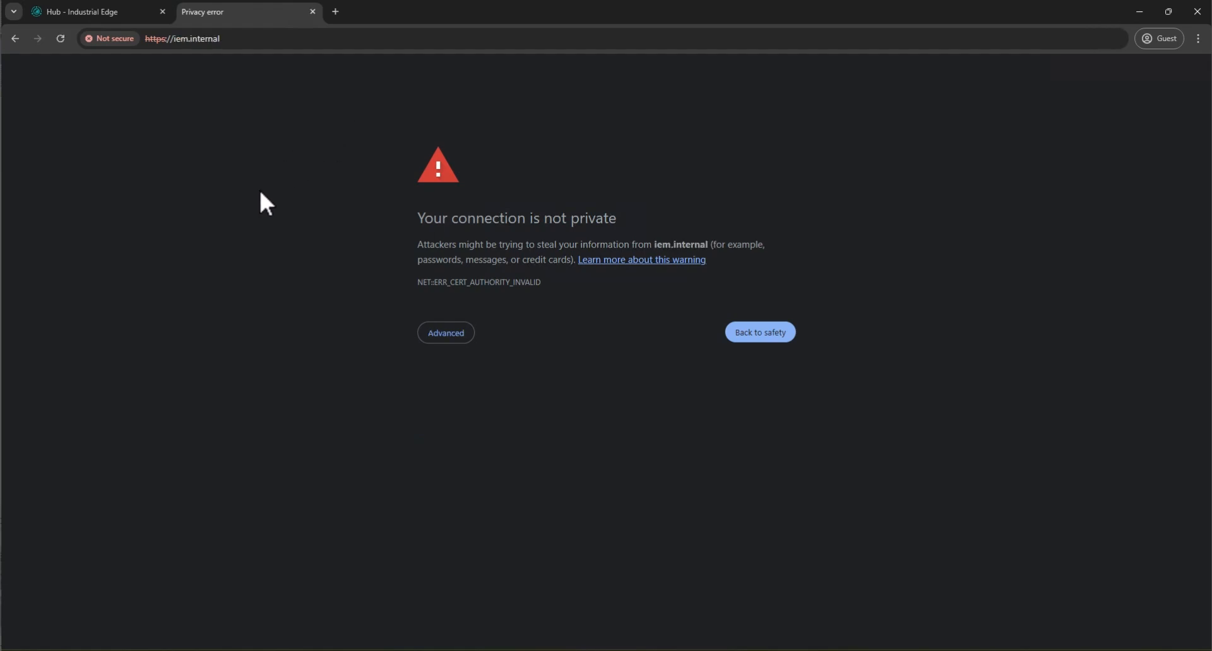
pyautogui.click(445, 333)
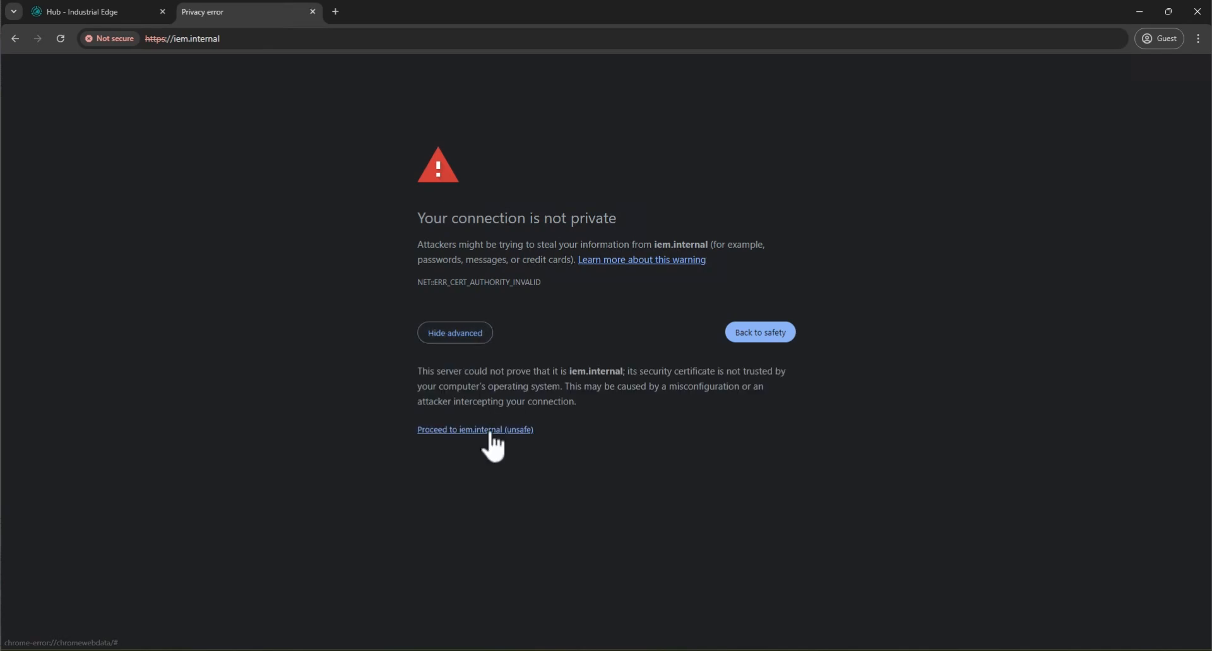
pyautogui.click(475, 430)
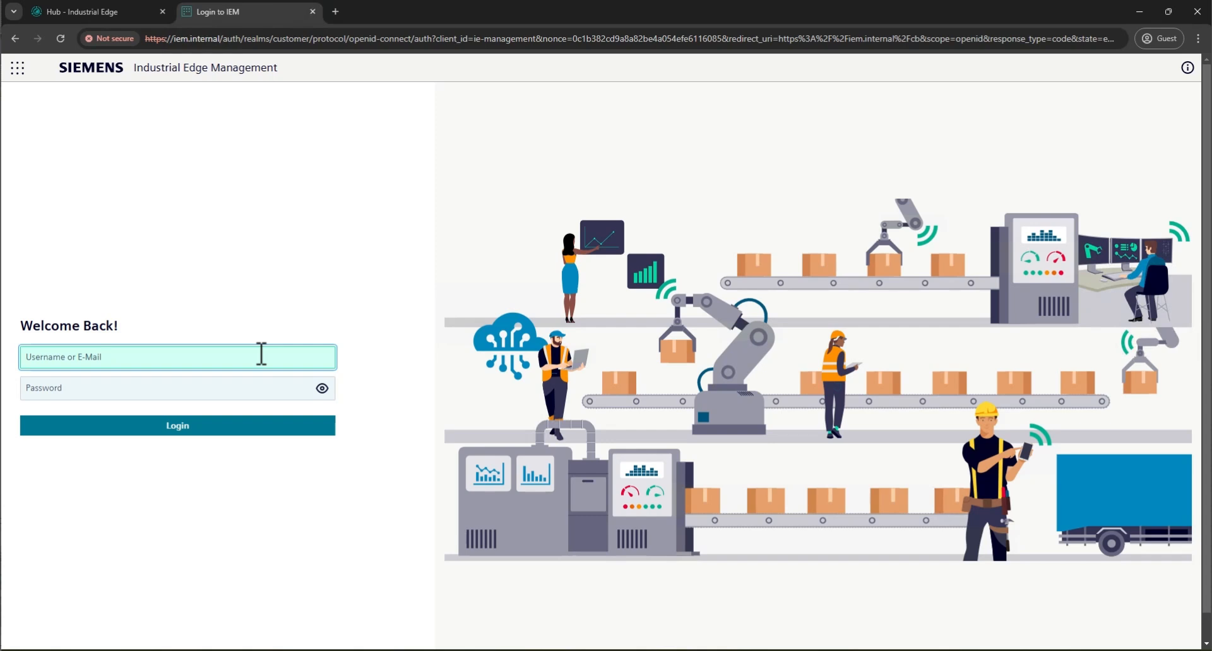
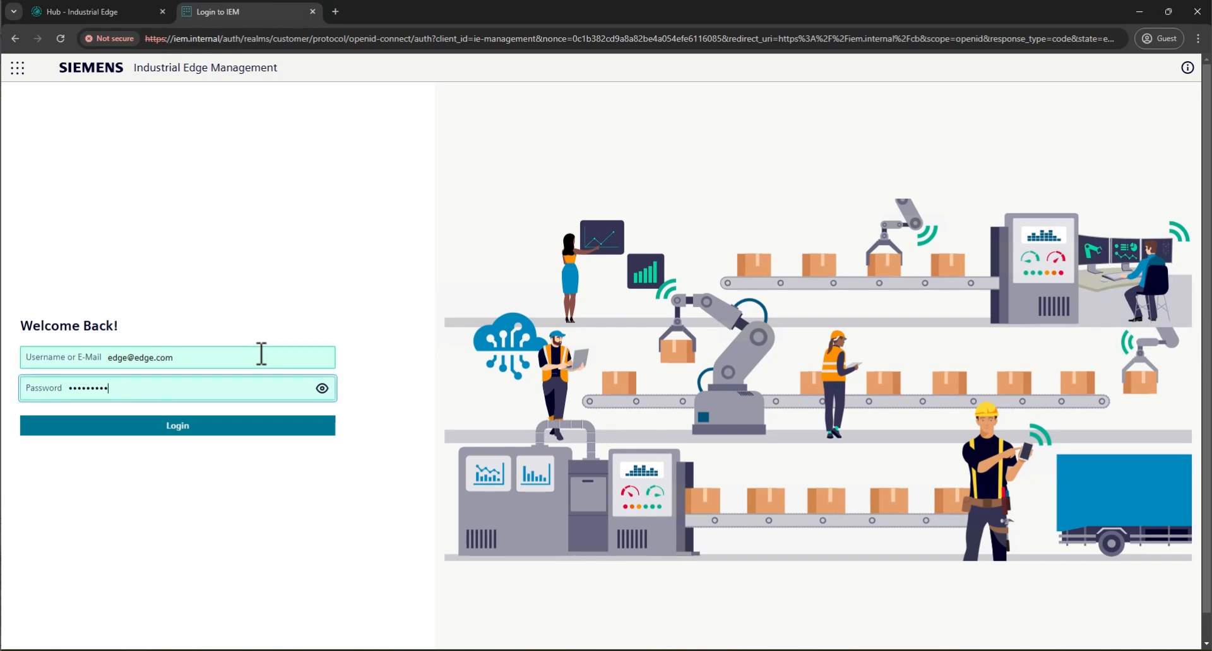
# Log in with username and password, dismiss What's new, and return to the Launchpad
pyautogui.click(176, 426)
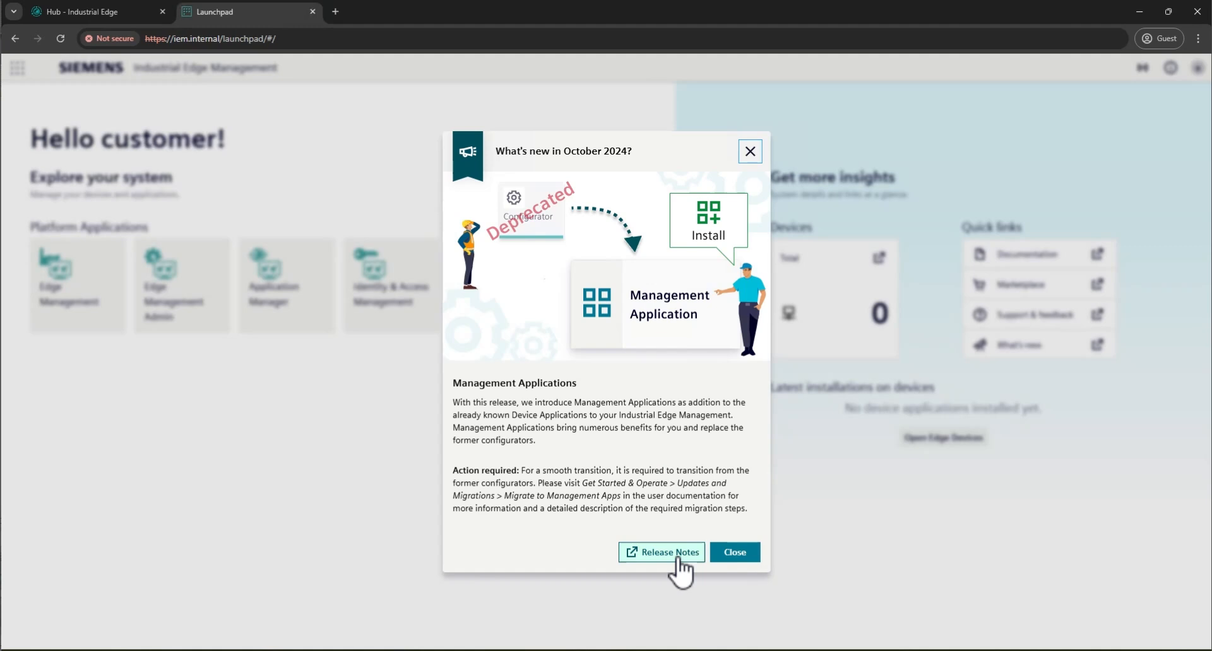
pyautogui.click(661, 555)
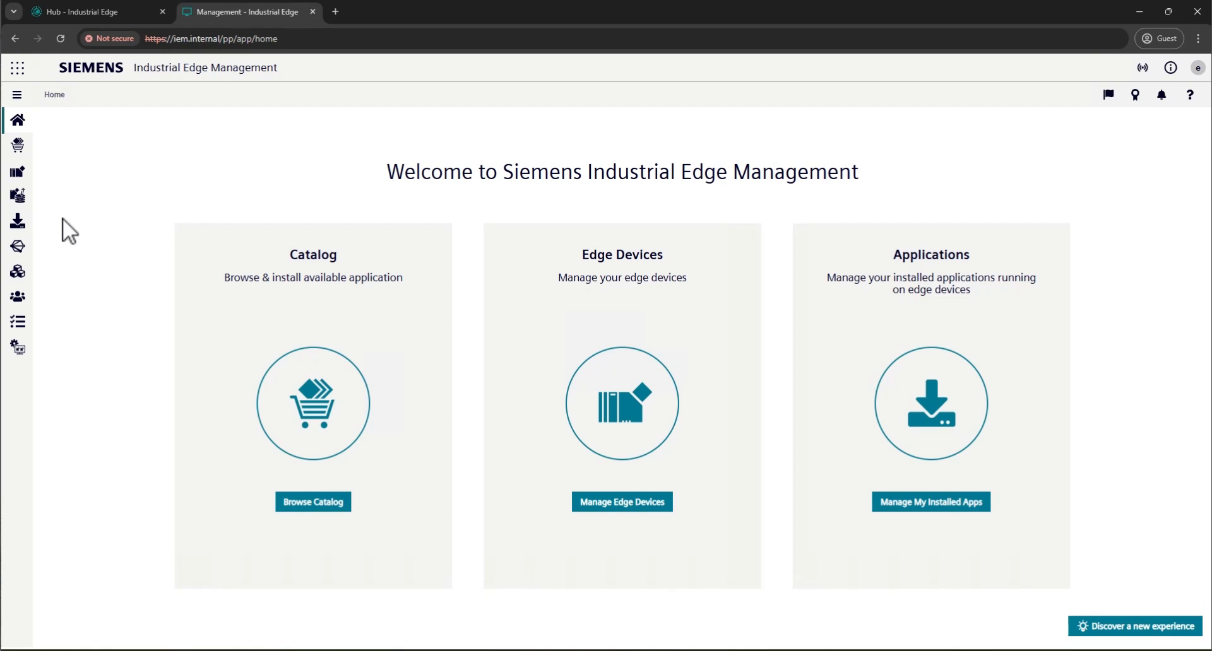
pyautogui.click(17, 171)
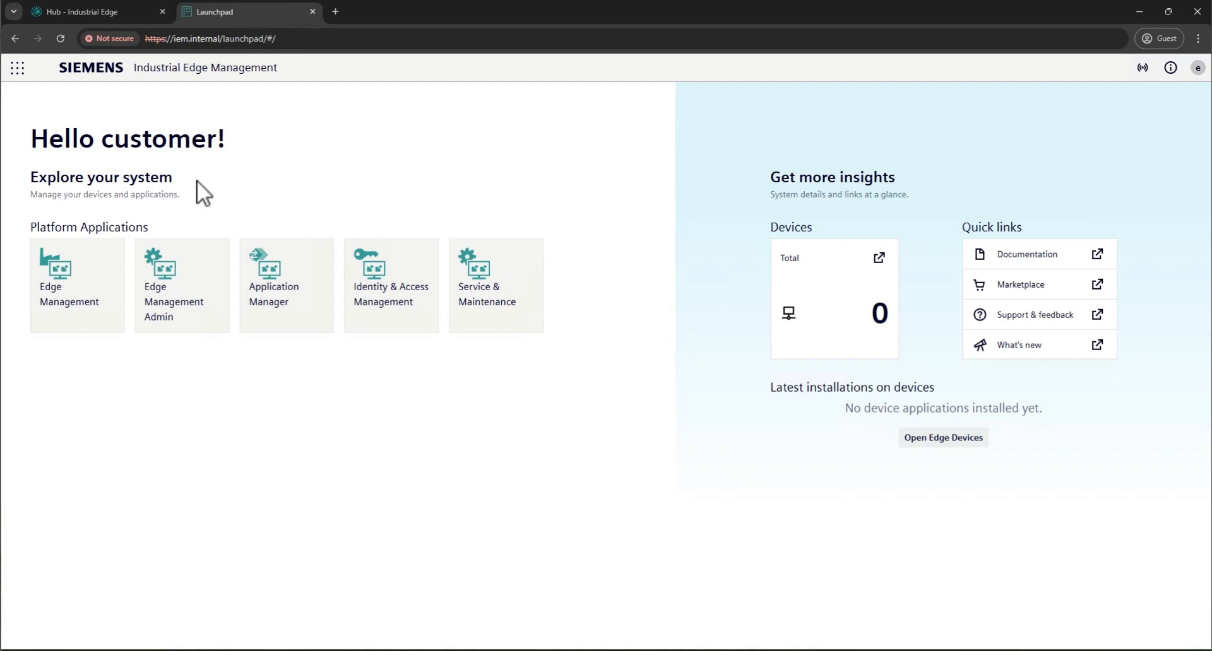
# Open the Service & Maintenance tile, then expand and collapse the Certificates section
pyautogui.click(496, 284)
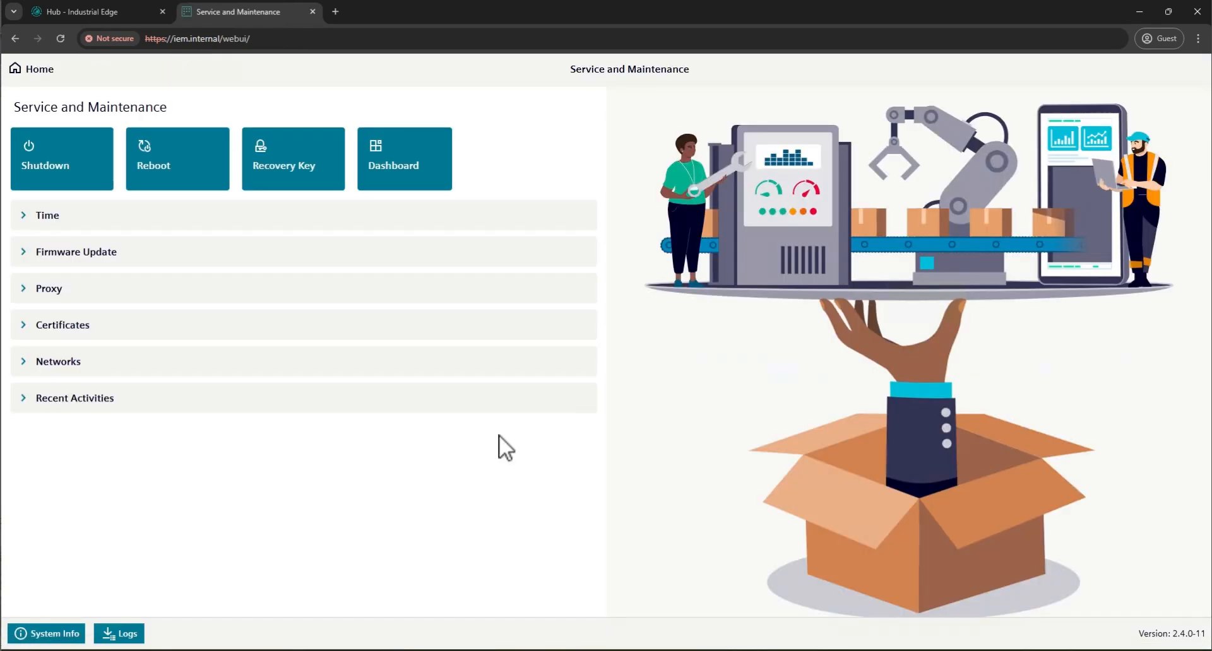
pyautogui.moveTo(132, 303)
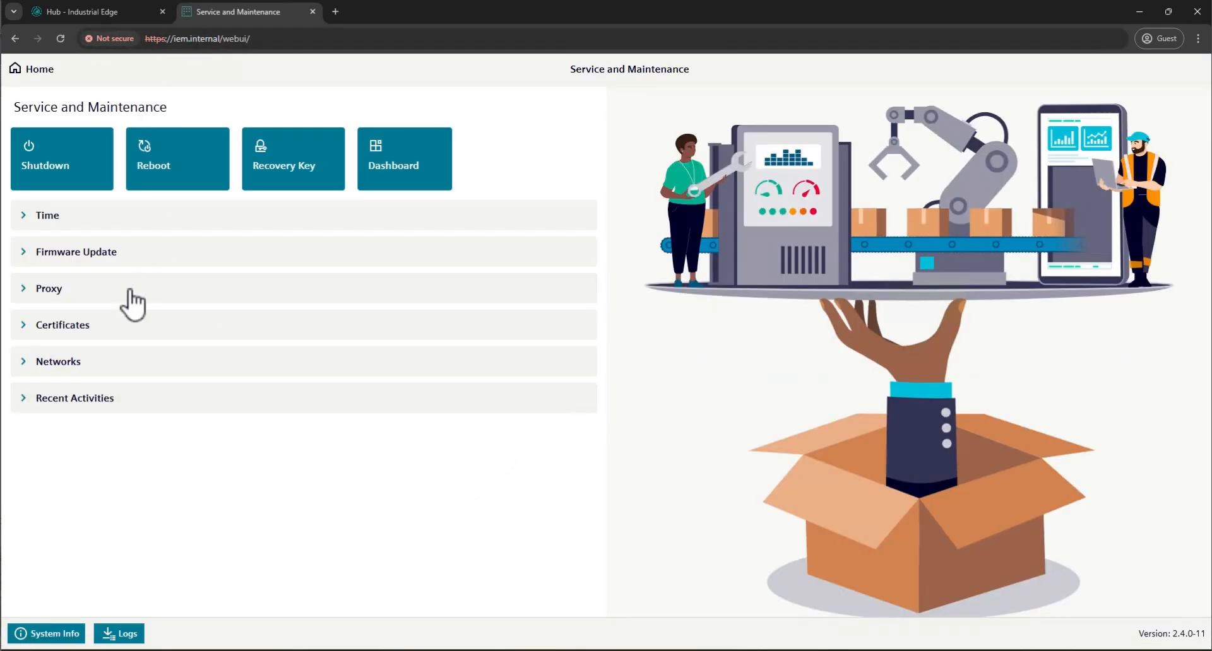
pyautogui.click(62, 324)
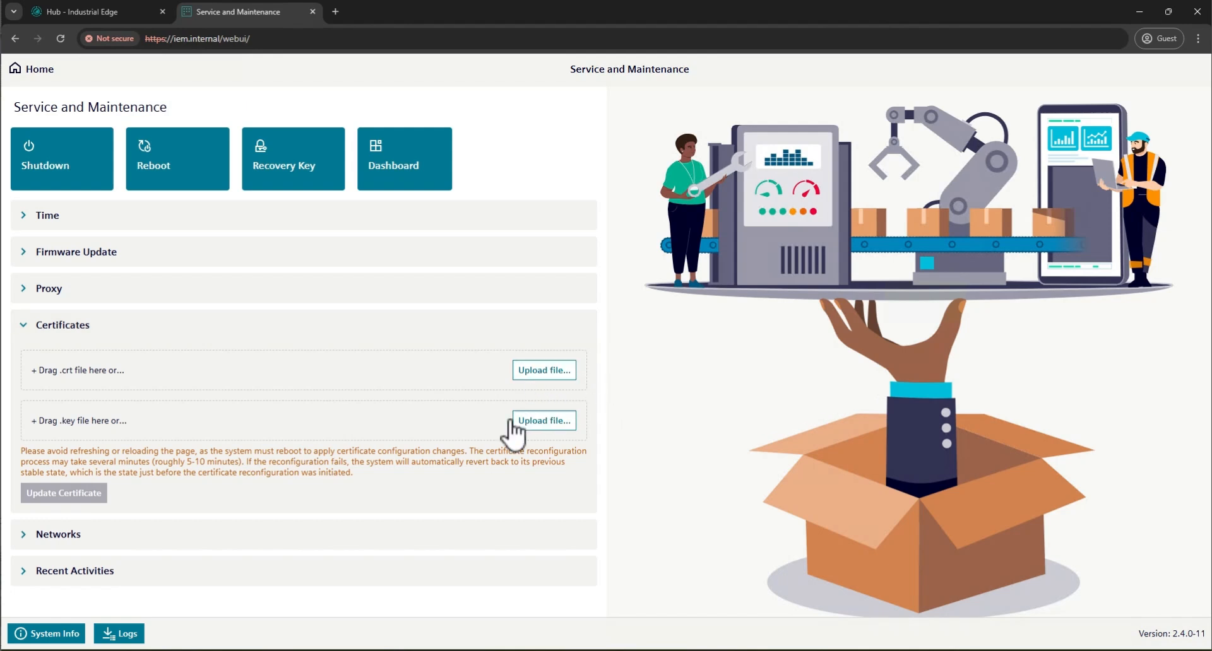
pyautogui.click(38, 68)
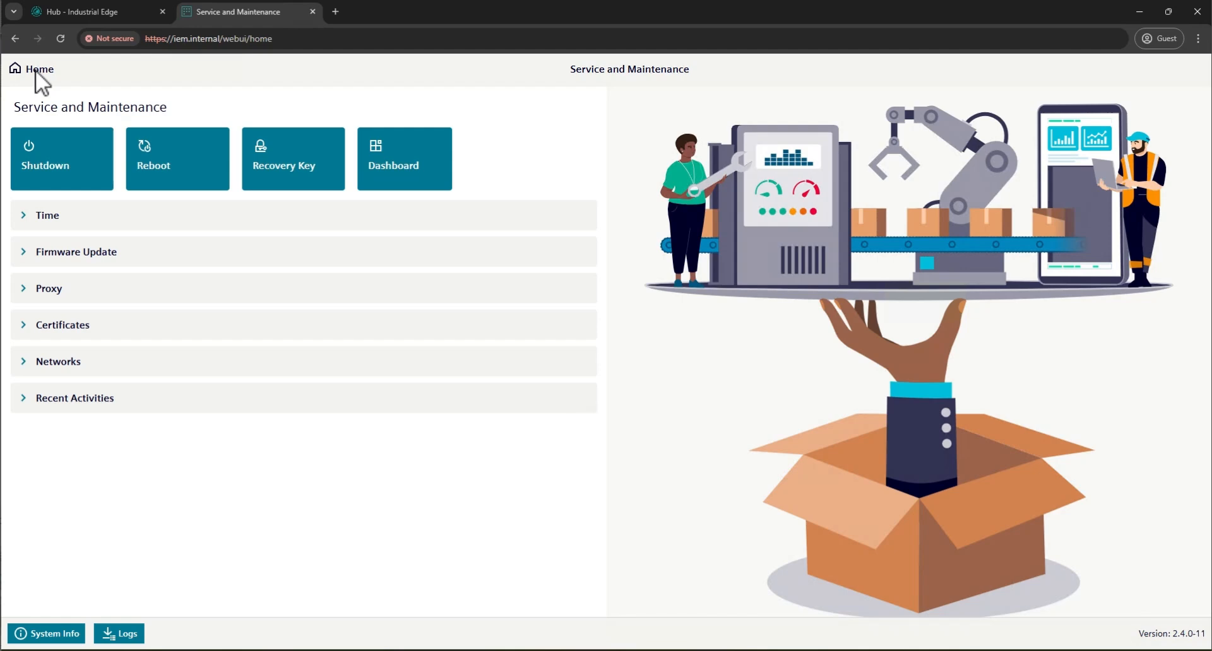